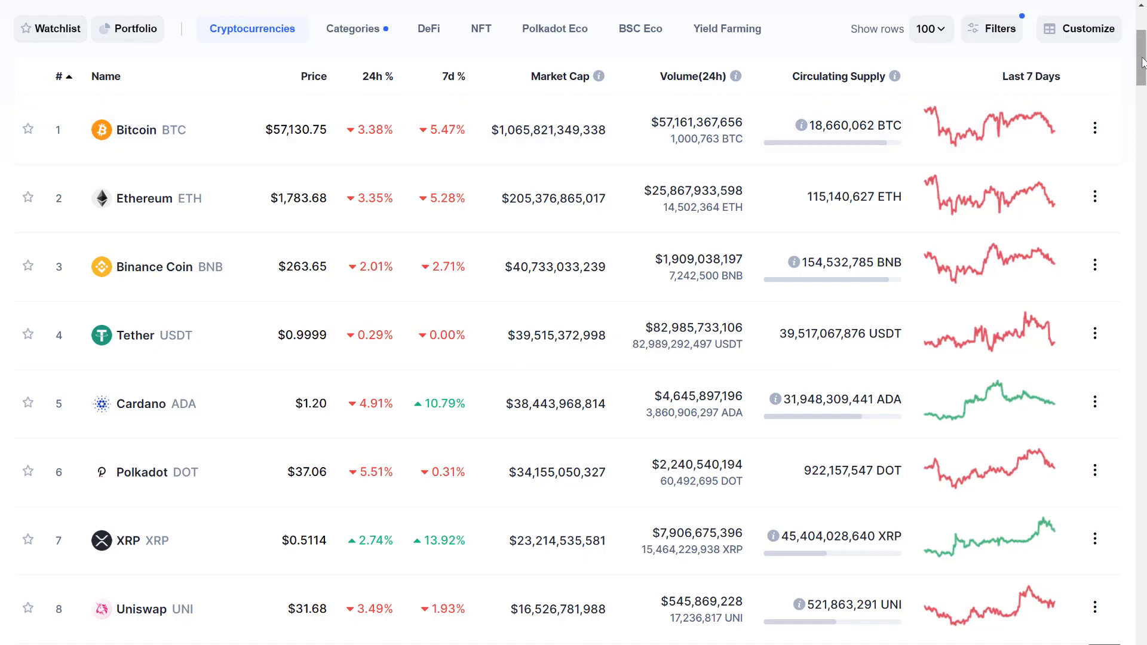
# - Scroll the CoinMarketCap ranking from Bitcoin past Chiliz, BitTorrent, Pundi X and Nexo to about rank 58
pyautogui.scroll(-3)
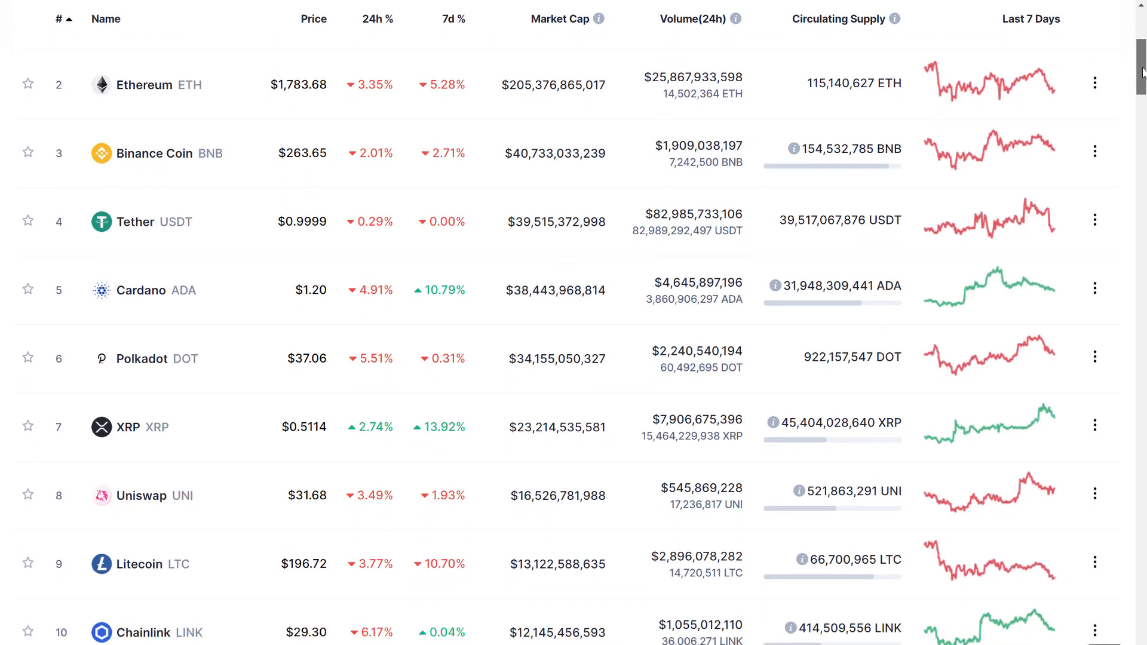
pyautogui.scroll(-3)
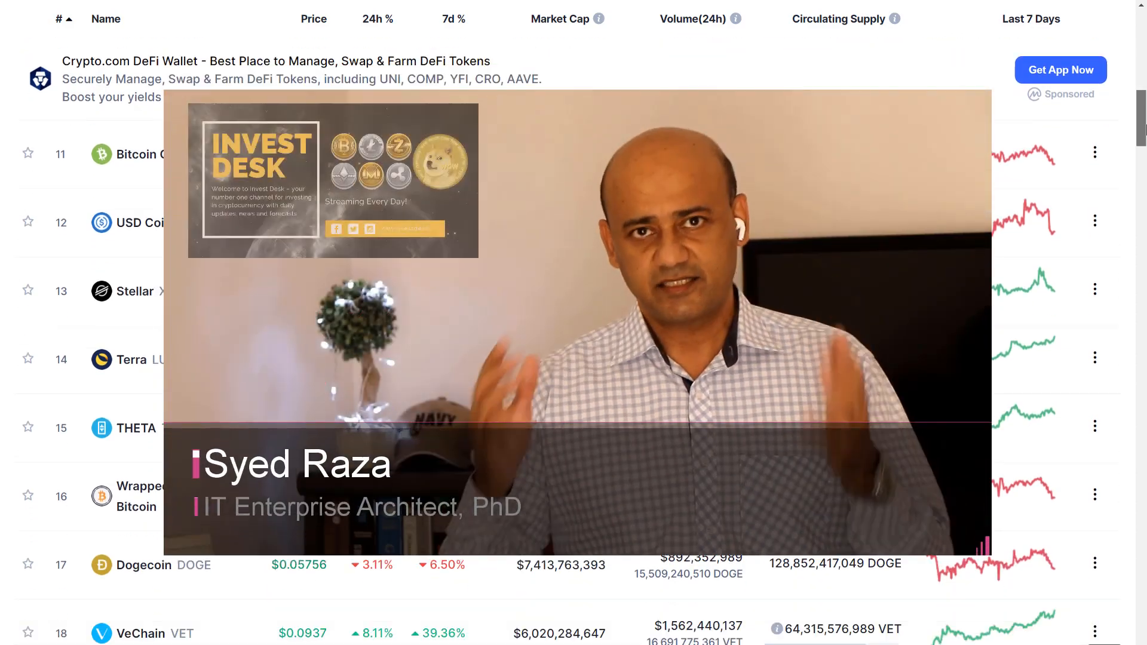
pyautogui.scroll(-3)
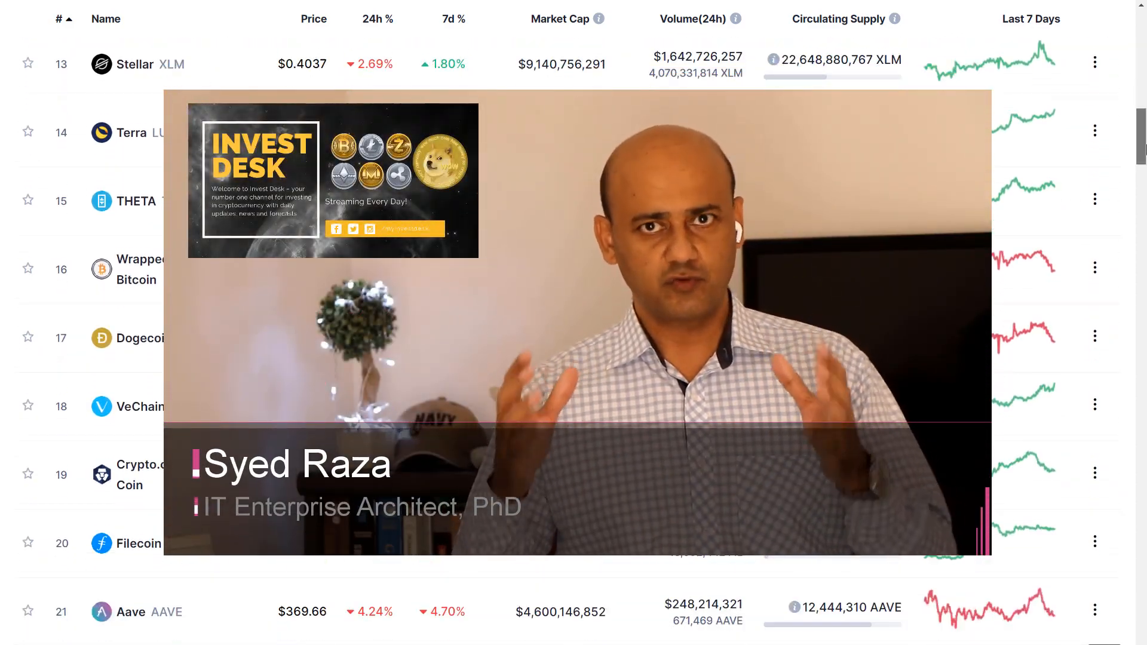
pyautogui.scroll(-3)
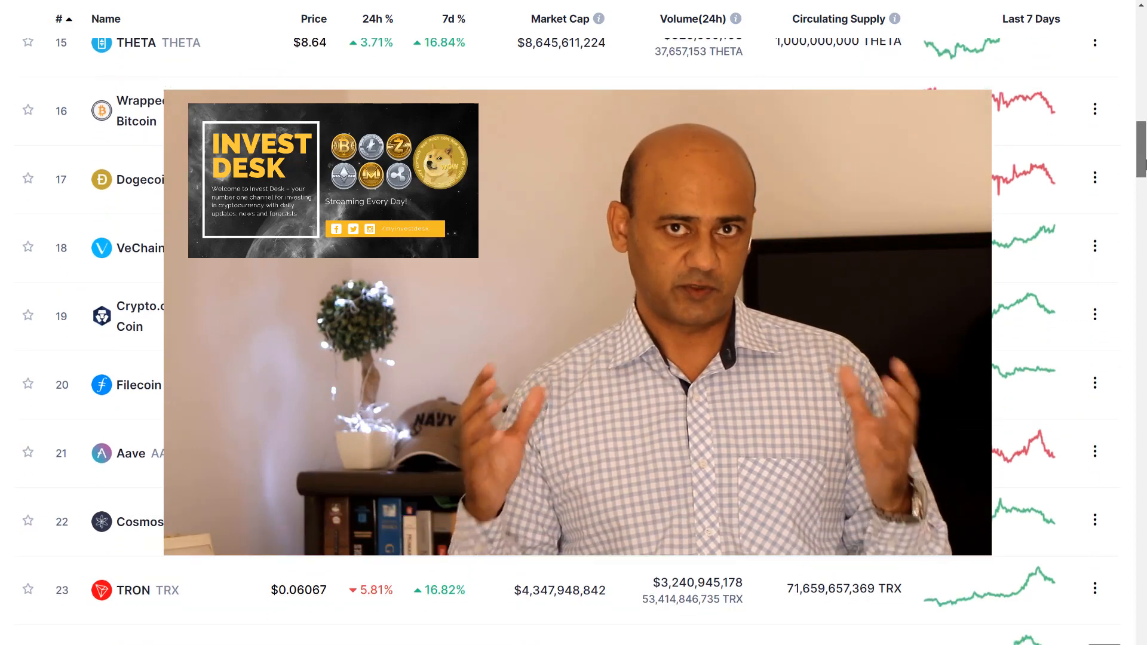
pyautogui.scroll(-3)
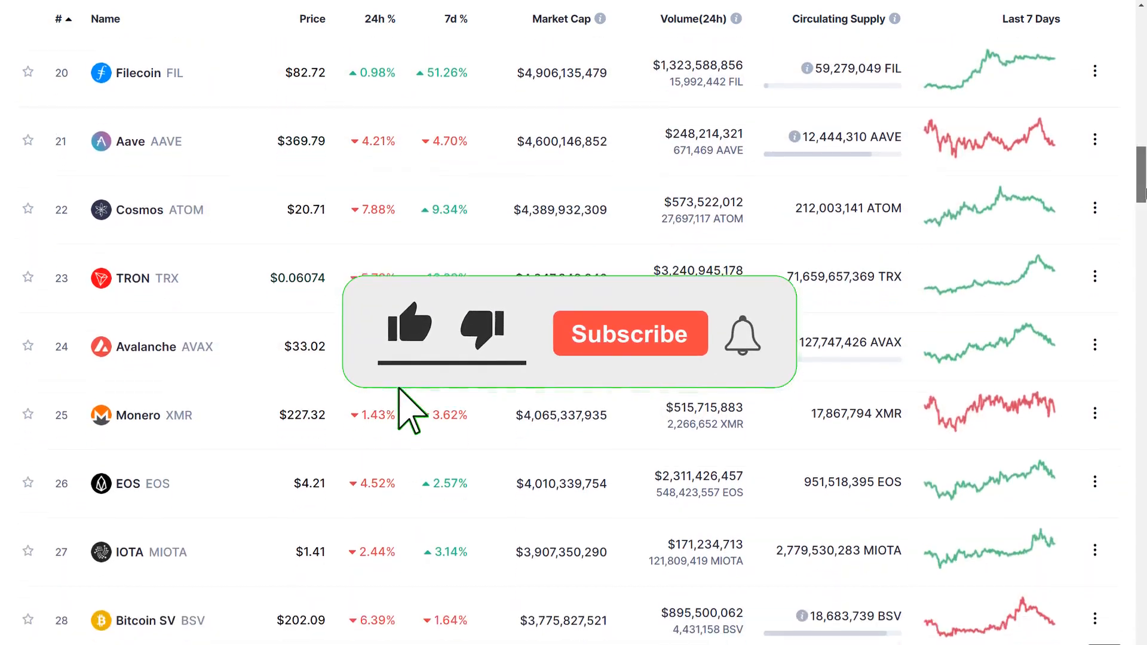
pyautogui.scroll(-3)
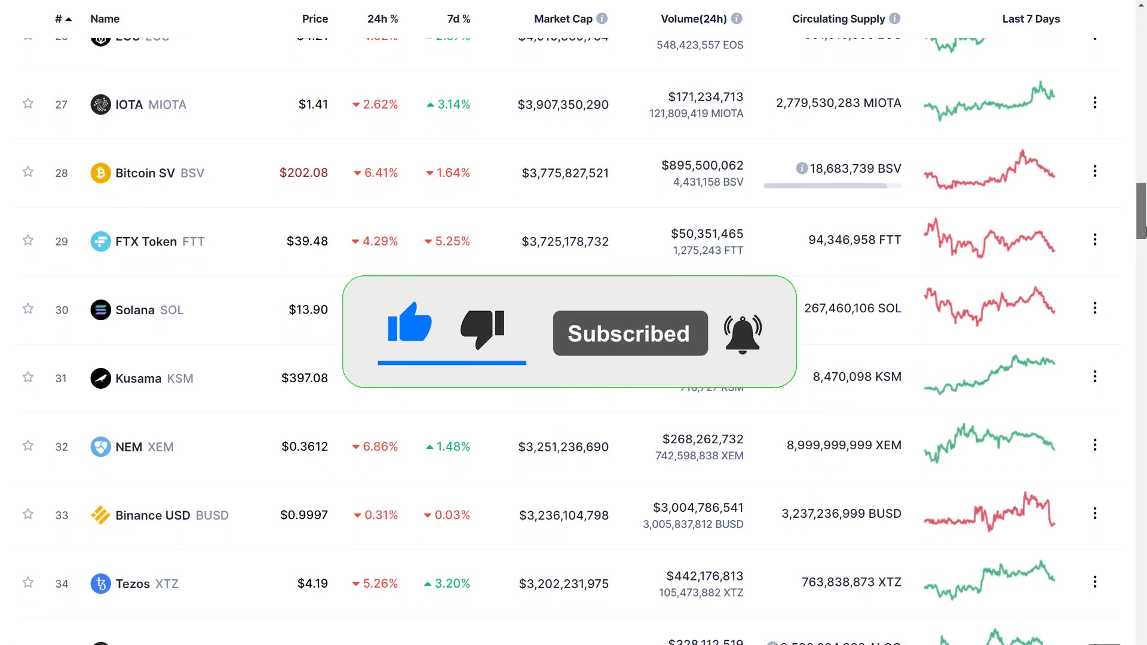
pyautogui.scroll(-3)
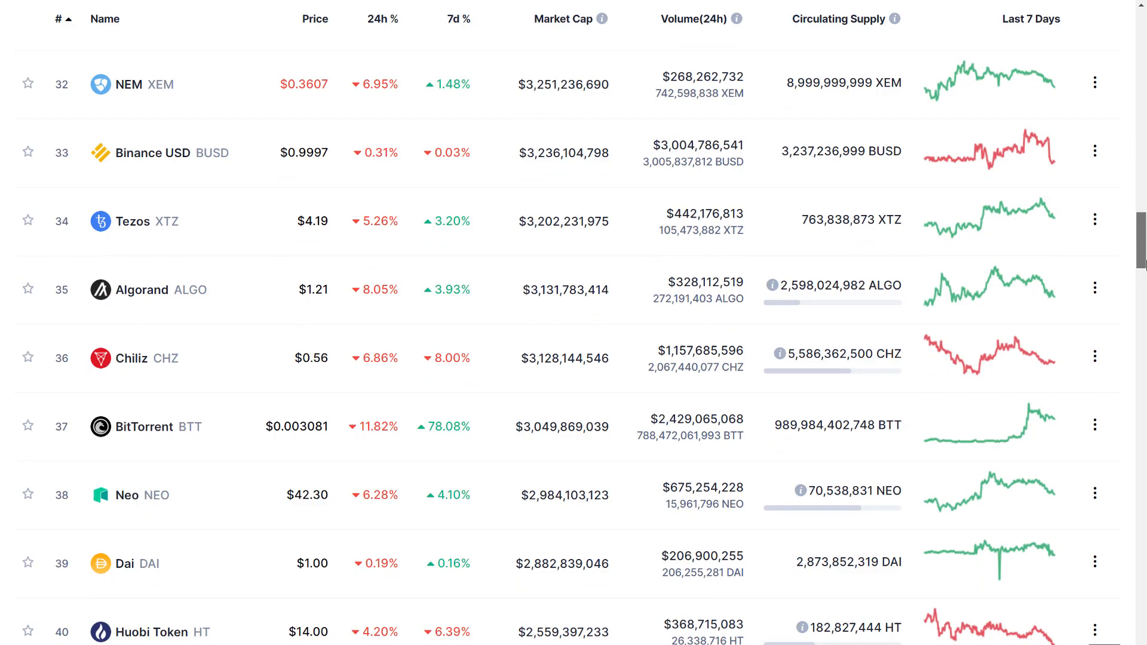
pyautogui.scroll(-3)
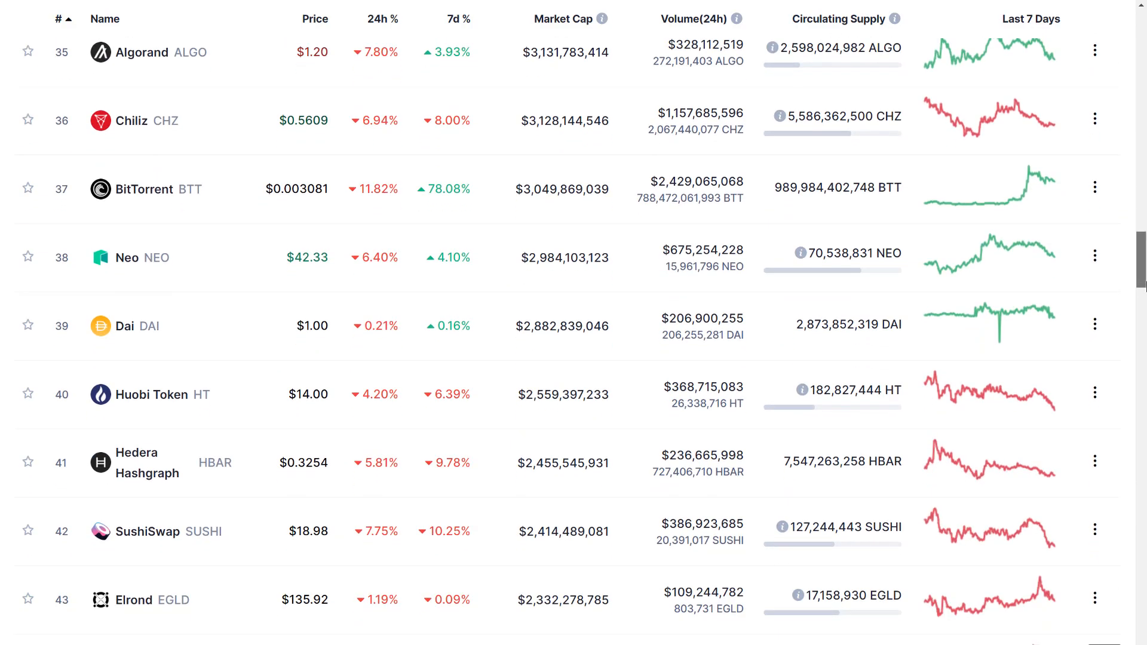
pyautogui.scroll(-3)
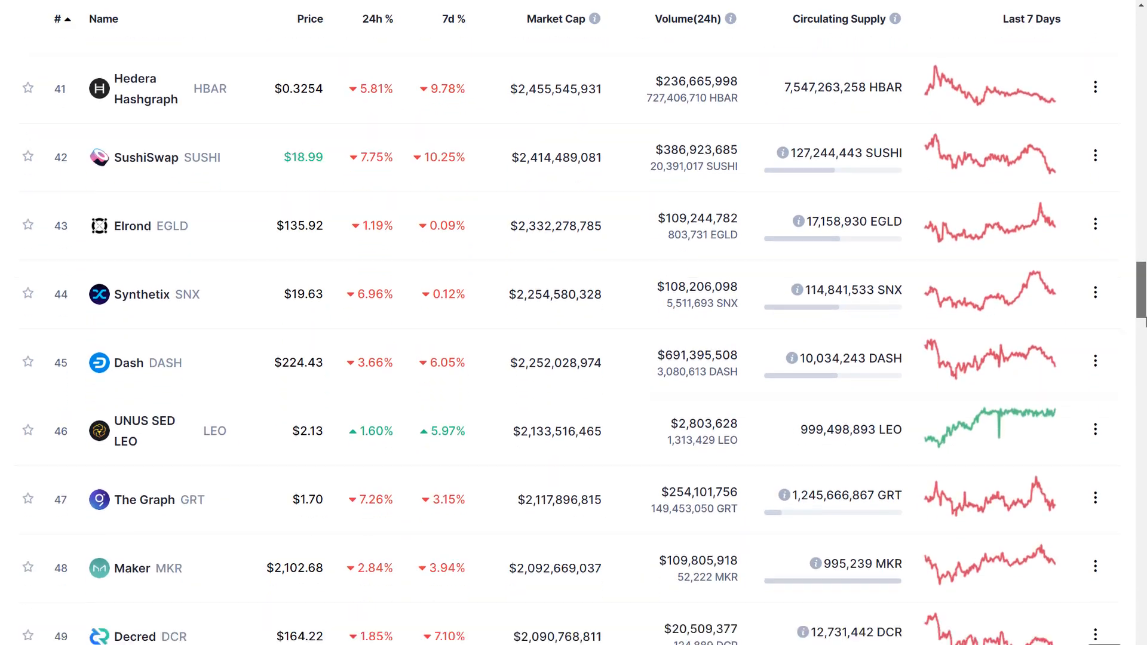
pyautogui.scroll(-3)
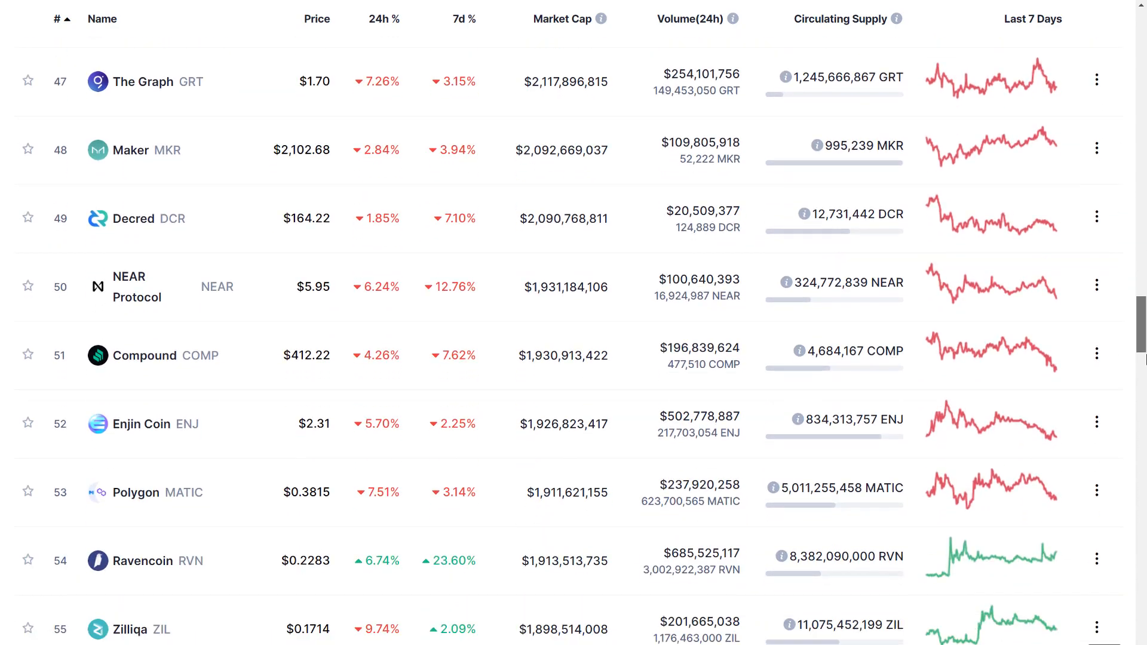
pyautogui.scroll(-3)
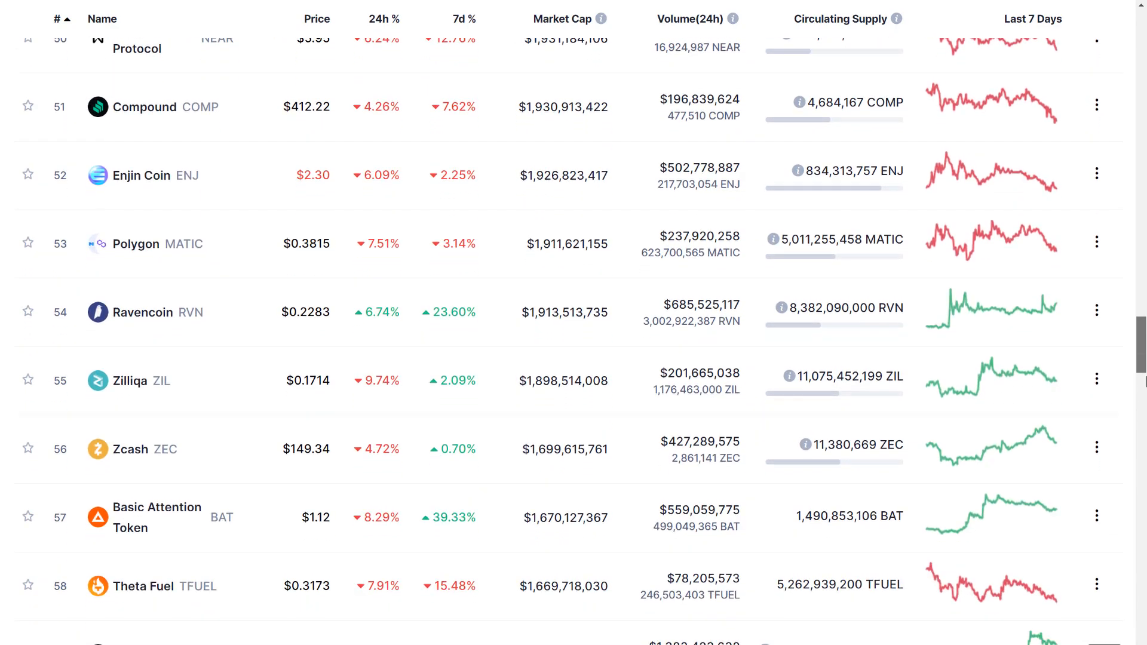
pyautogui.scroll(-3)
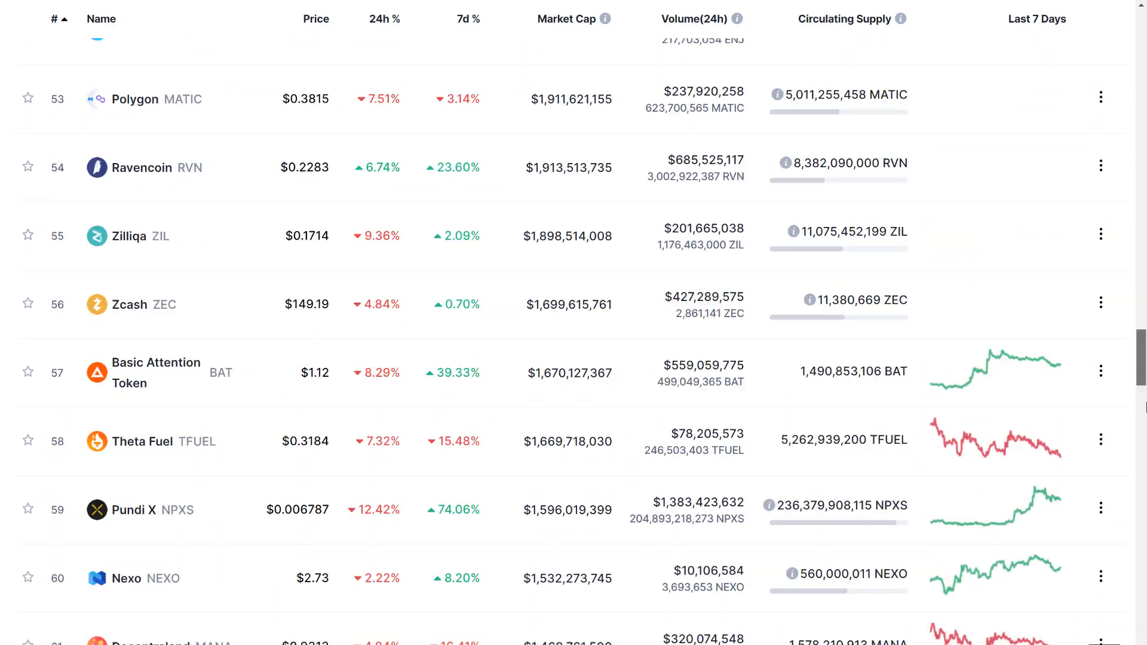
# - Scroll the CoinMarketCap Cryptocurrencies table back up to Bitcoin's row at the top
pyautogui.scroll(3)
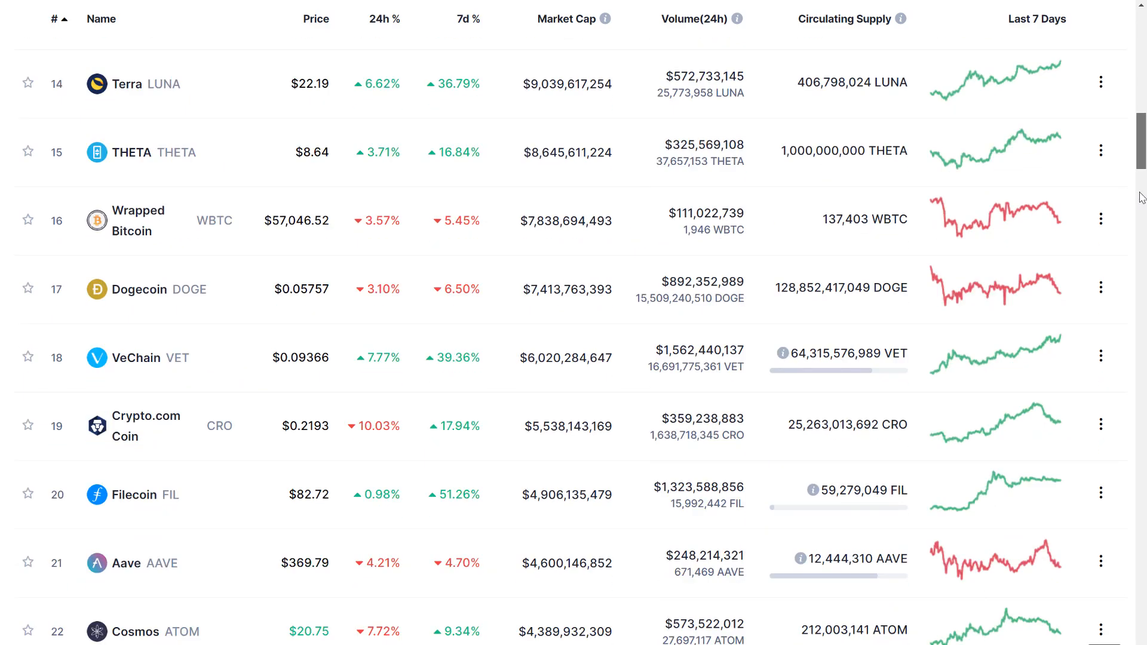
pyautogui.scroll(3)
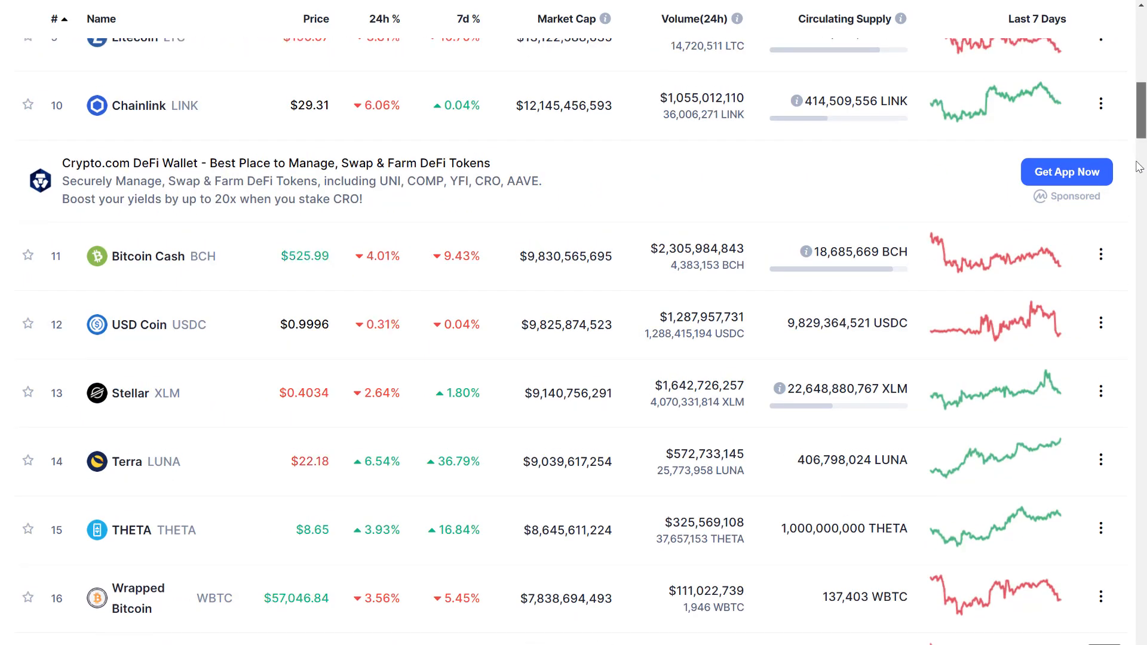
pyautogui.scroll(3)
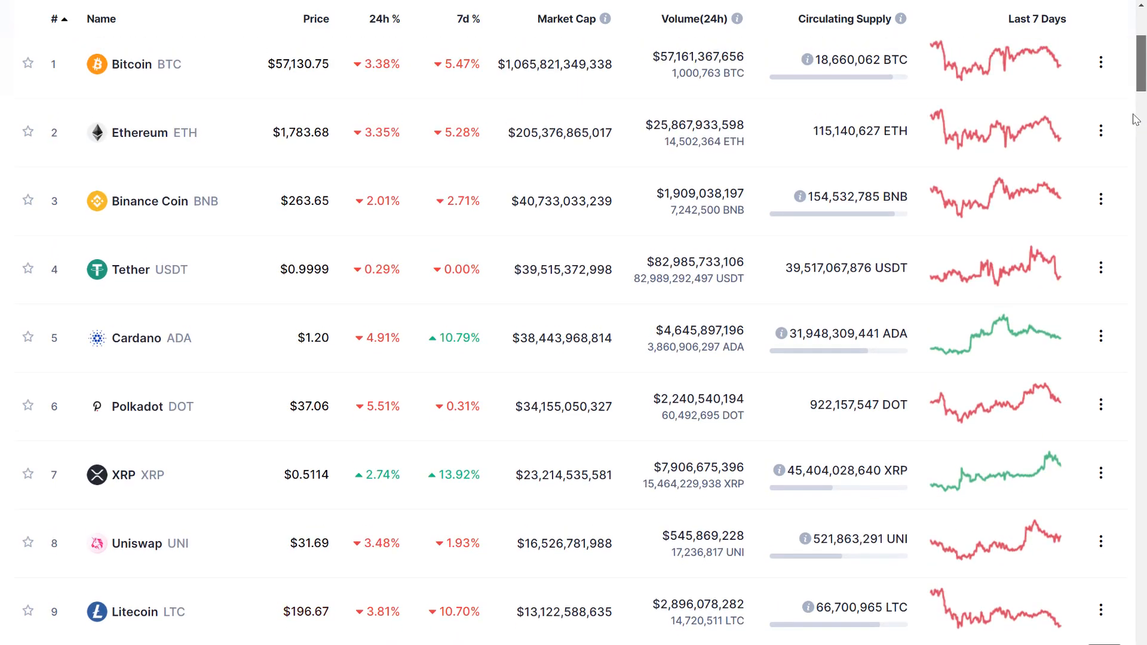
pyautogui.scroll(-3)
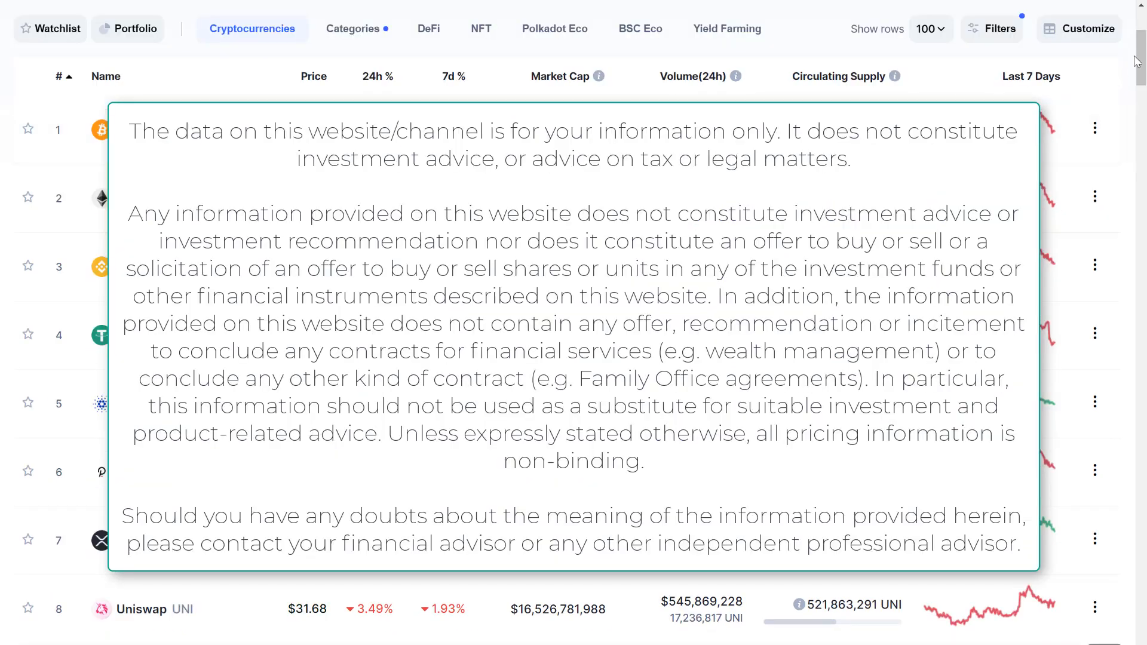
pyautogui.scroll(-3)
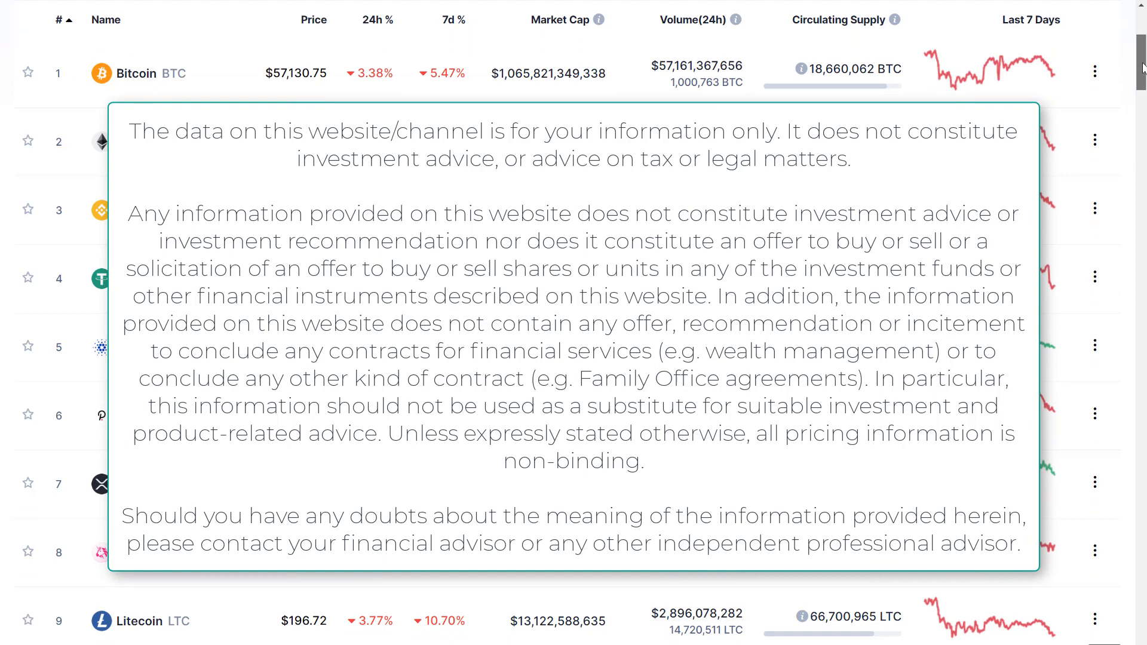
pyautogui.scroll(-3)
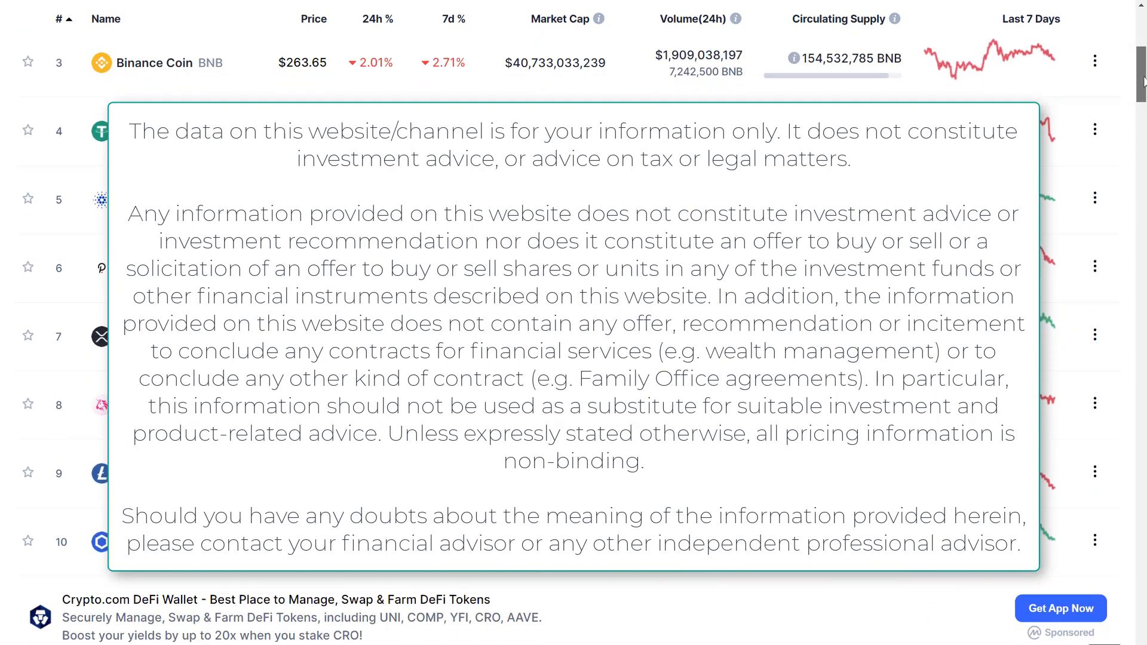
pyautogui.scroll(-3)
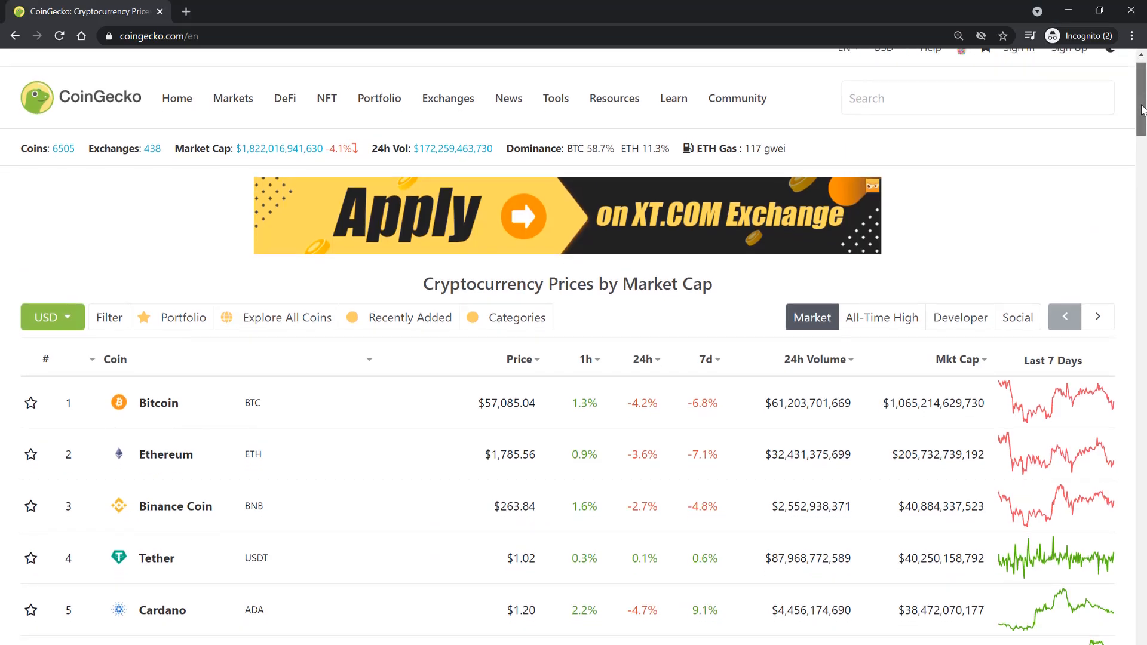
# - Scroll down CoinGecko's Cryptocurrency Prices by Market Cap table
pyautogui.scroll(-3)
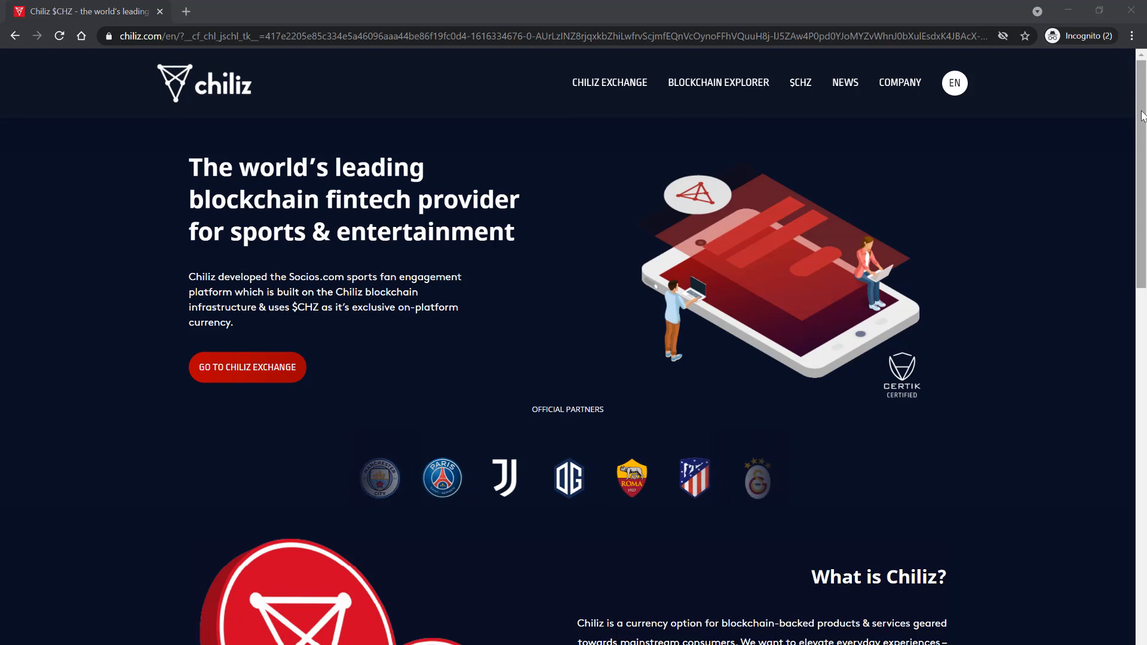
# - Scroll chiliz.com past the Socios fan-token section down to Press Coverage and the footer
pyautogui.scroll(-3)
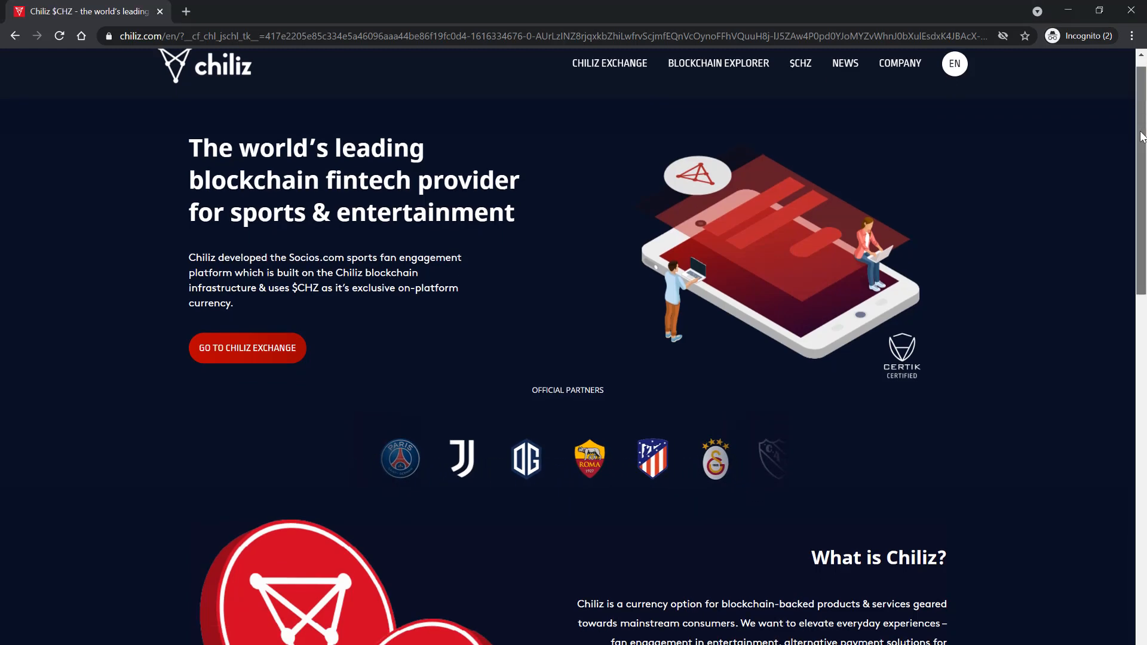
pyautogui.scroll(-3)
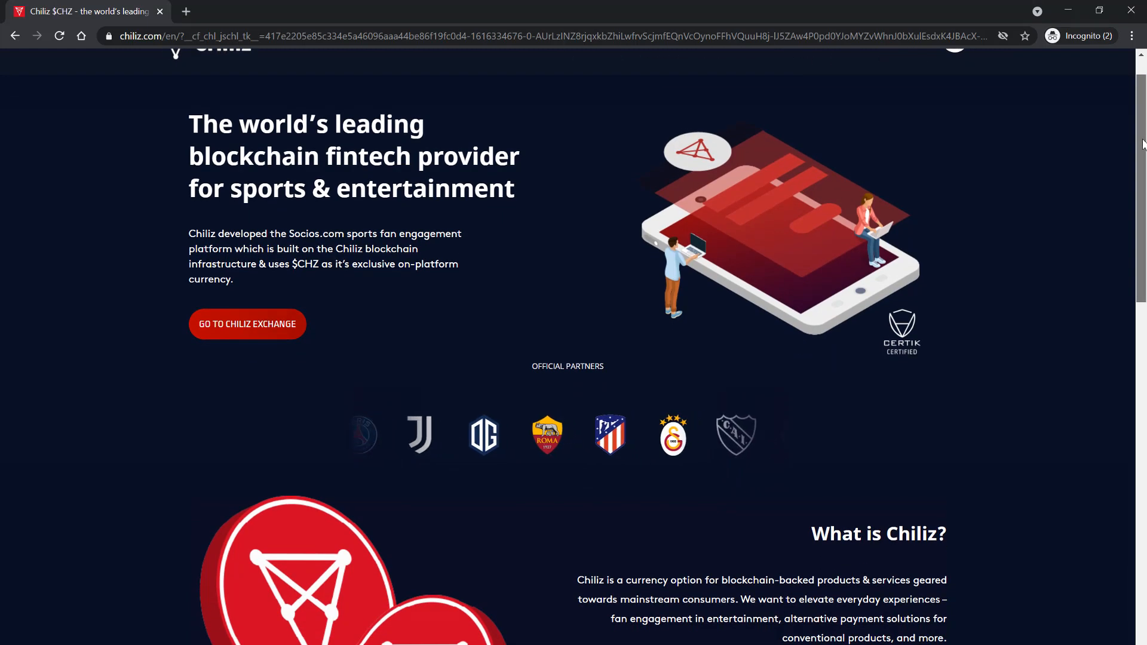
pyautogui.scroll(-3)
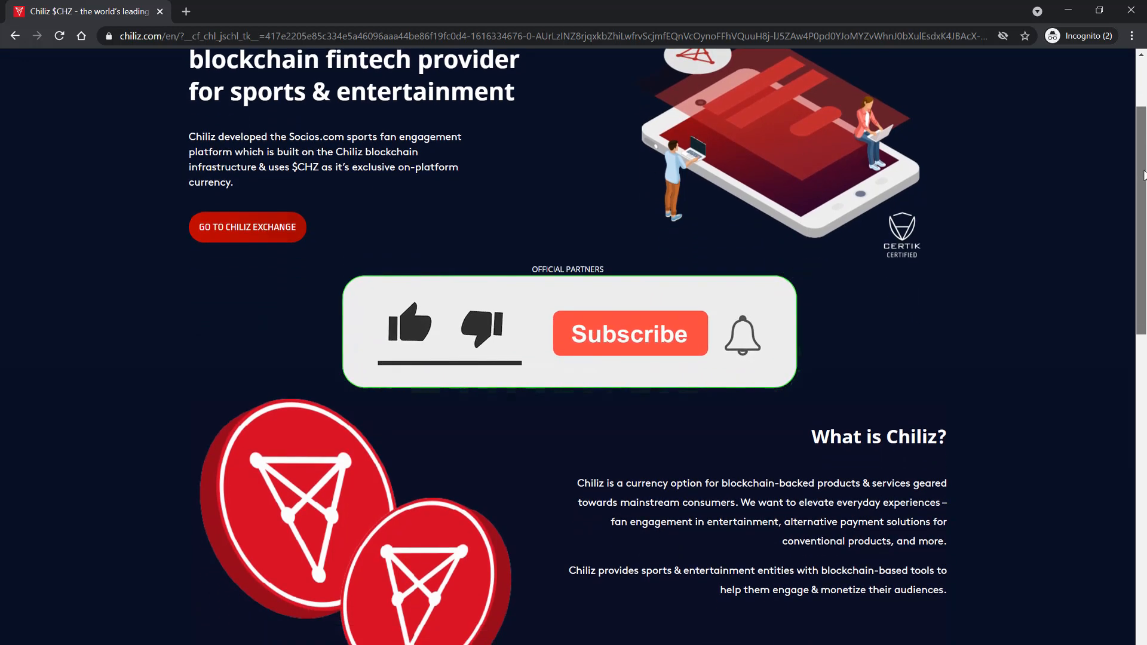
pyautogui.scroll(-3)
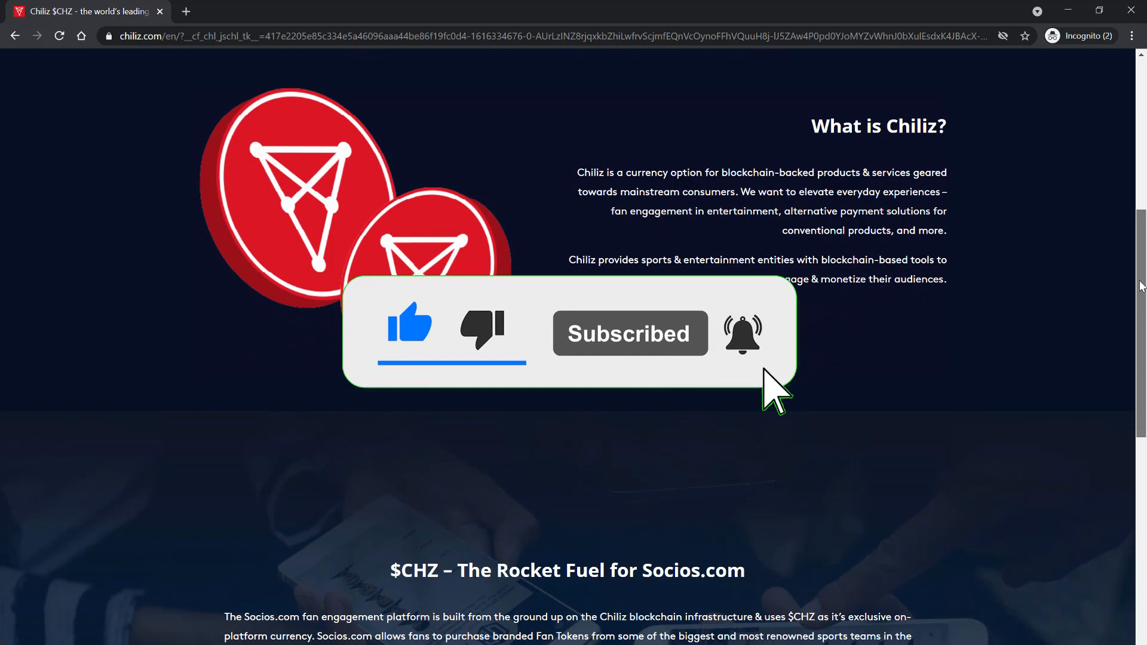
pyautogui.scroll(-3)
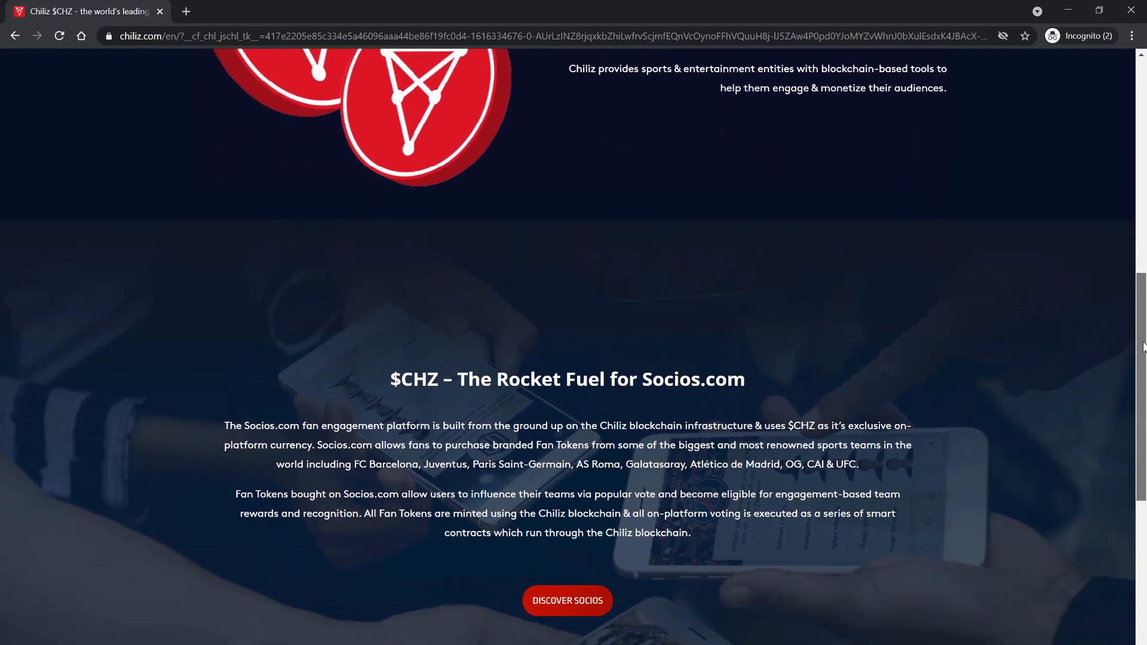
pyautogui.scroll(-3)
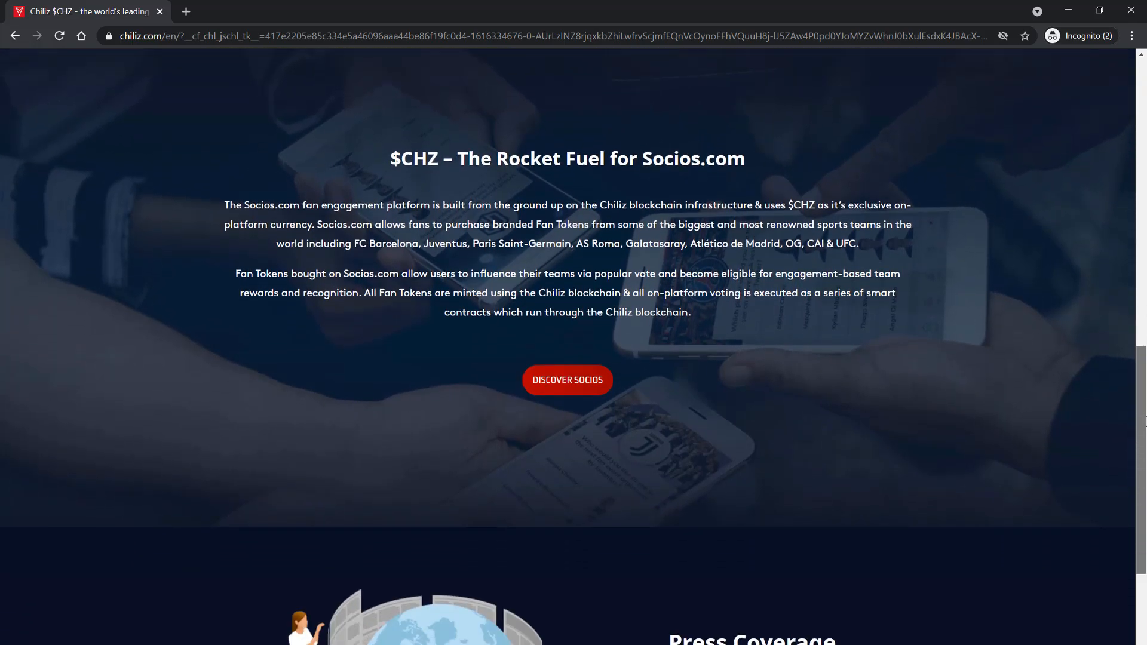
pyautogui.scroll(-3)
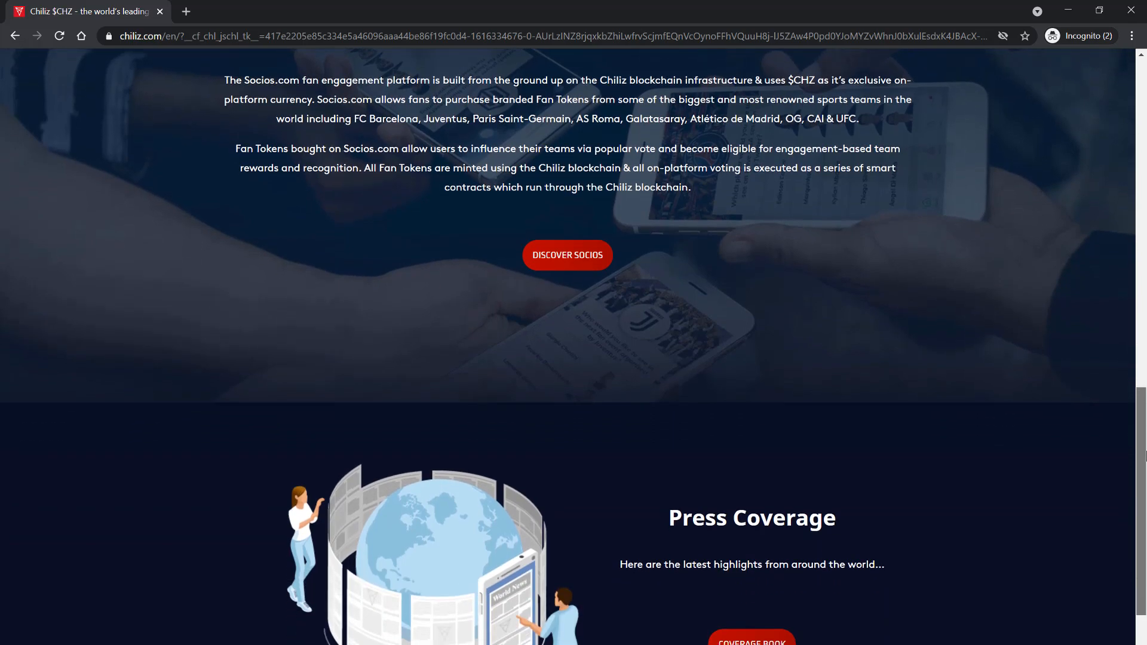
pyautogui.scroll(-3)
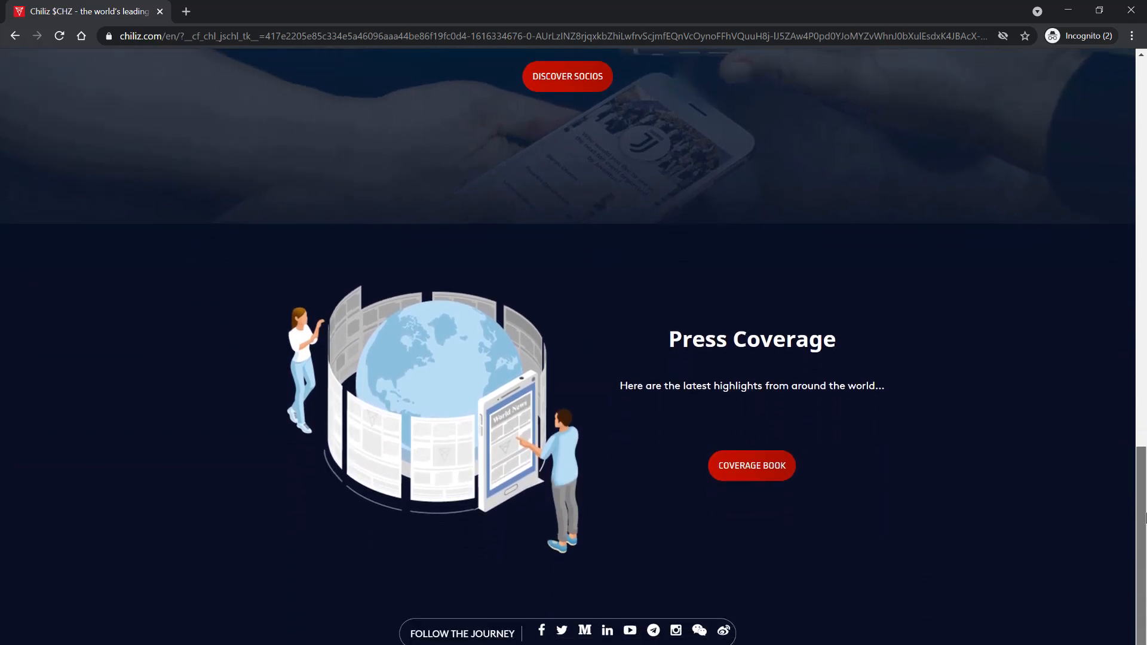
pyautogui.scroll(-3)
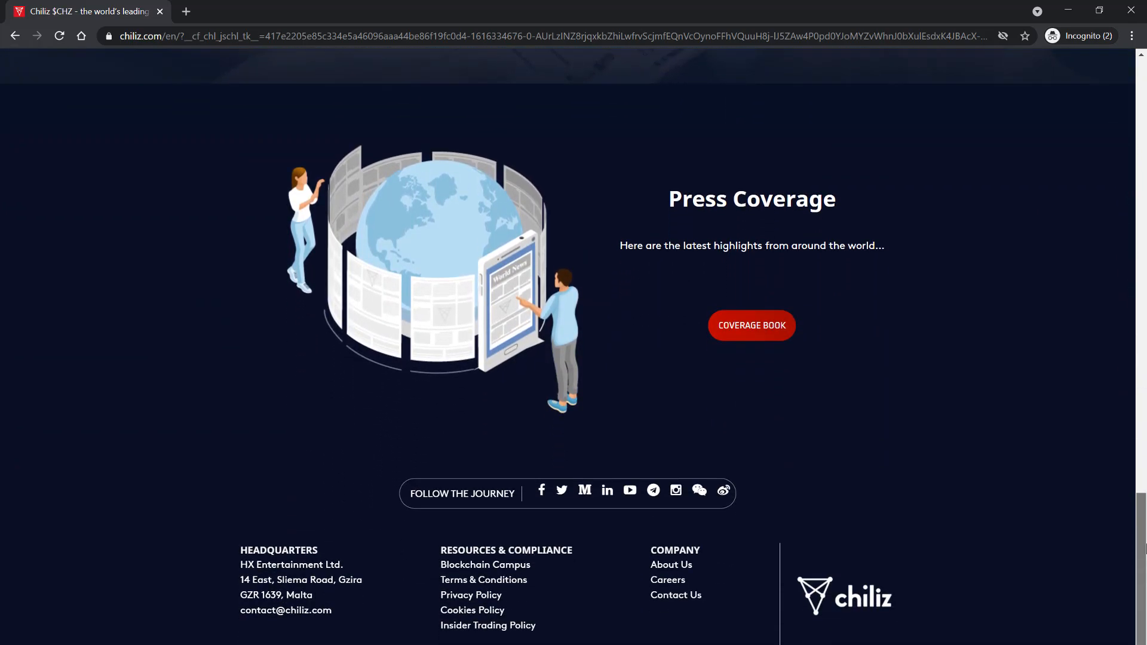
pyautogui.scroll(3)
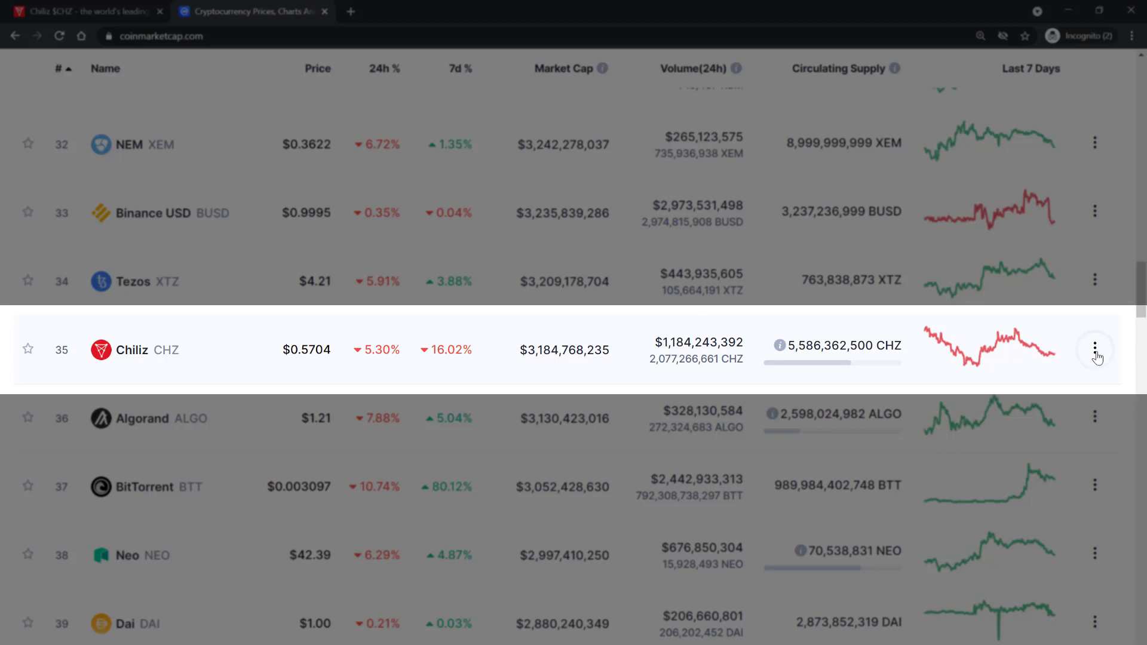
# - Open Chiliz's CoinMarketCap details page ($0.5719, $3.19 billion market cap) through the row's View Charts option
pyautogui.click(1094, 348)
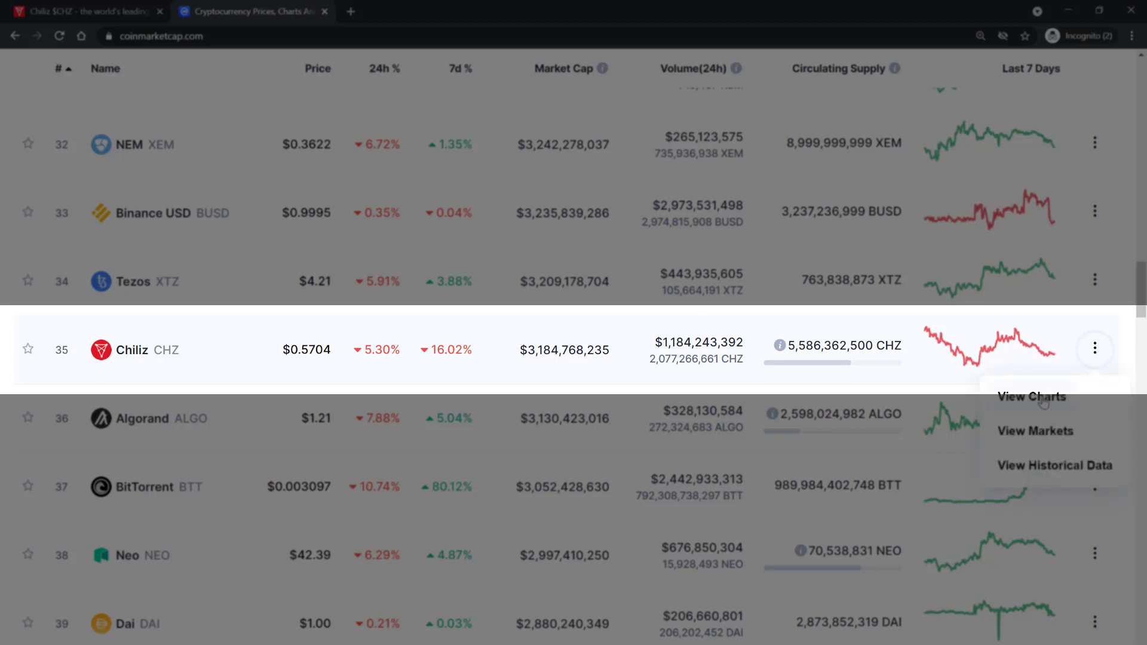
pyautogui.click(1032, 396)
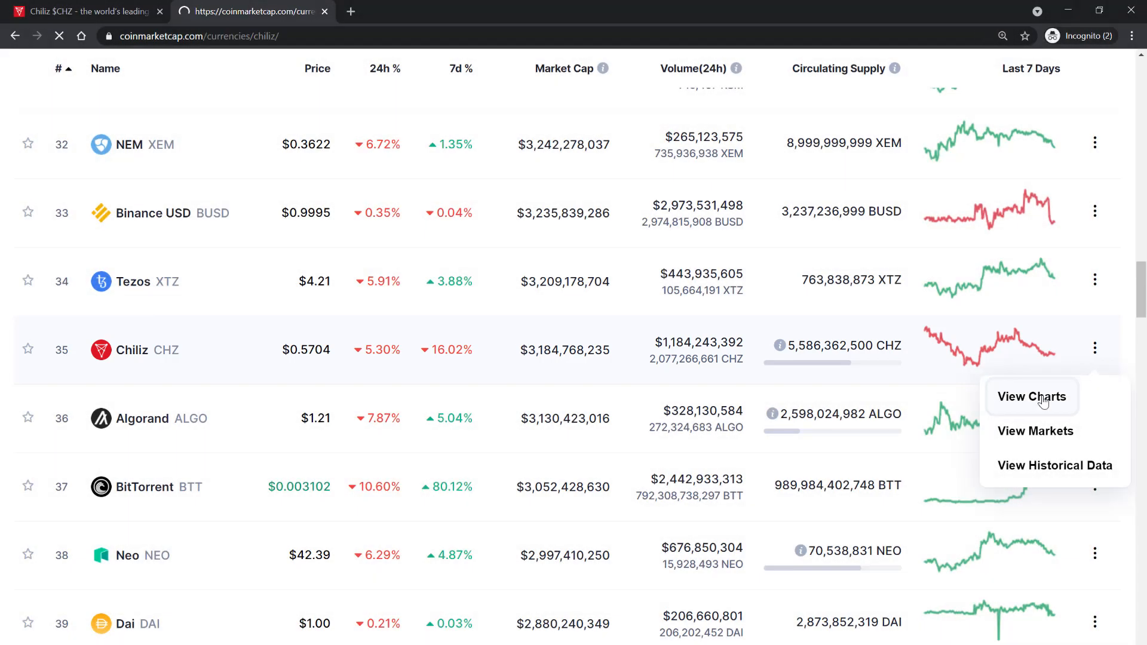
pyautogui.click(1030, 396)
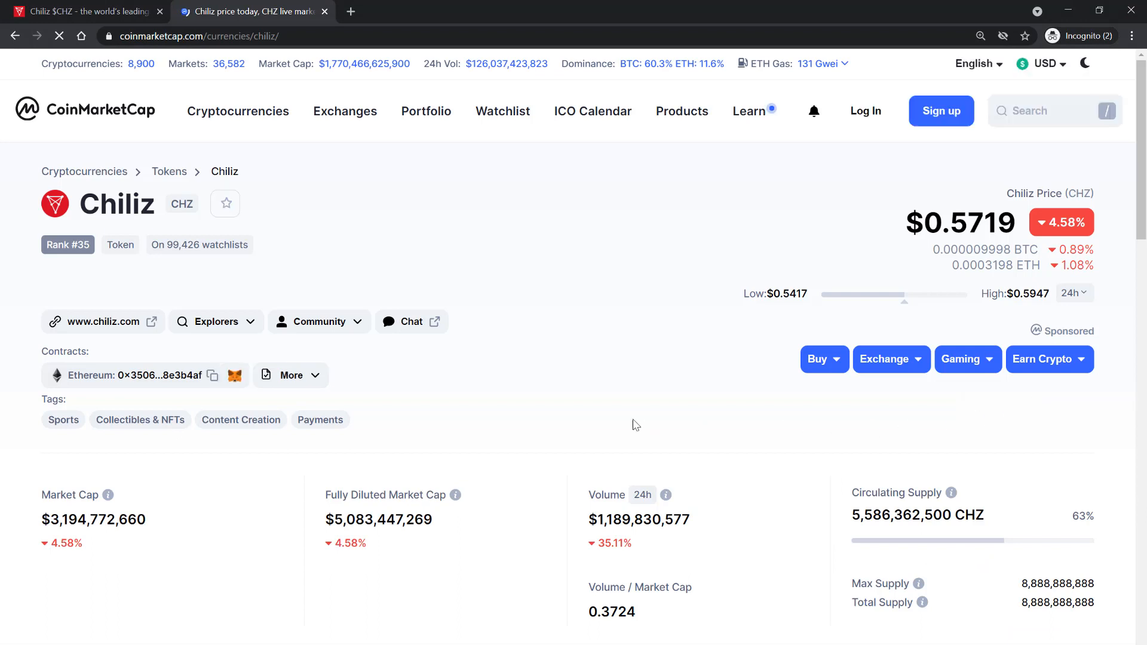
pyautogui.moveTo(864, 290)
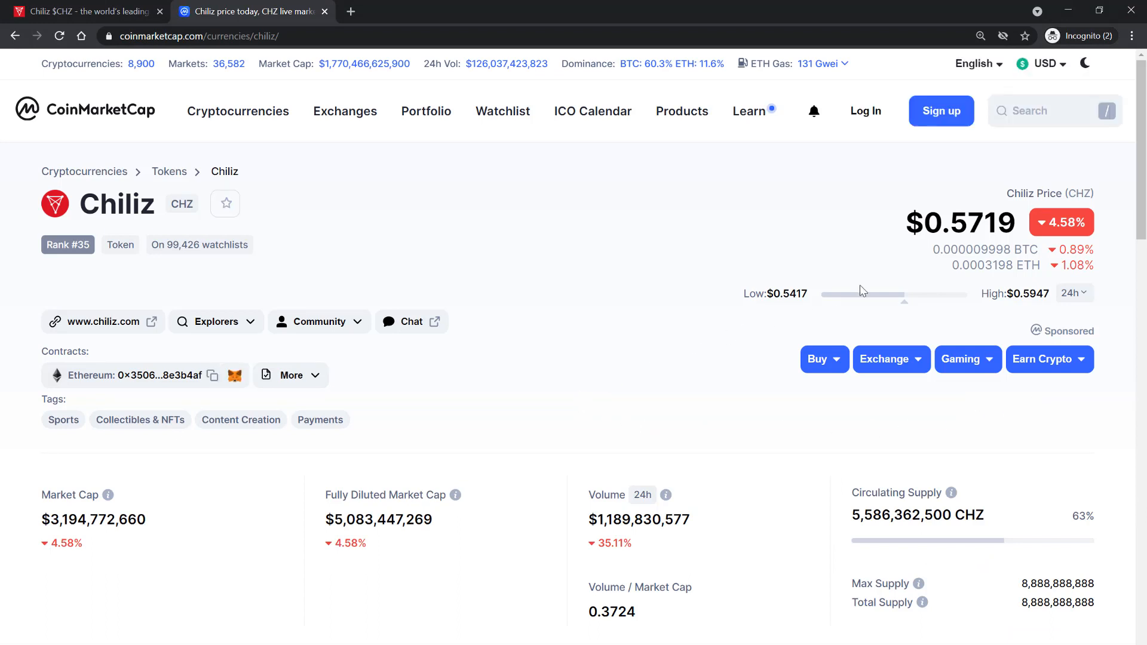
pyautogui.scroll(-3)
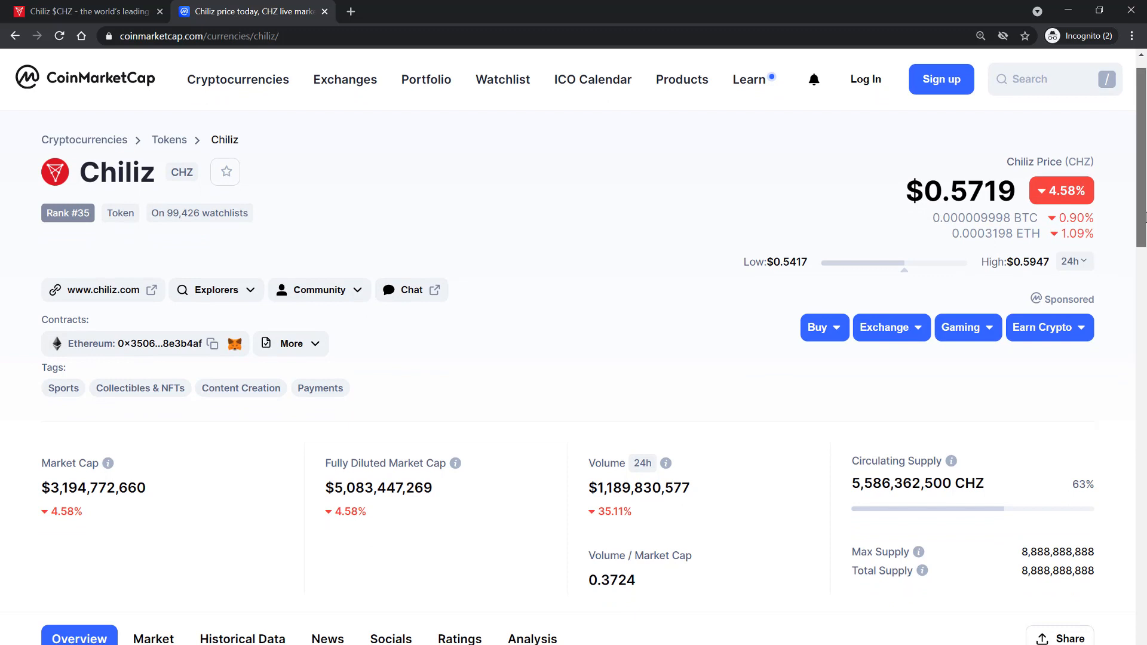
pyautogui.scroll(-3)
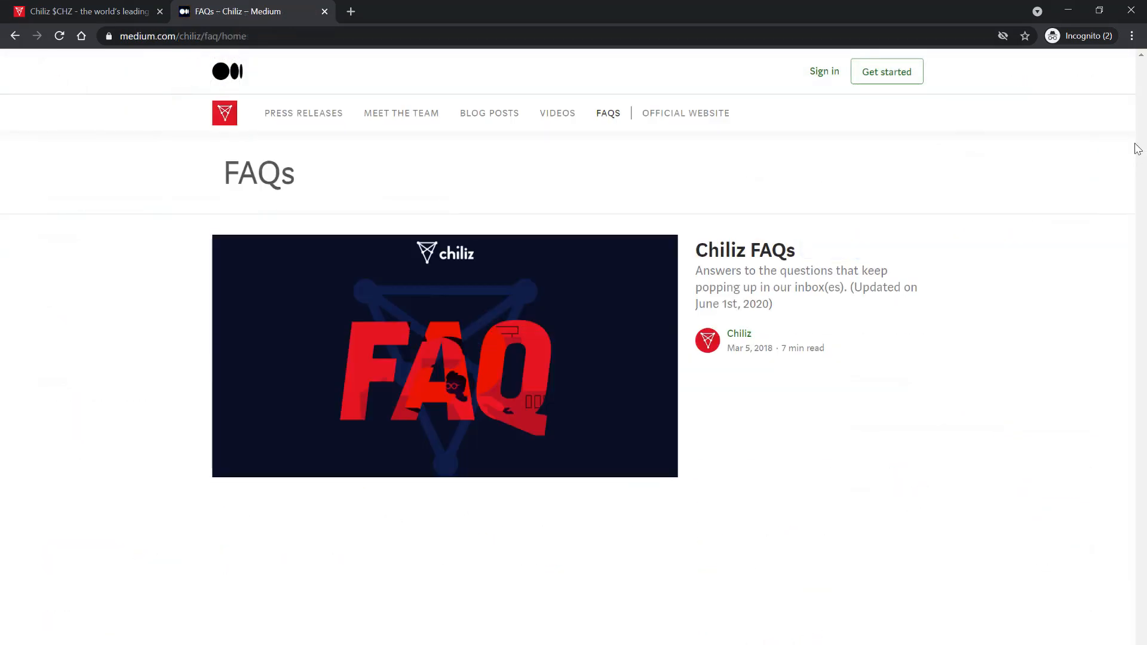
pyautogui.moveTo(840, 250)
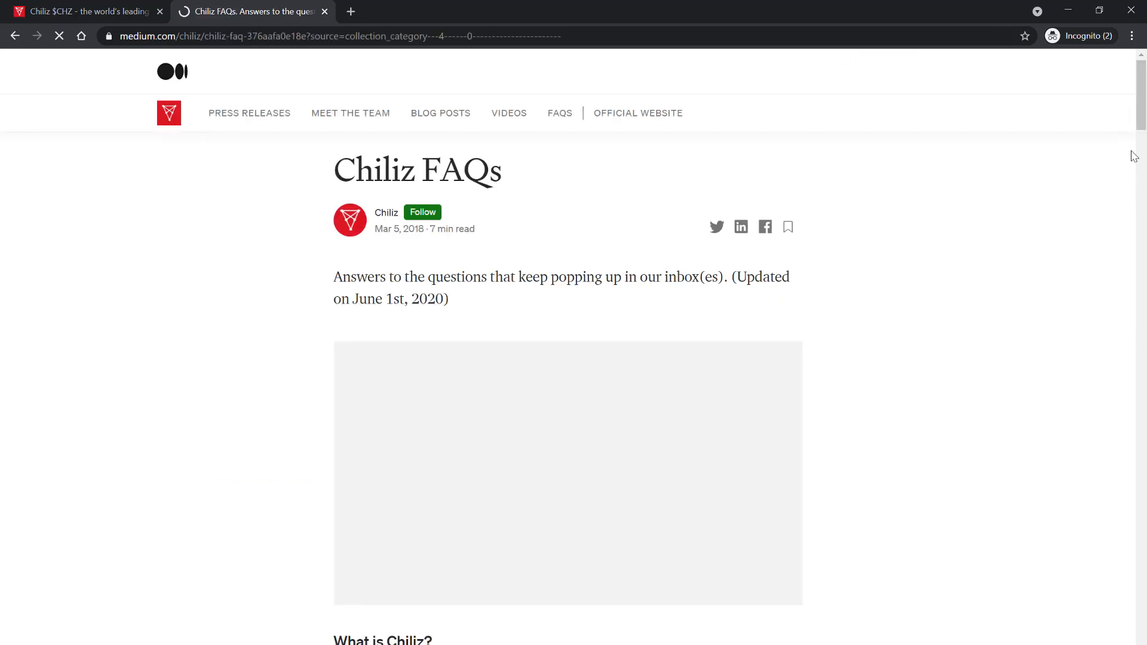
# - Read the Chiliz FAQ article on Medium through to its Technological FAQ on ERC-20
pyautogui.scroll(-3)
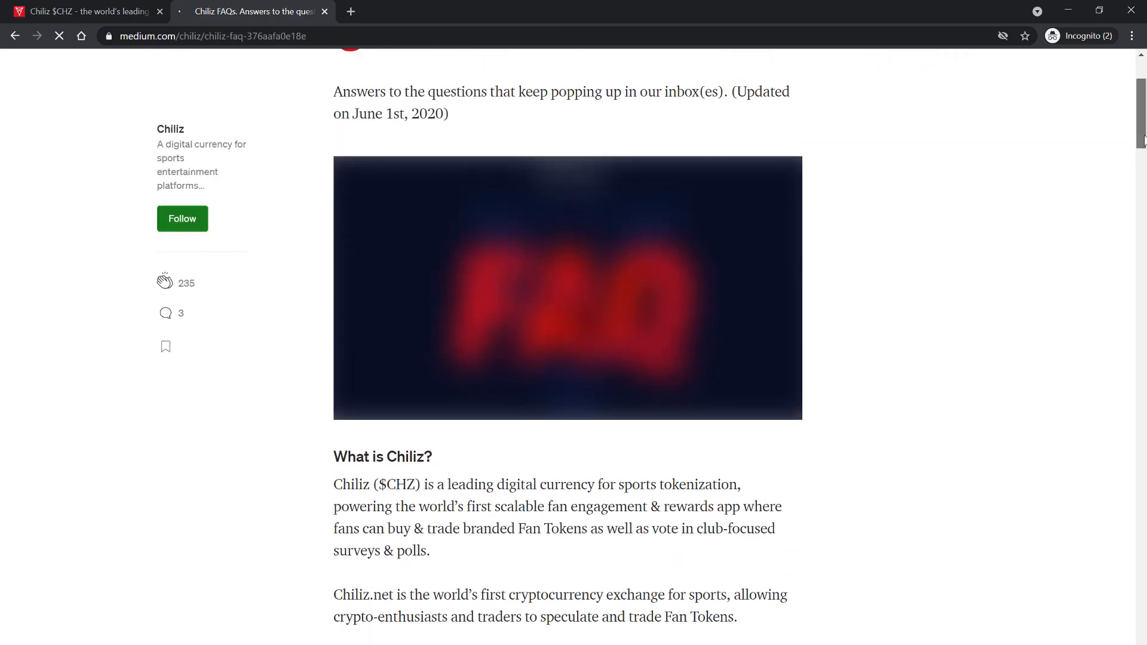
pyautogui.scroll(-3)
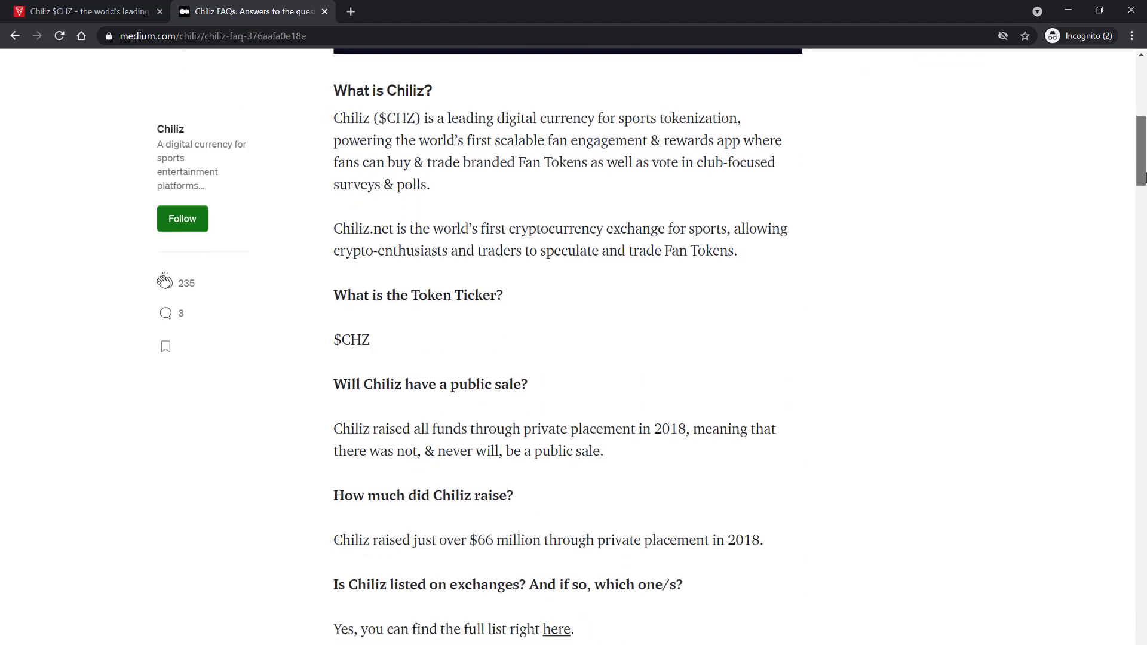
pyautogui.scroll(-3)
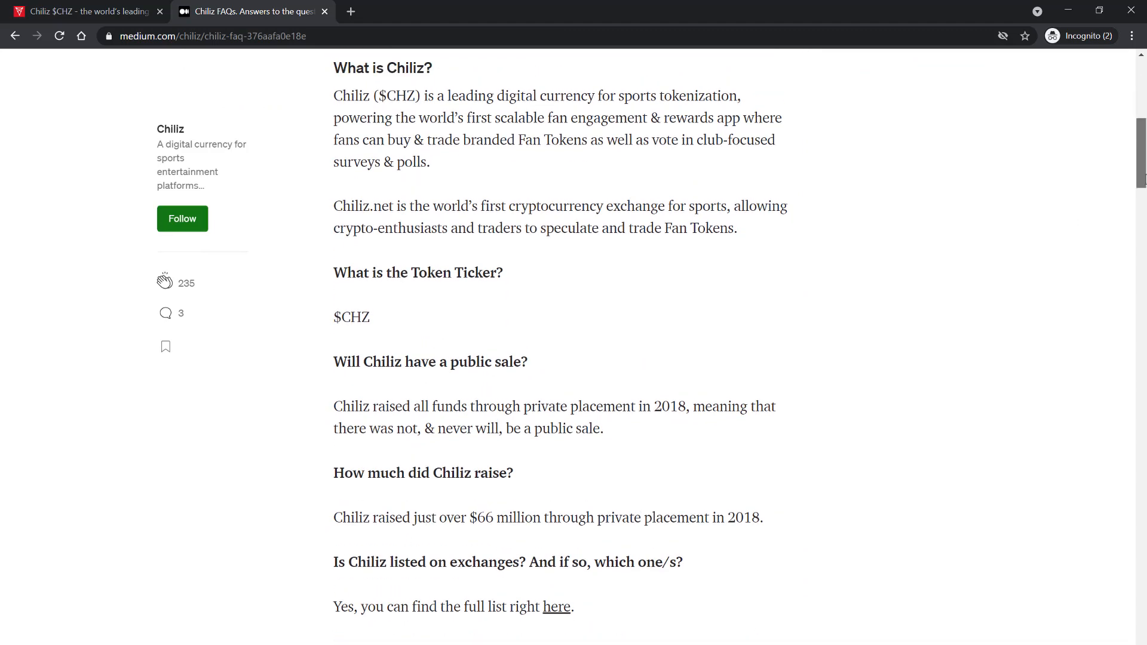
pyautogui.scroll(-3)
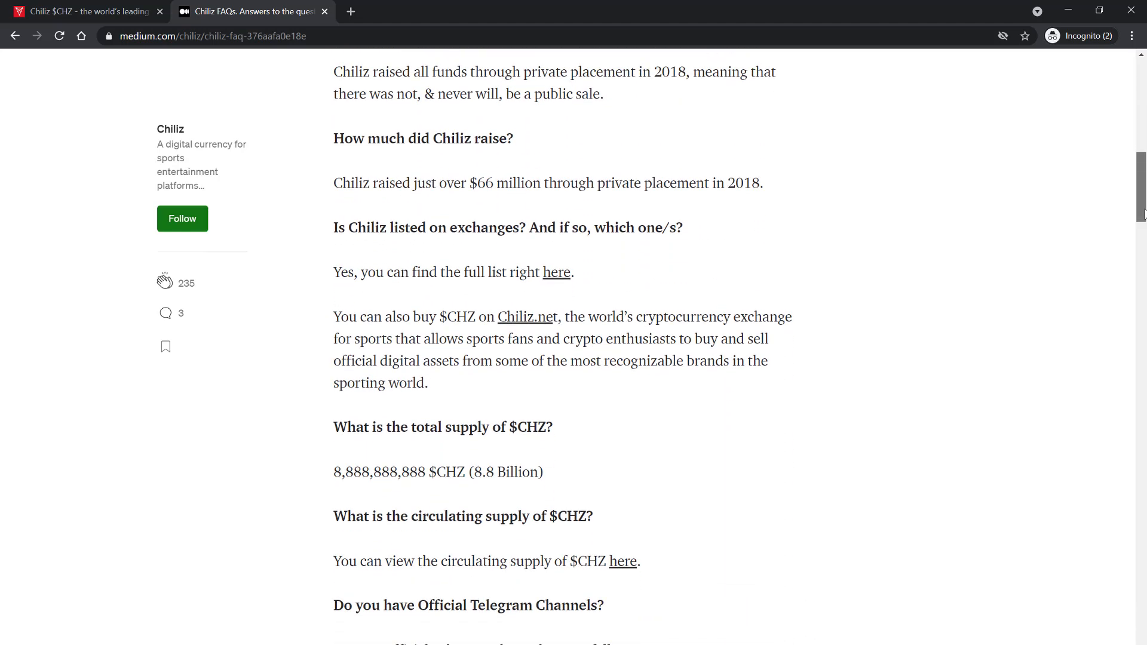
pyautogui.scroll(-3)
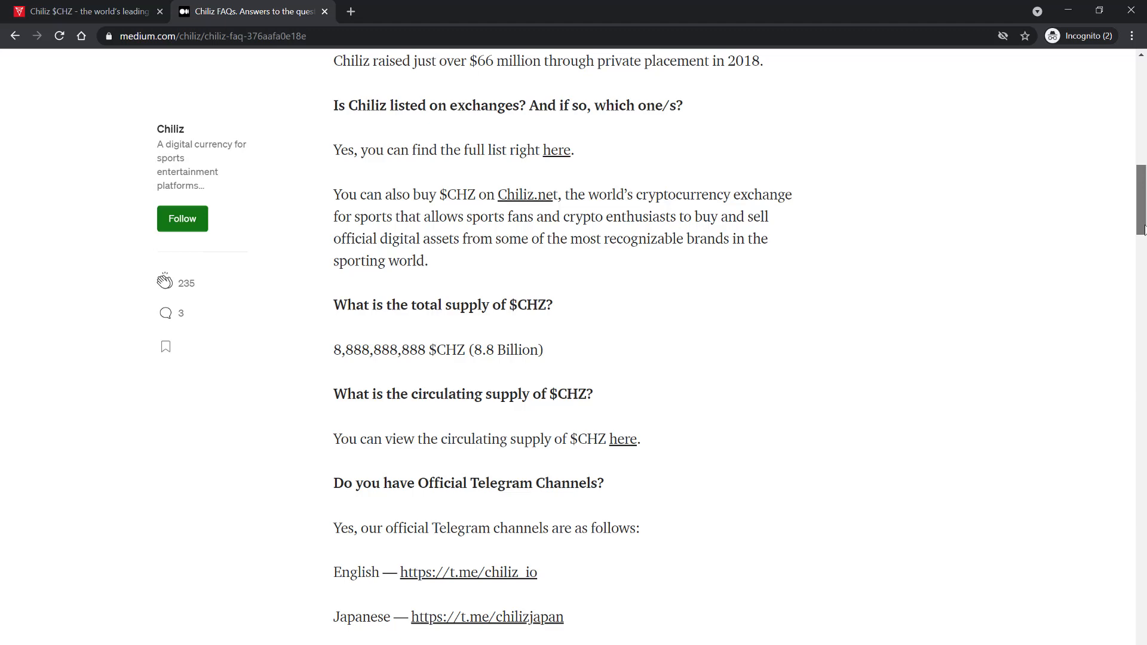
pyautogui.scroll(-3)
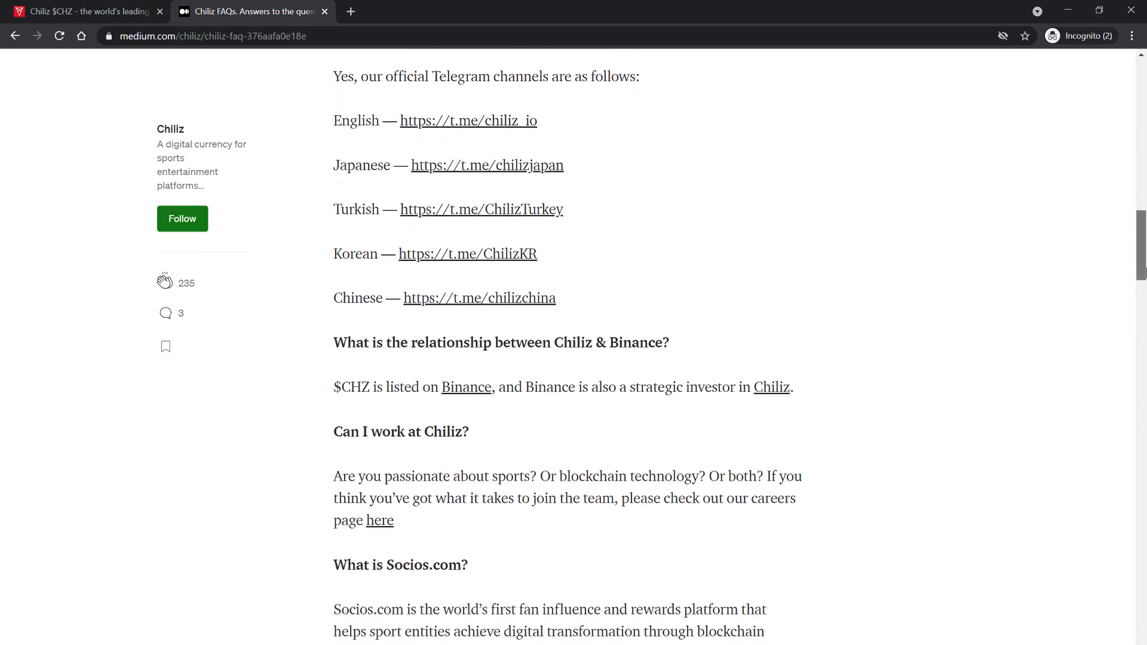
pyautogui.scroll(-3)
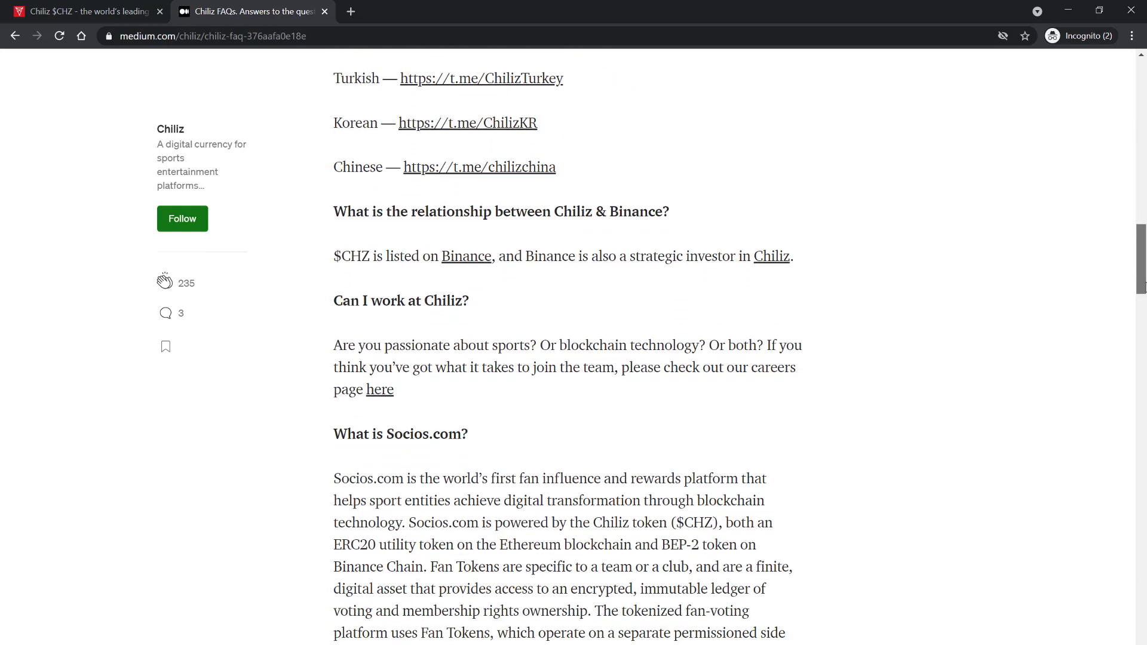
pyautogui.scroll(-3)
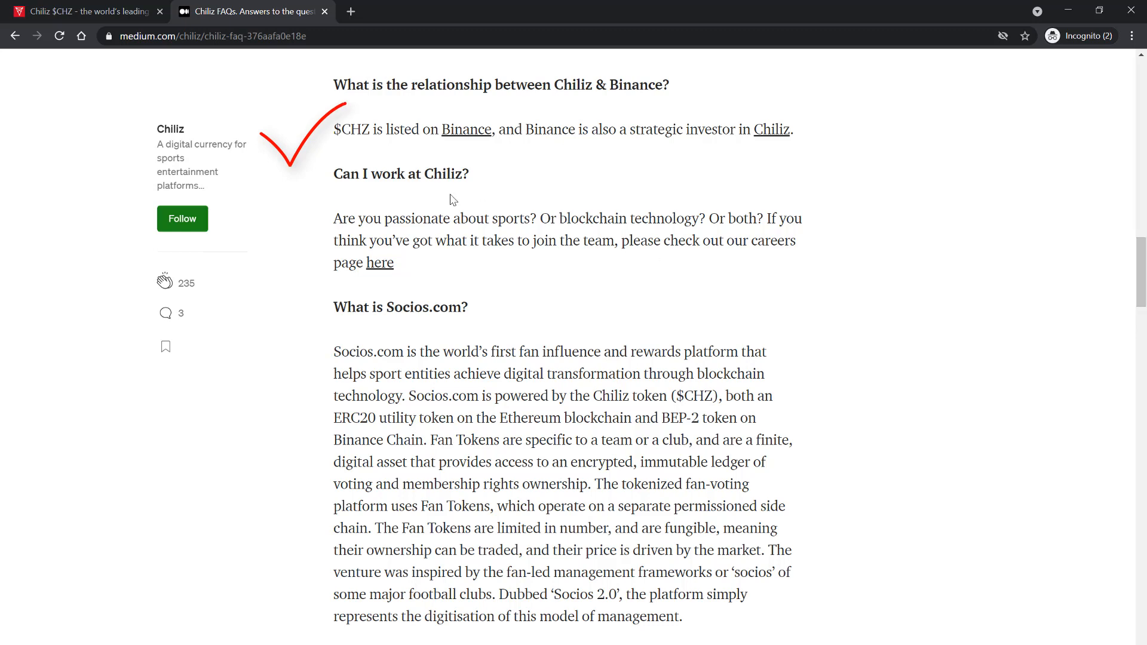
pyautogui.moveTo(334, 129); pyautogui.dragTo(793, 129)
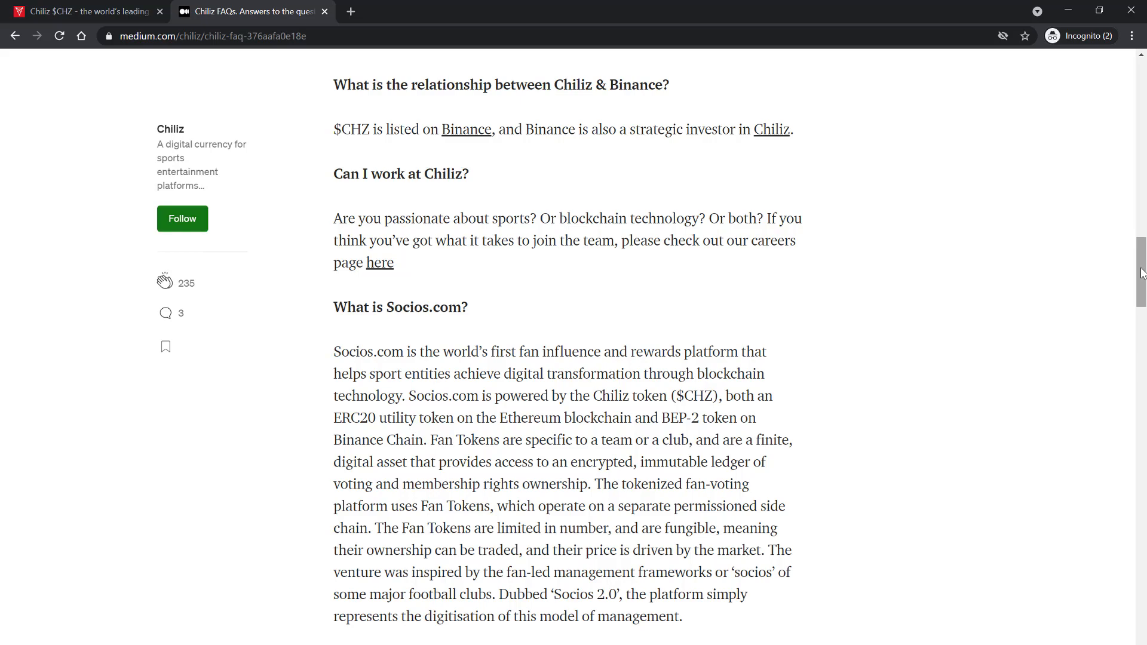
pyautogui.scroll(-3)
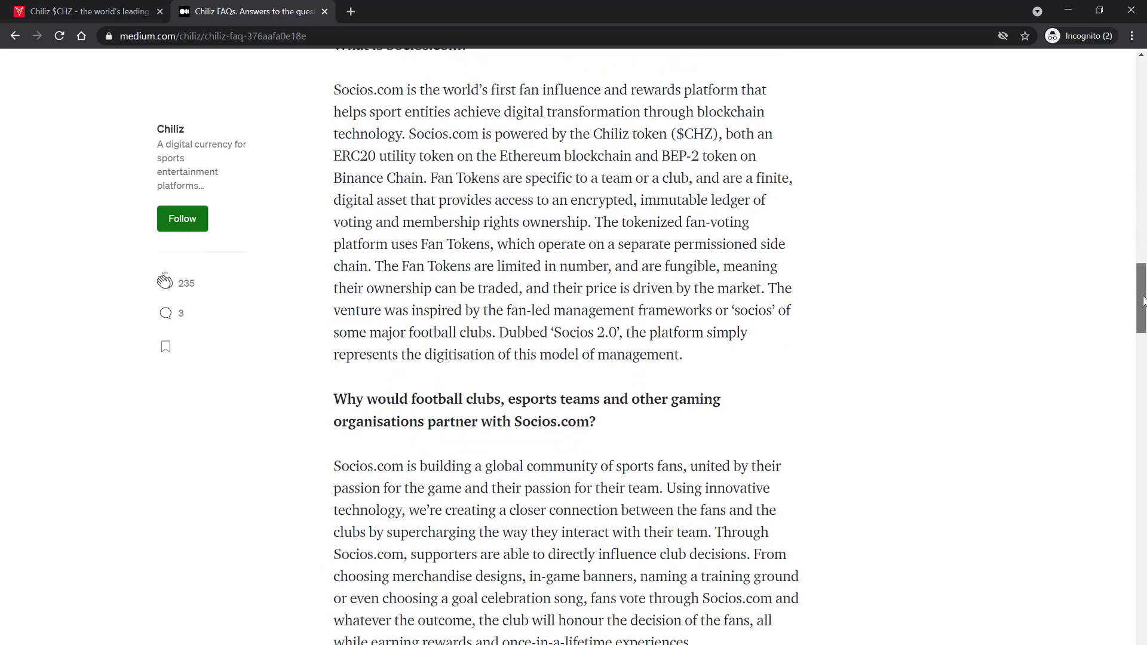
pyautogui.scroll(-3)
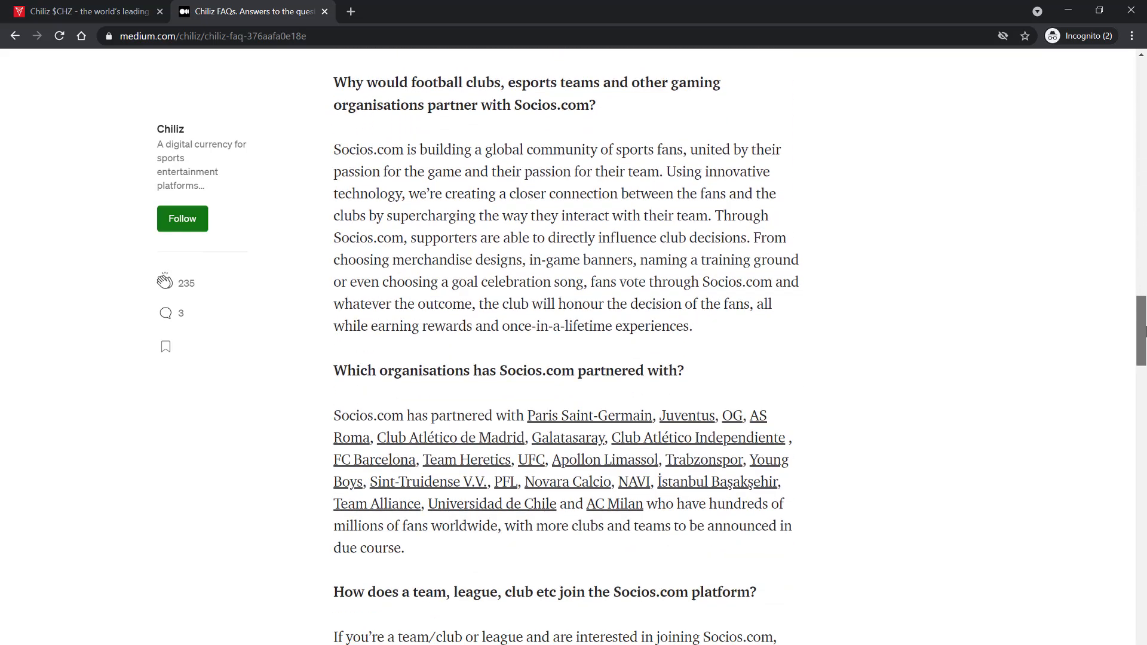
pyautogui.scroll(-3)
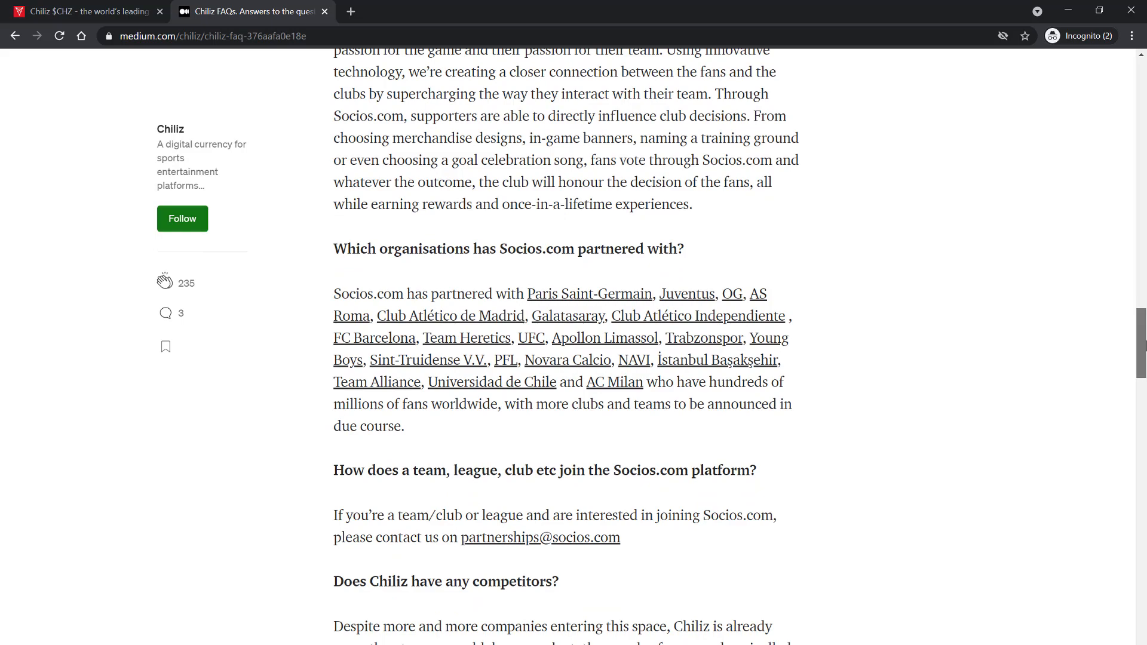
pyautogui.scroll(-3)
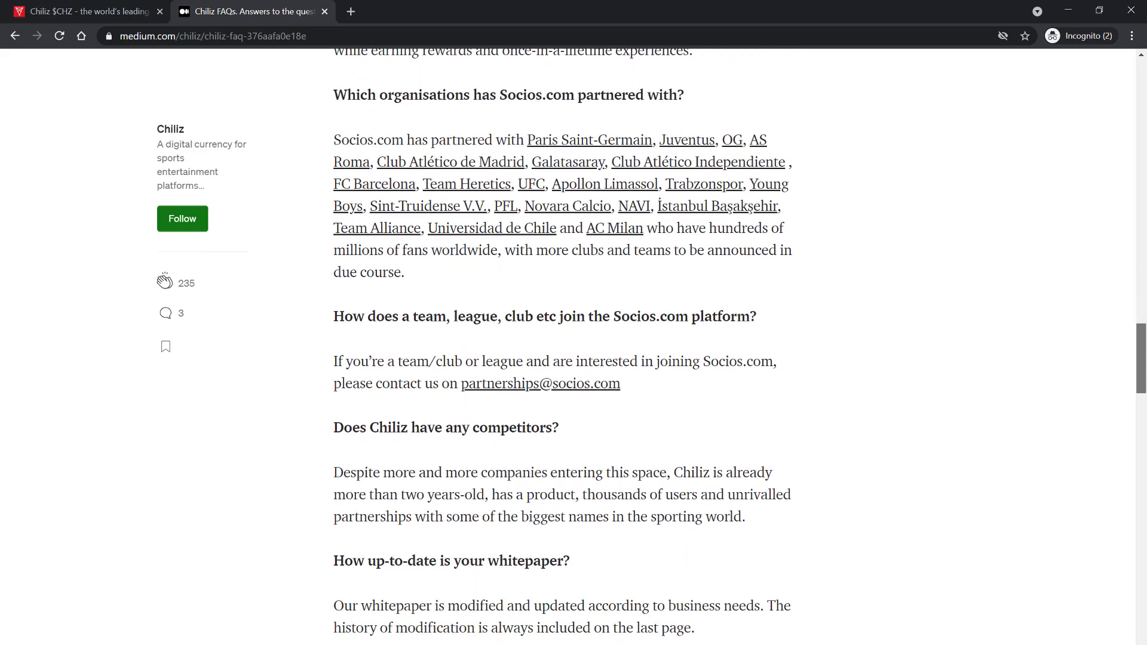
pyautogui.scroll(-3)
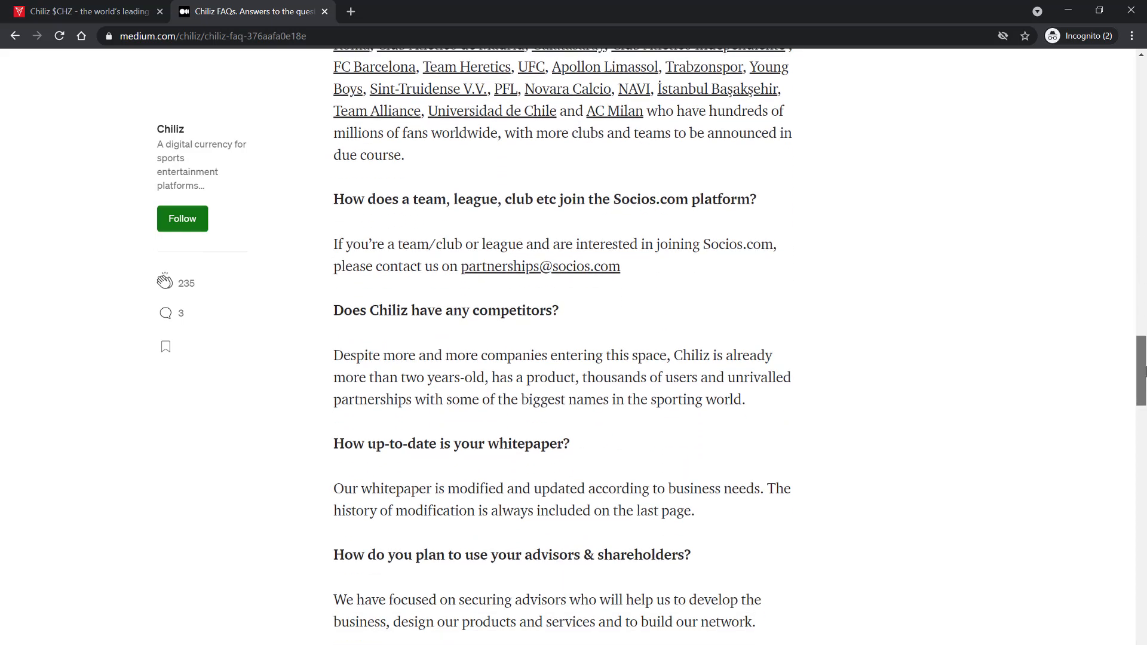
pyautogui.scroll(-3)
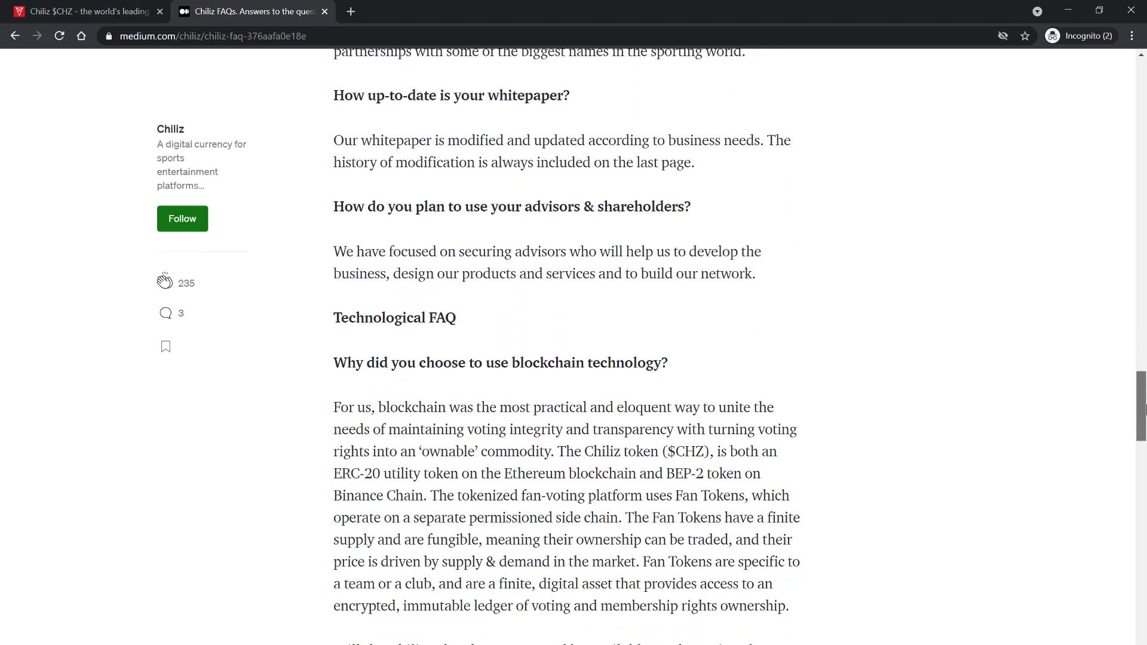
pyautogui.scroll(-3)
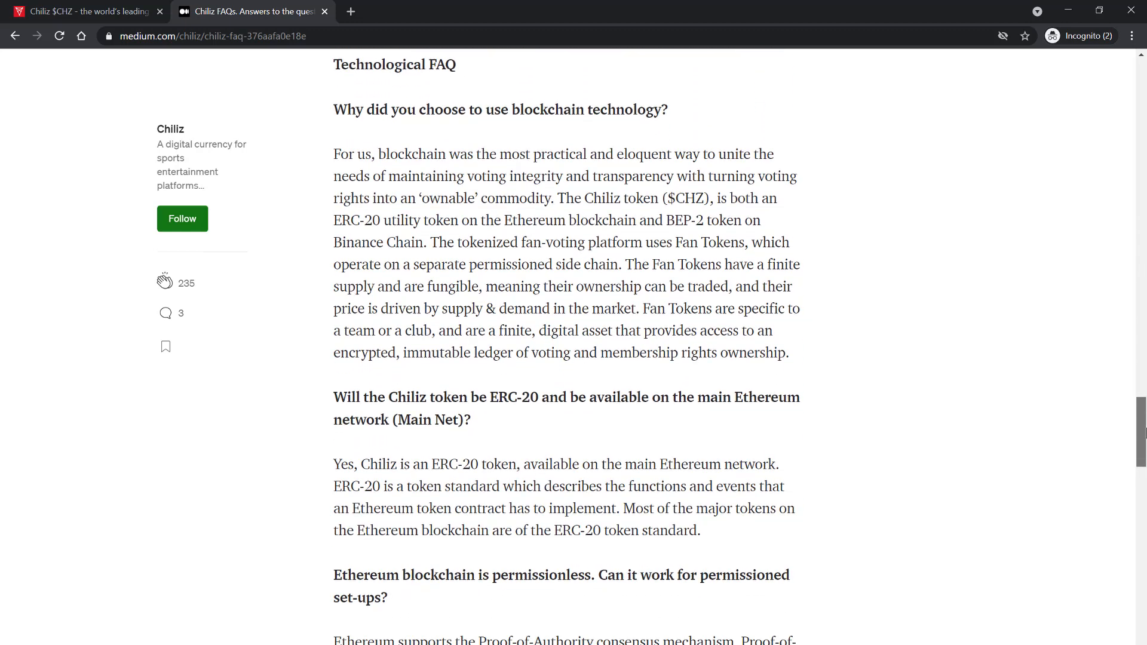
pyautogui.scroll(-3)
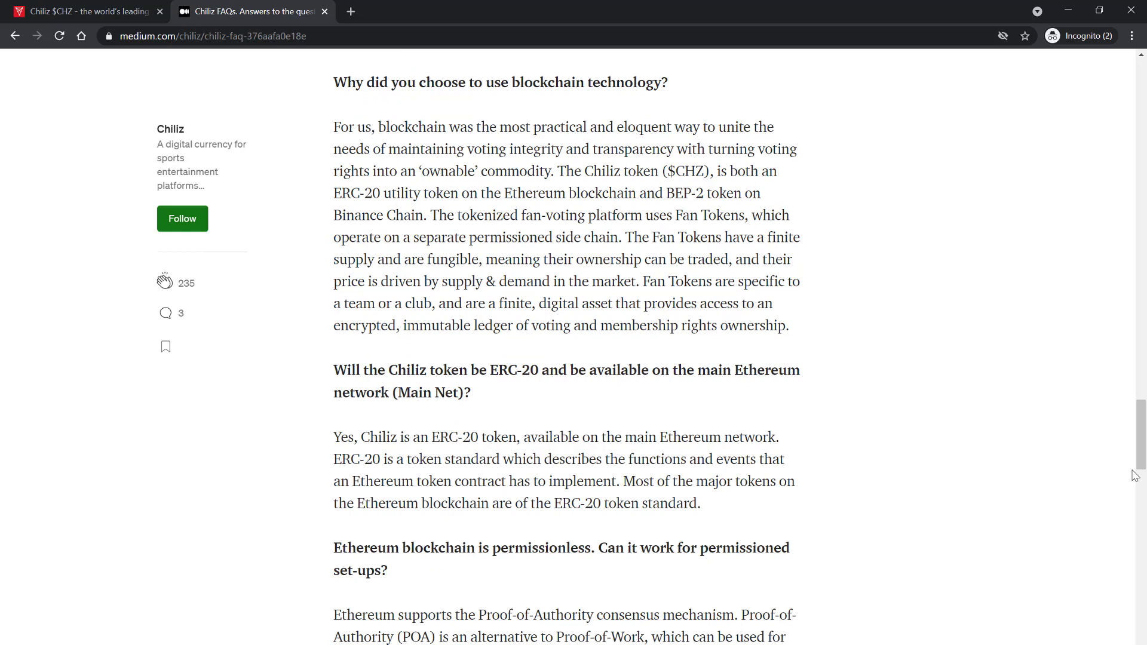
pyautogui.moveTo(437, 366)
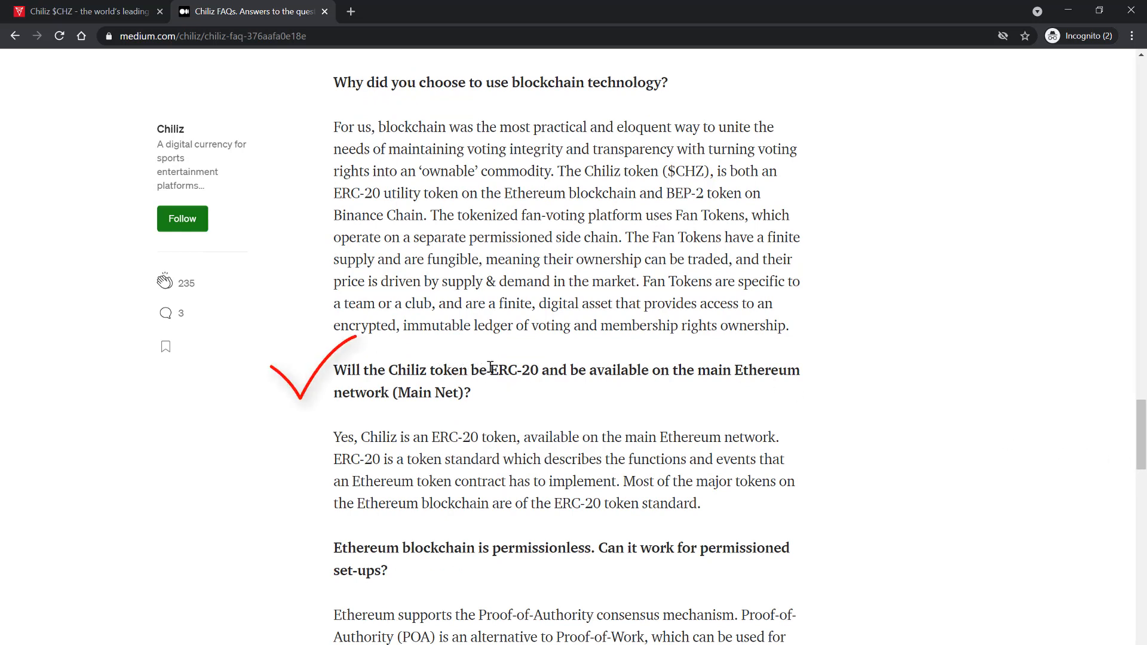
# - Scroll CoinMarketCap's spot exchange ranking back to the top, with Binance first
pyautogui.moveTo(488, 370); pyautogui.dragTo(472, 393)
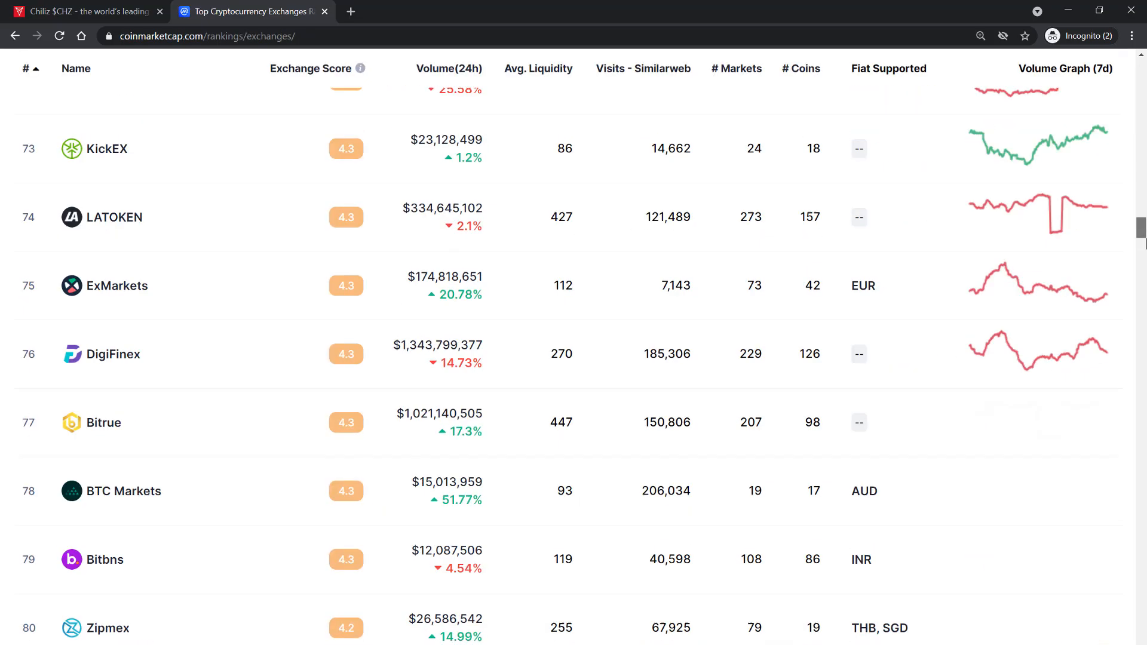
pyautogui.scroll(3)
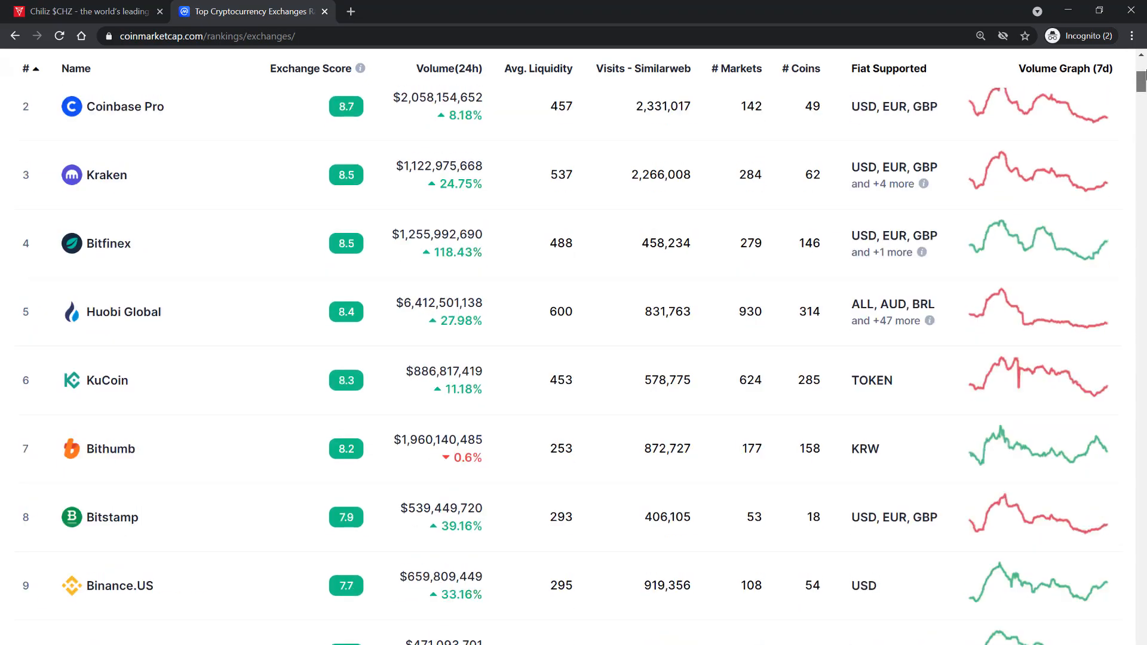
pyautogui.scroll(3)
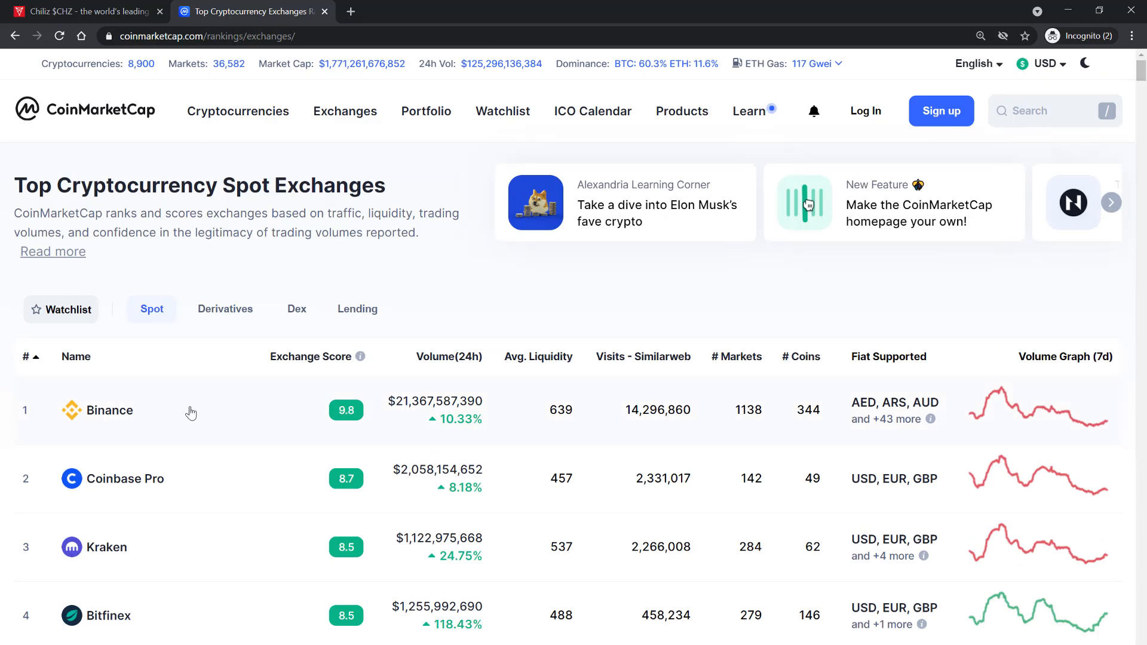
# - Open Binance's exchange page and follow the BTT/USDT pair from its Active Markets table
pyautogui.click(111, 411)
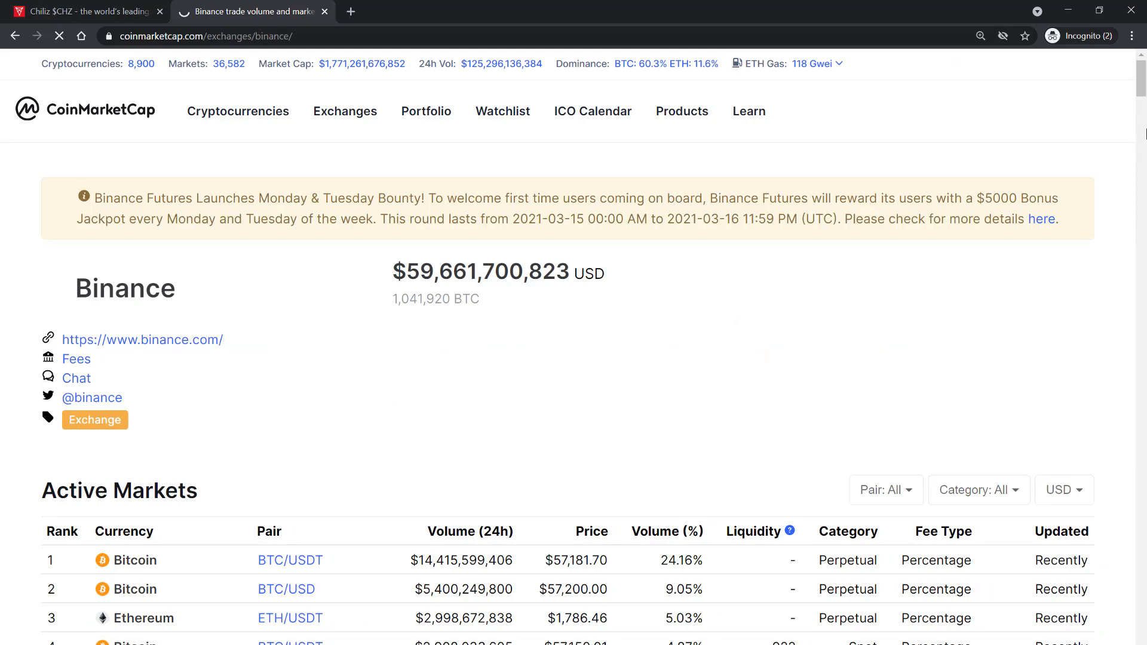
pyautogui.scroll(-3)
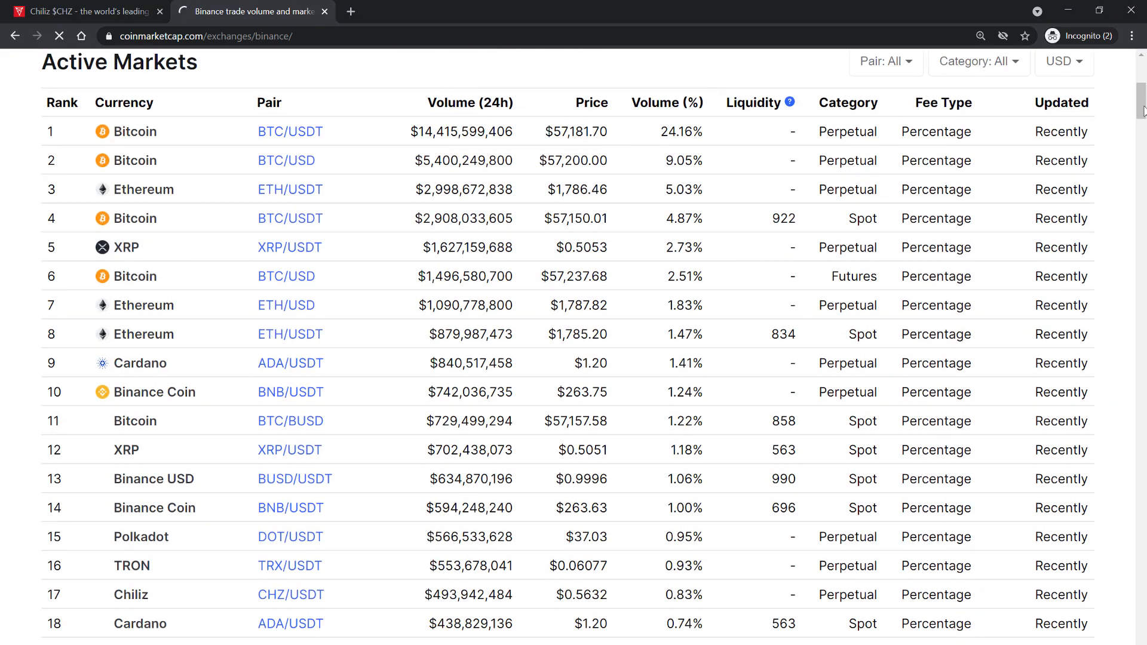
pyautogui.scroll(-3)
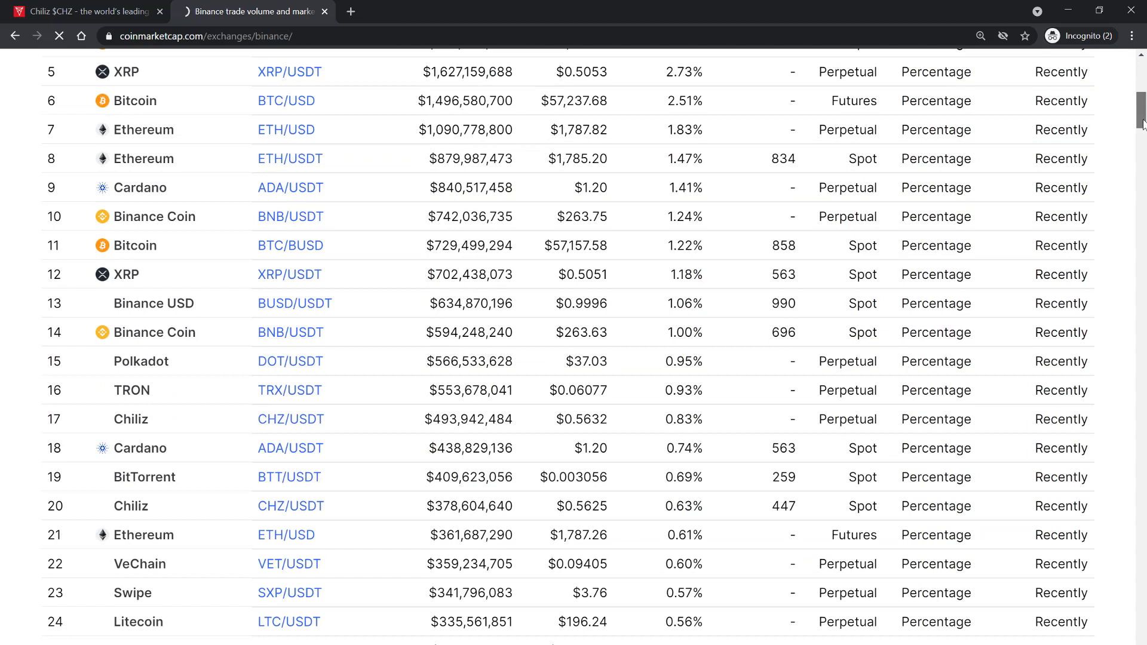
pyautogui.click(290, 420)
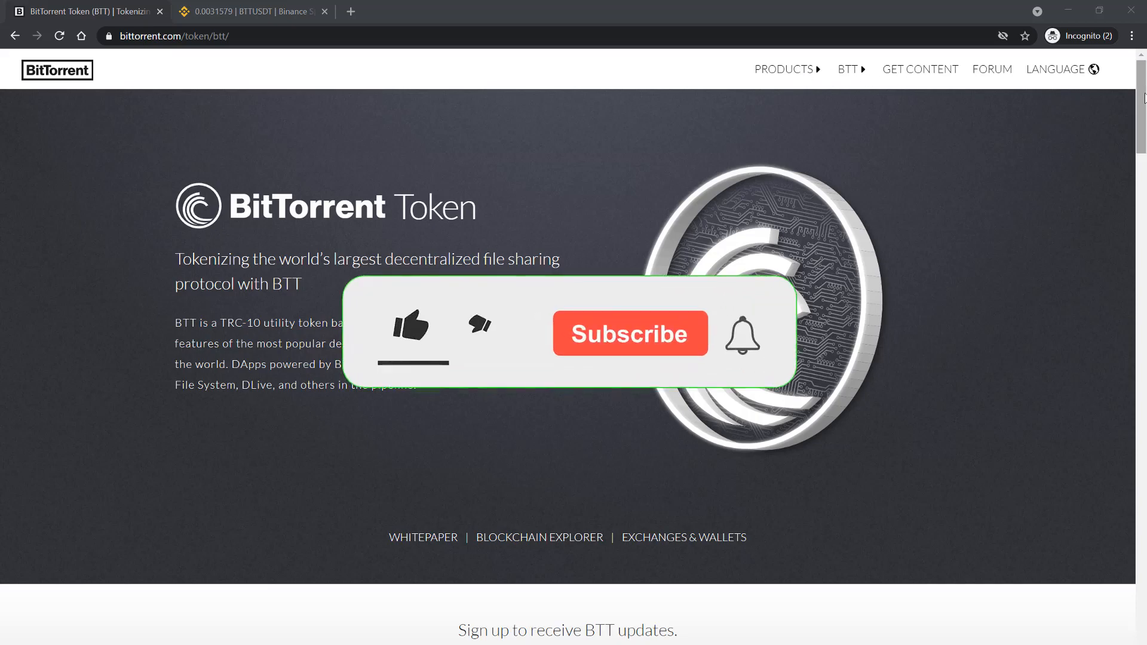
# - Scroll the BTT token page through BTT Use Cases and How it Works to Get Started
pyautogui.scroll(-3)
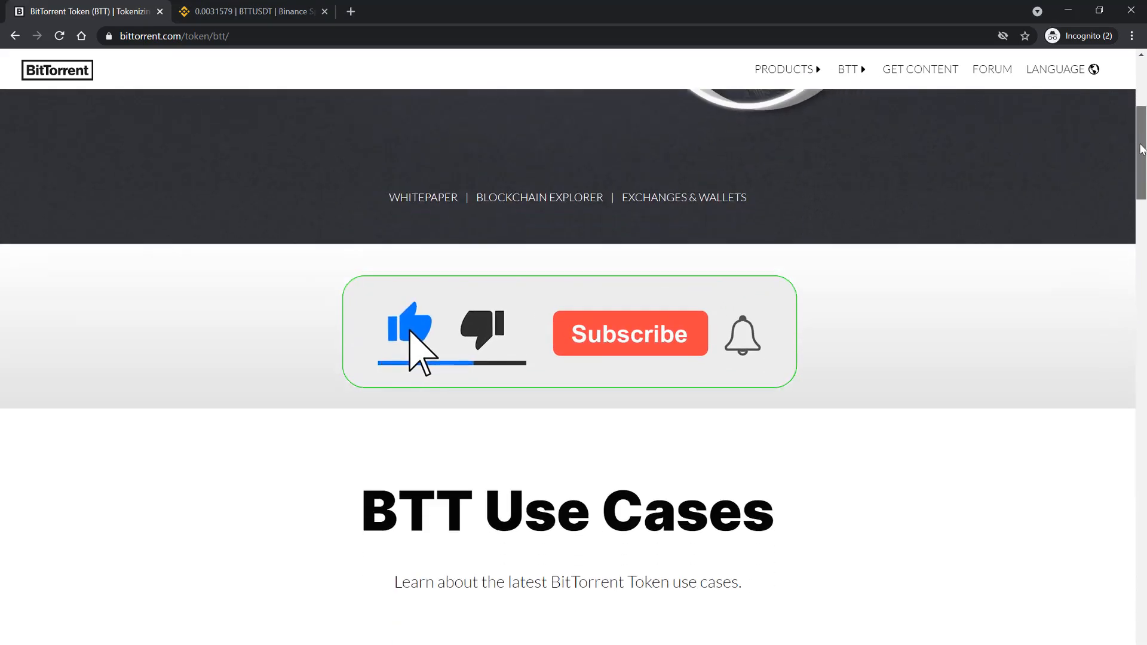
pyautogui.scroll(-3)
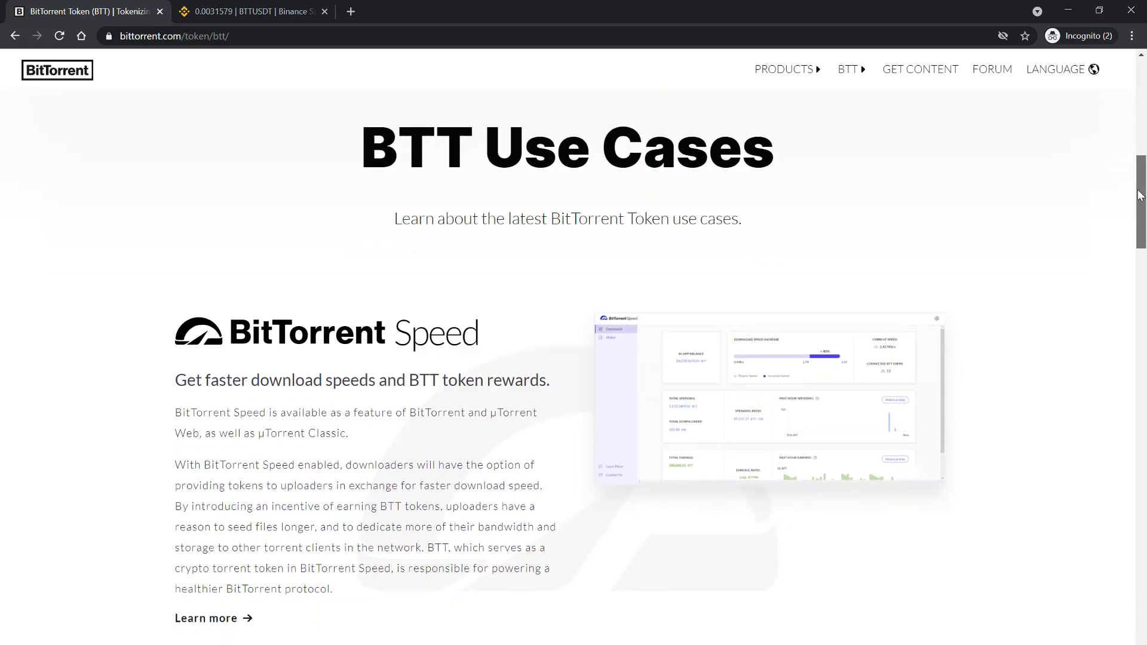
pyautogui.scroll(-3)
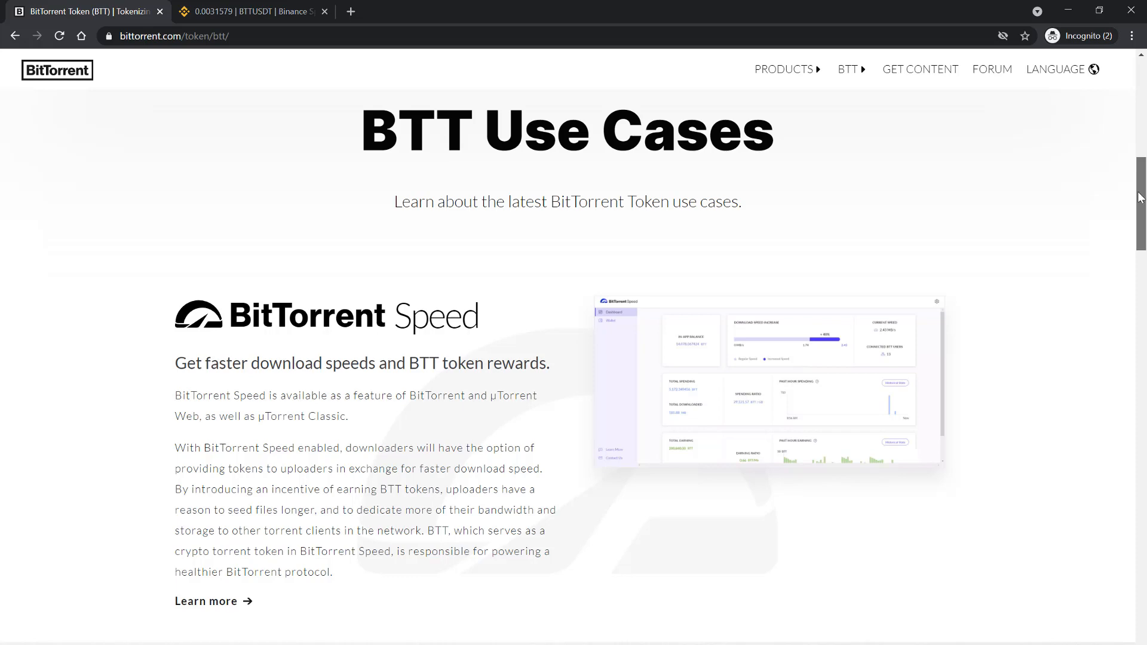
pyautogui.scroll(-3)
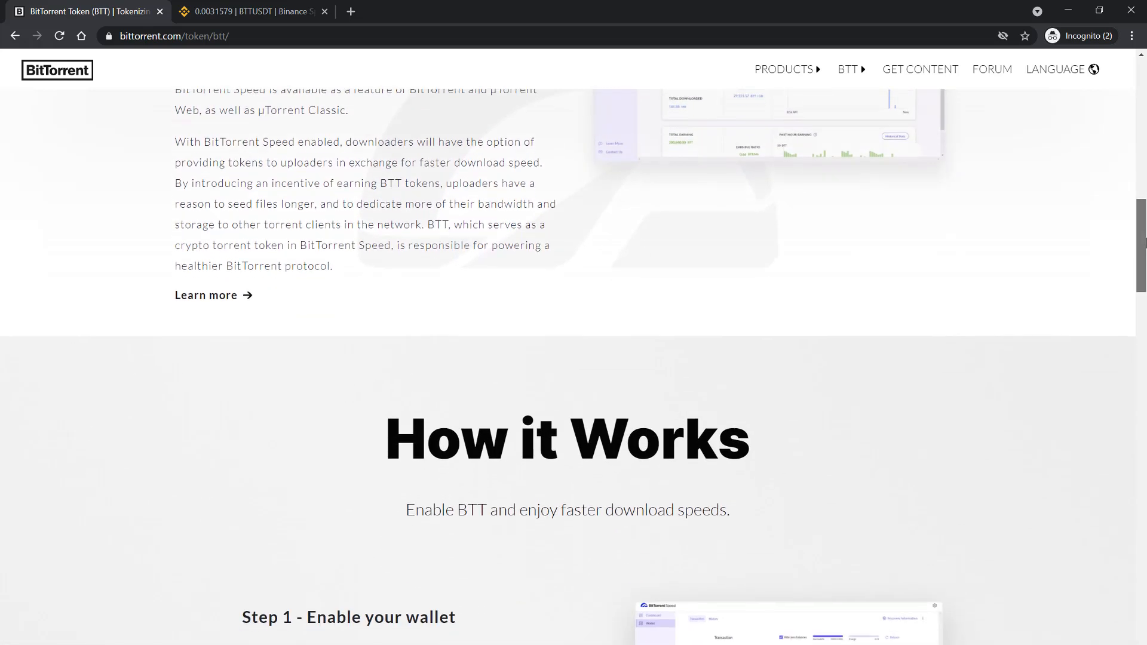
pyautogui.scroll(-3)
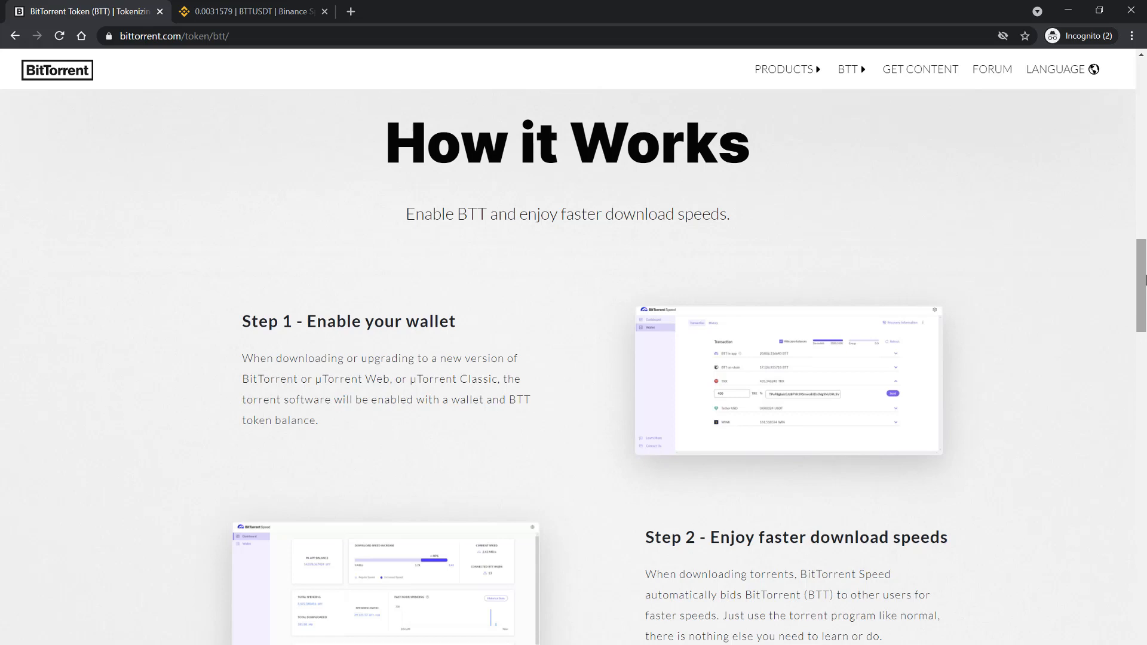
pyautogui.moveTo(1140, 279)
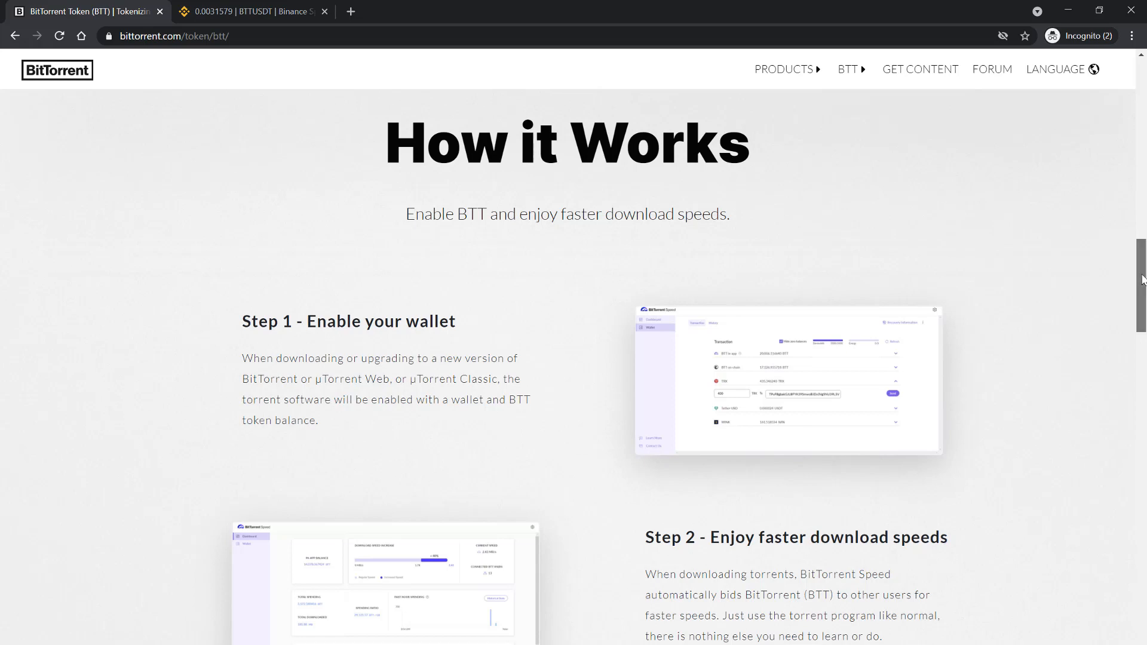
pyautogui.scroll(-3)
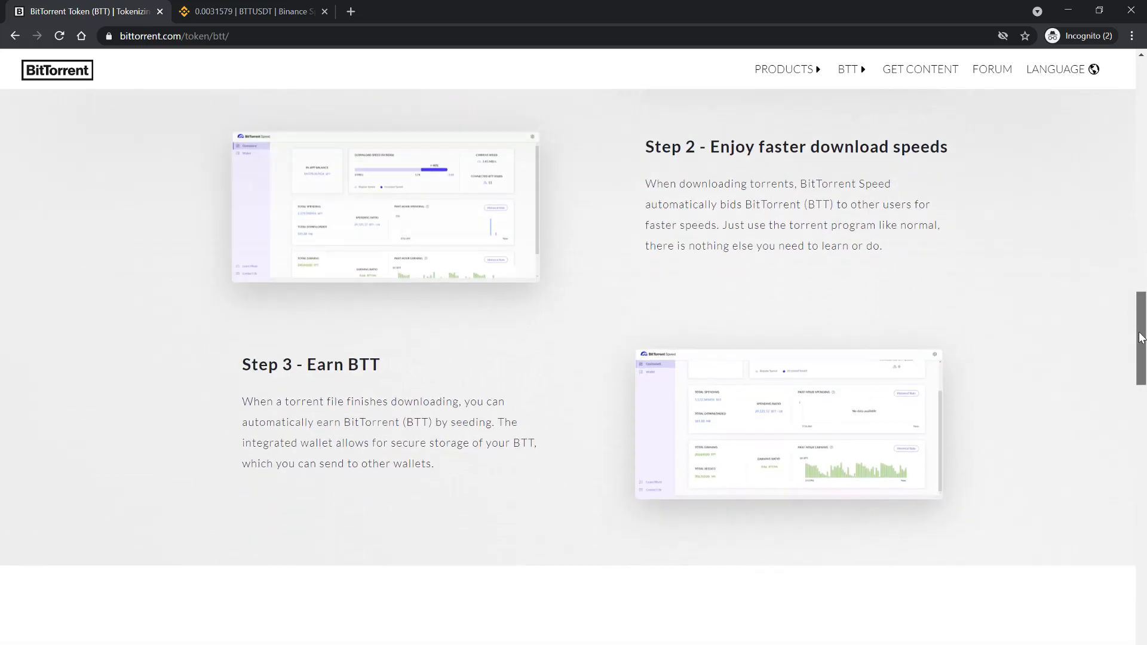
pyautogui.scroll(-3)
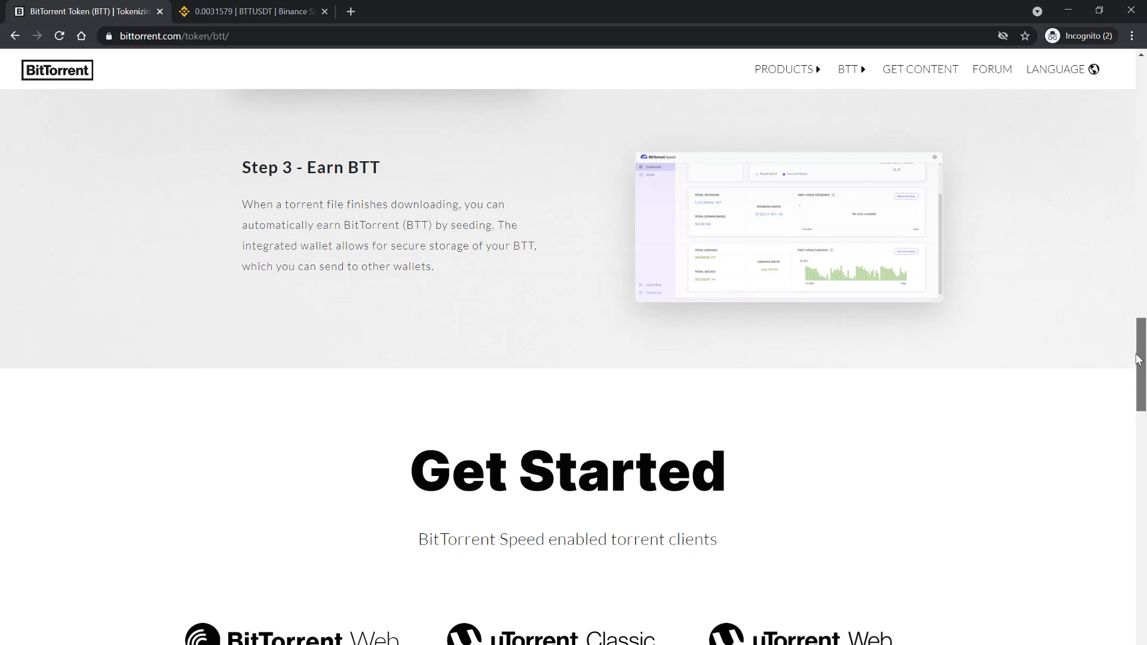
# - Scroll down the BitTorrent Token page to its Exchanges list
pyautogui.scroll(-3)
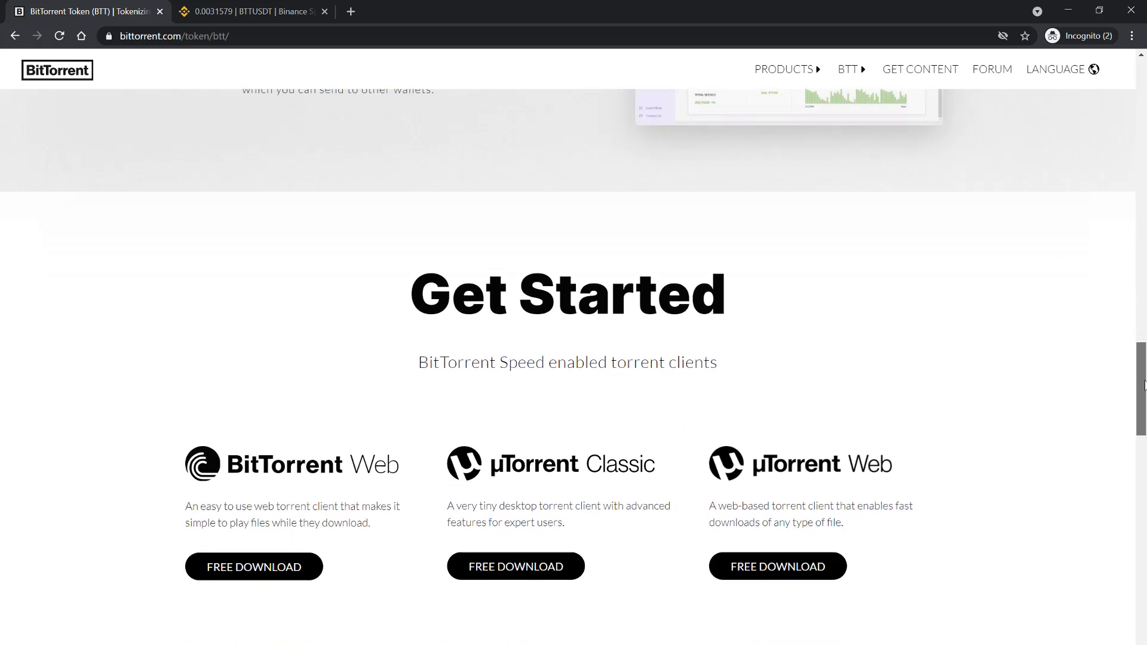
pyautogui.scroll(-3)
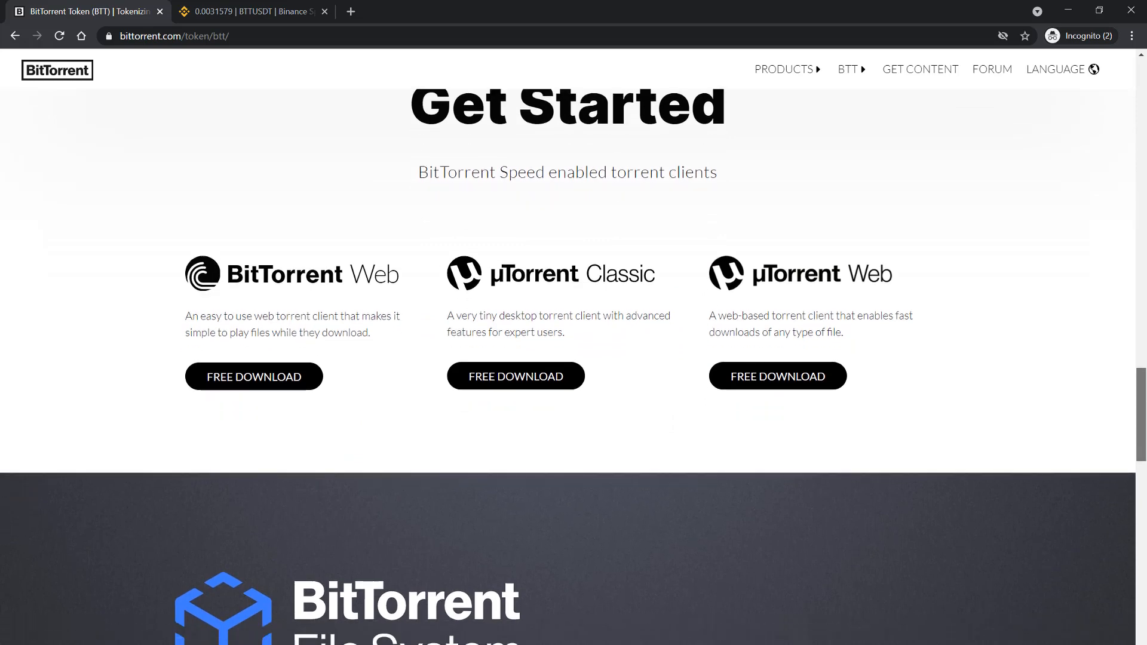
pyautogui.scroll(-3)
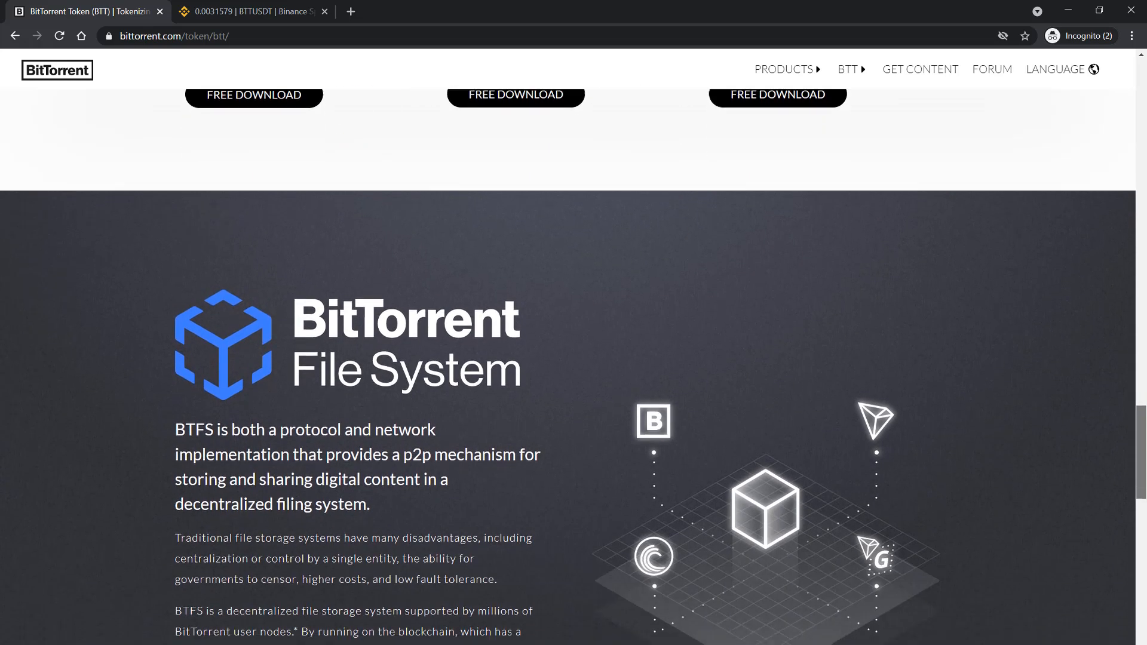
pyautogui.scroll(-3)
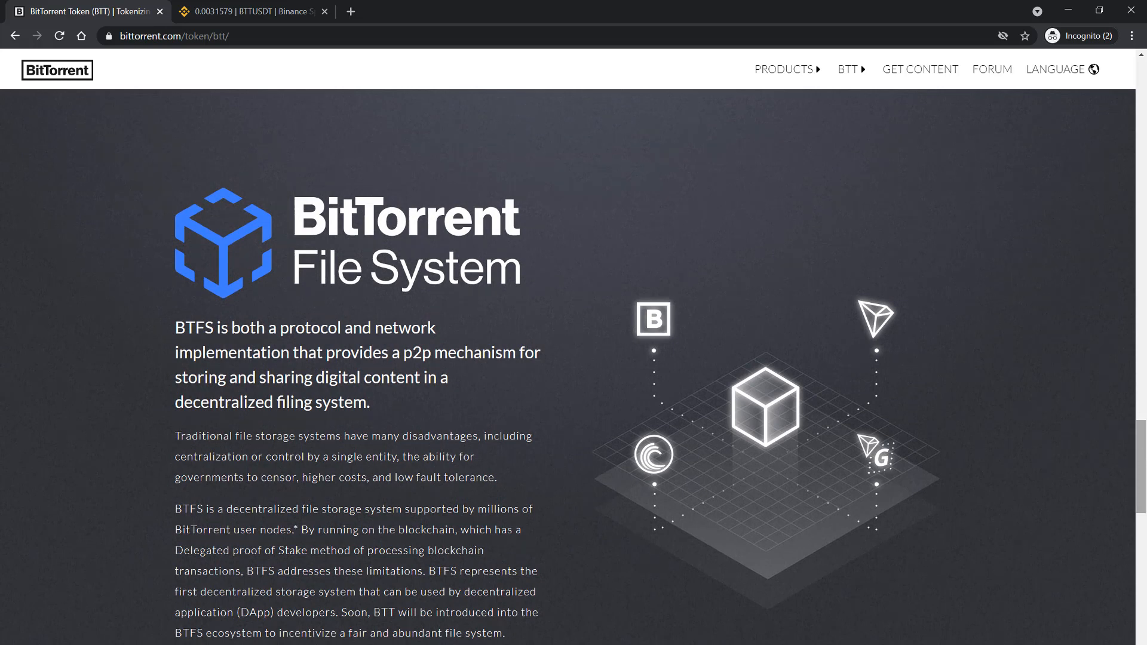
pyautogui.scroll(-3)
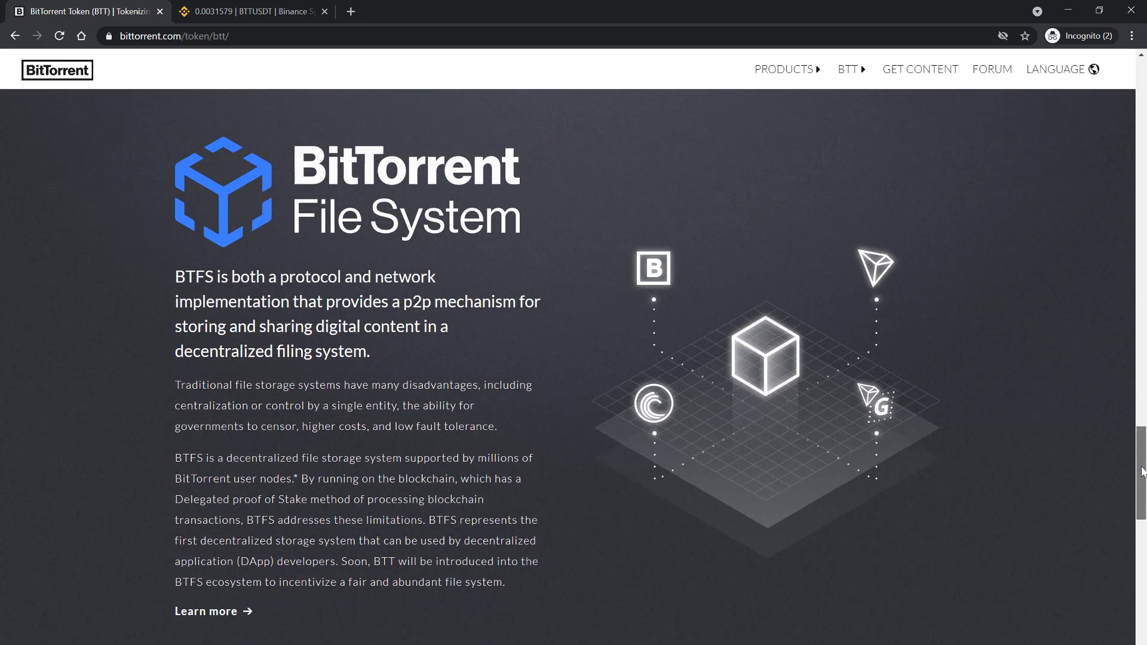
pyautogui.scroll(-3)
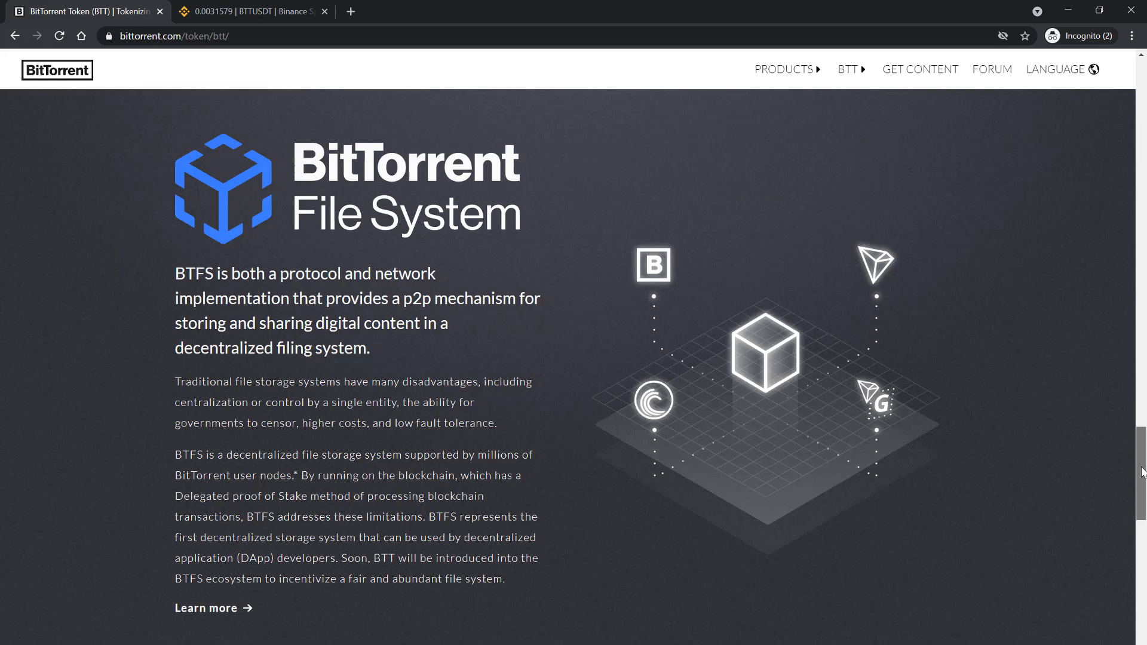
pyautogui.scroll(-3)
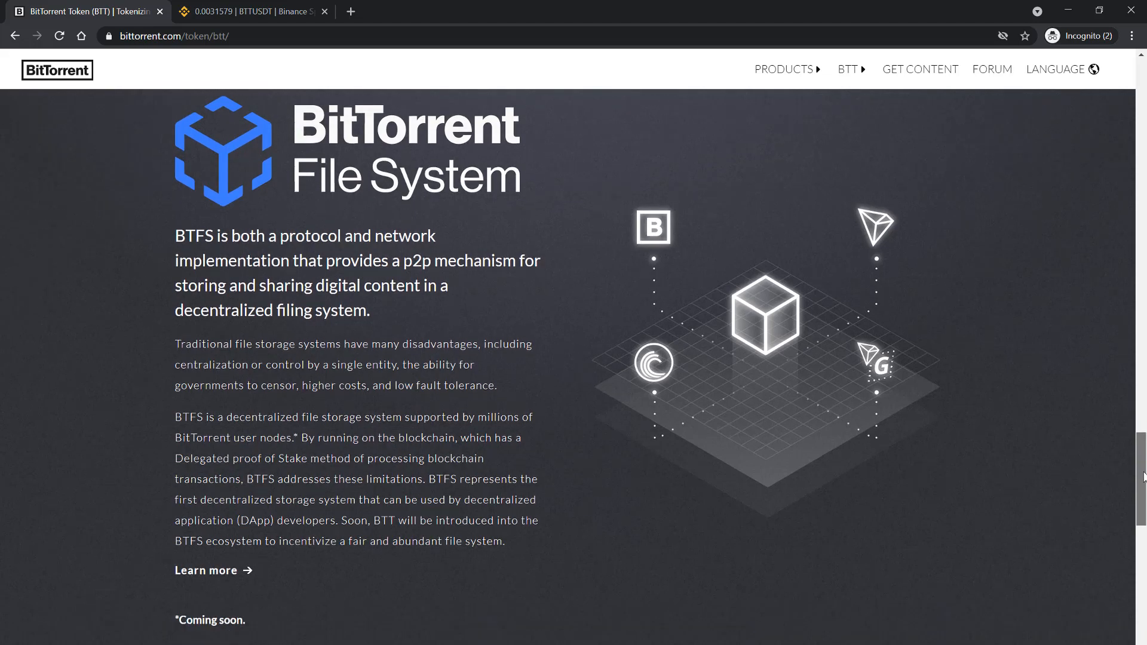
pyautogui.scroll(-3)
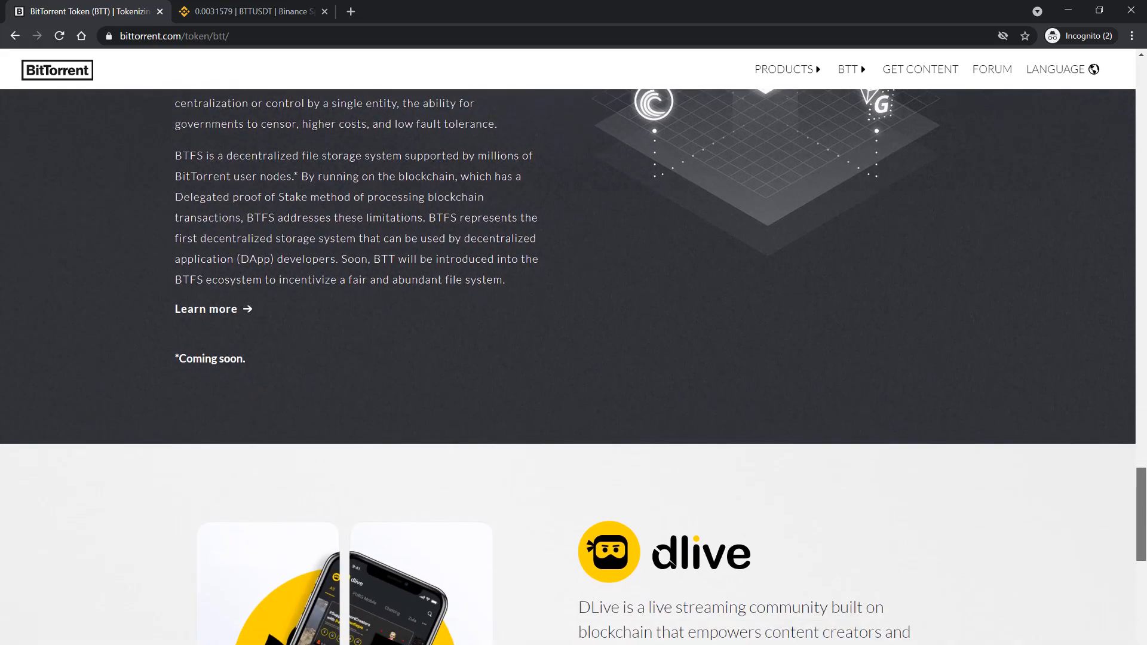
pyautogui.scroll(-3)
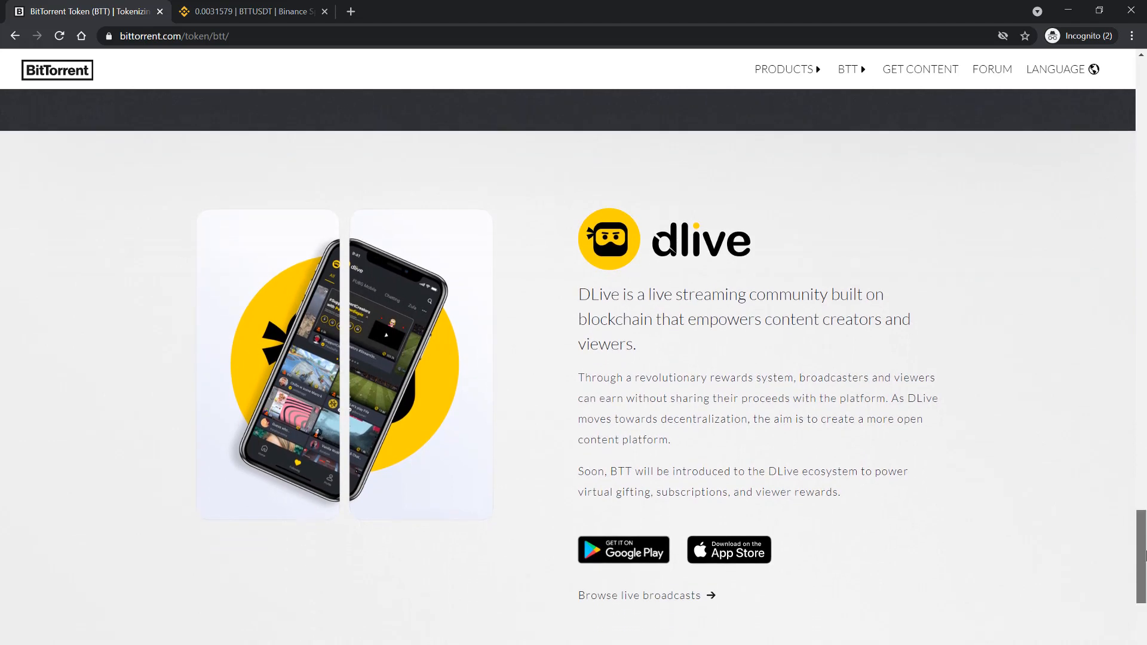
pyautogui.scroll(-3)
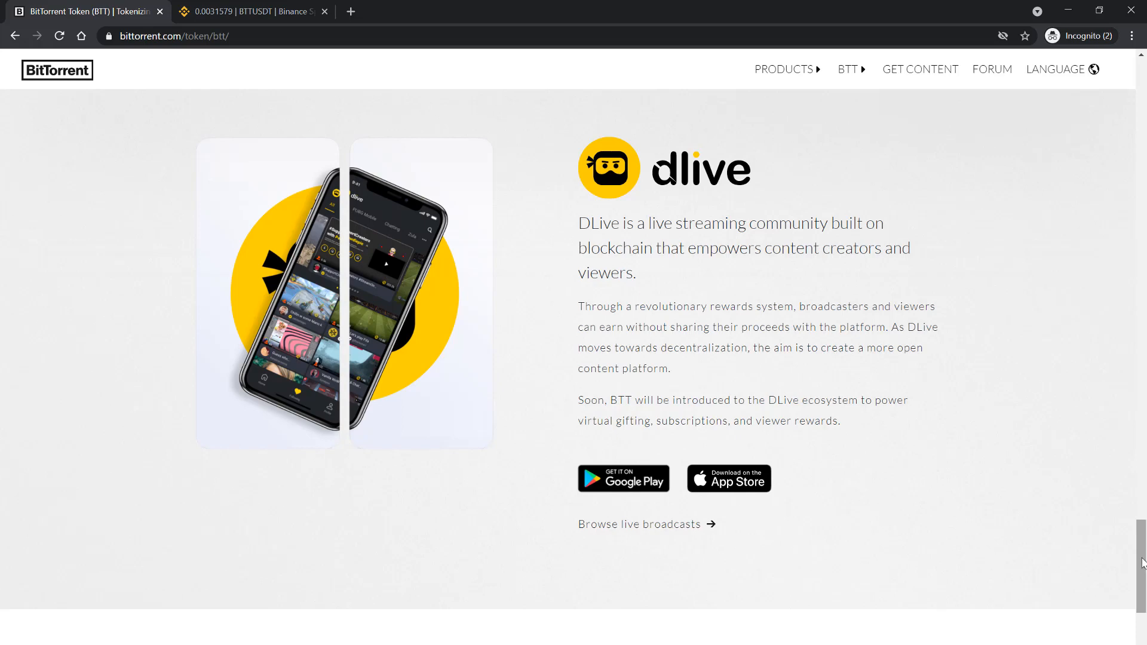
pyautogui.scroll(-3)
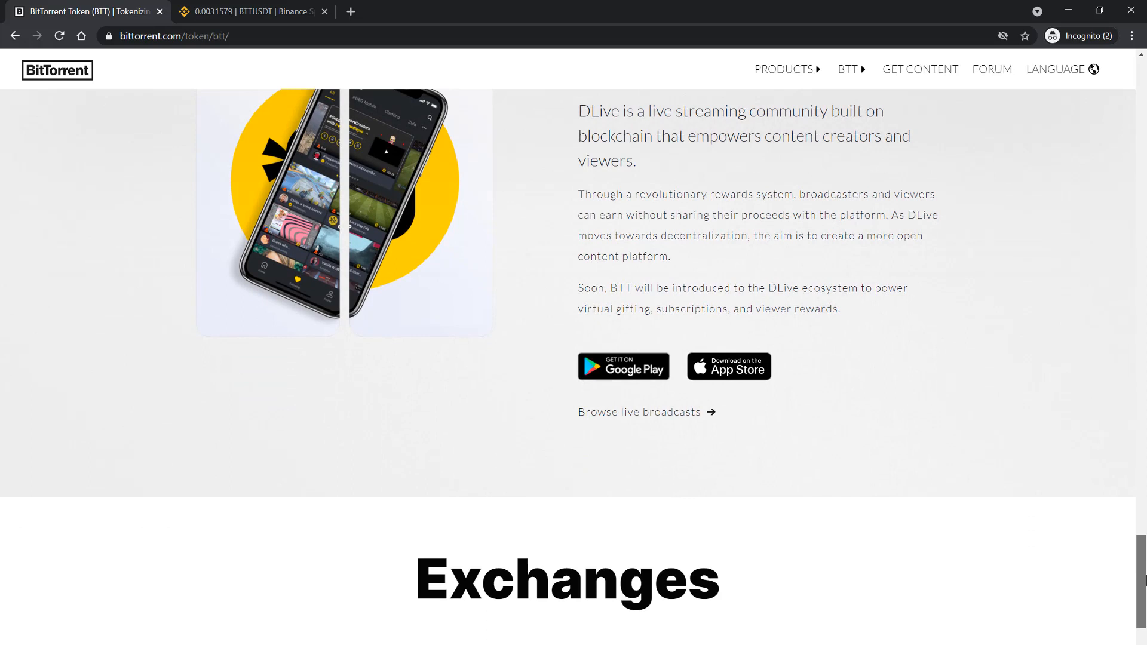
pyautogui.scroll(-3)
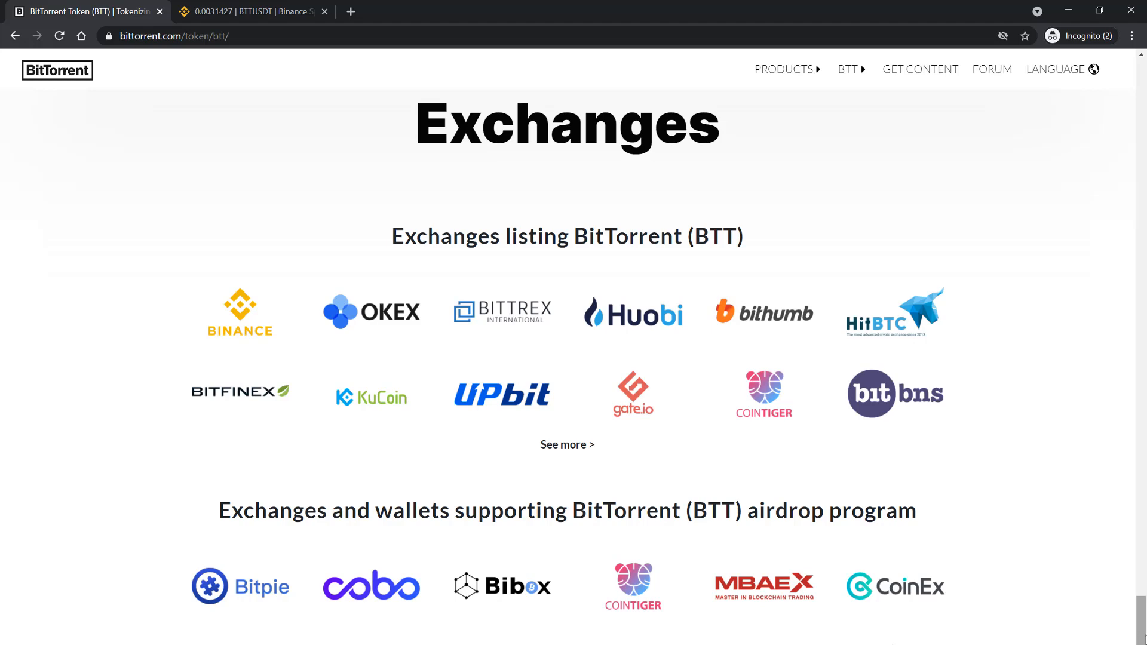
pyautogui.scroll(-3)
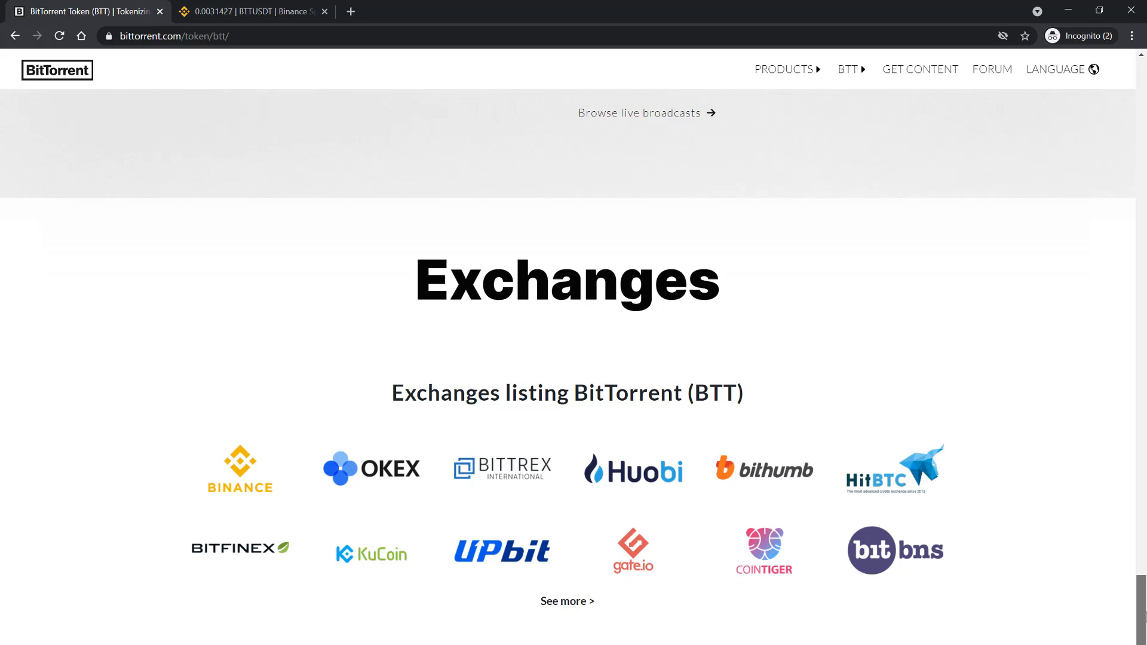
# - Scroll back up past BTFS and BitTorrent Speed to the page header
pyautogui.scroll(3)
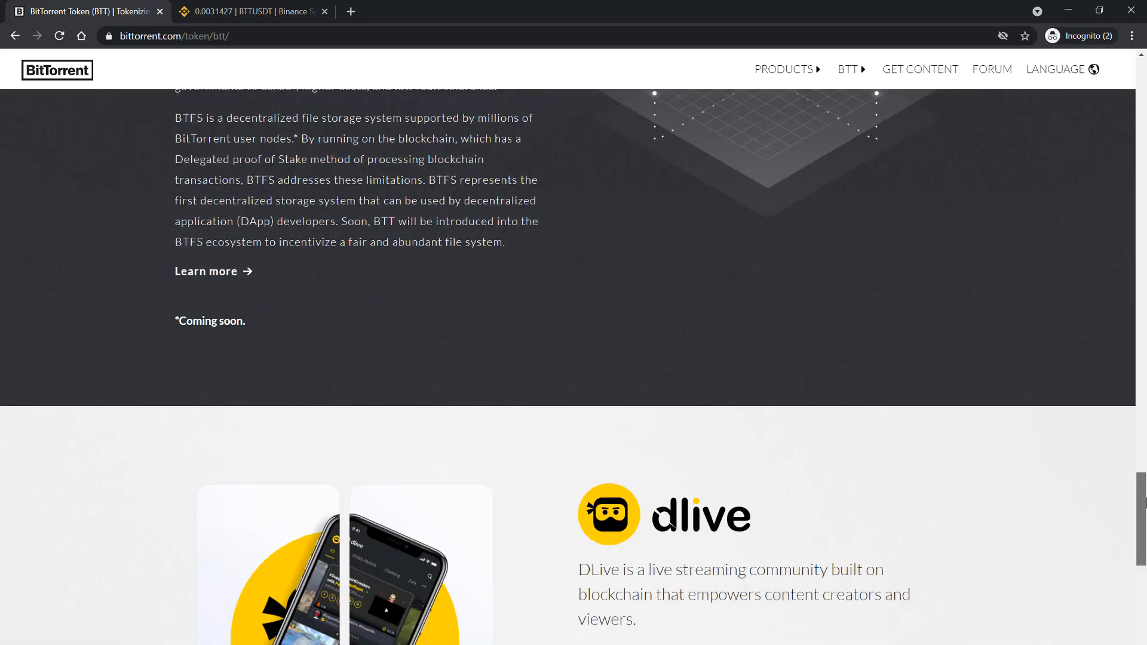
pyautogui.scroll(3)
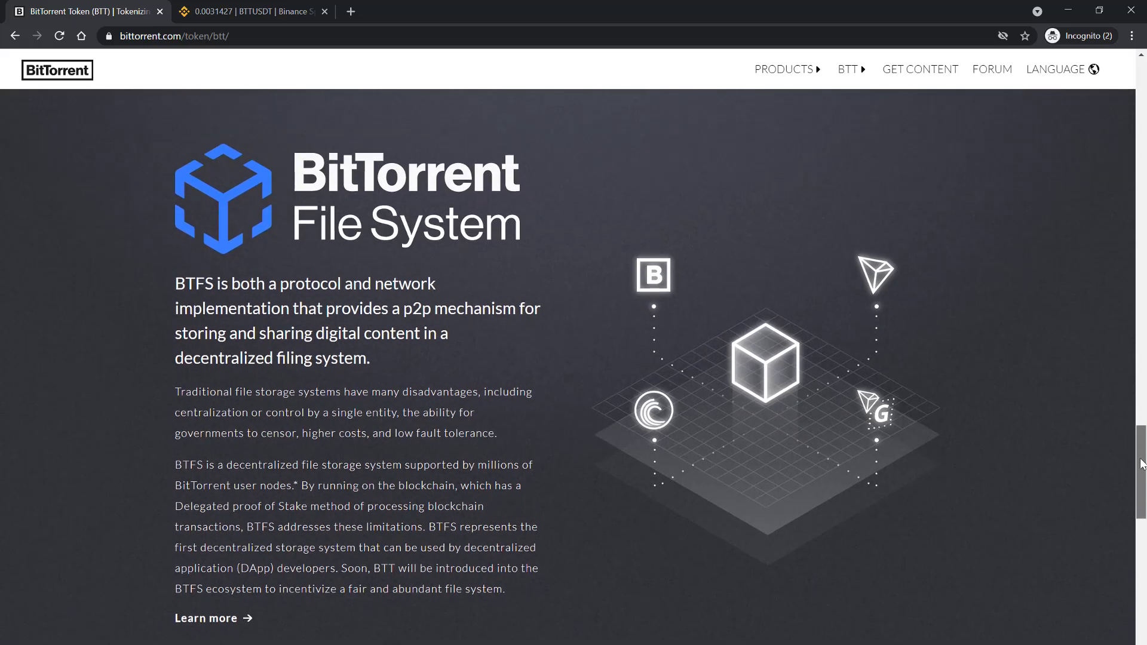
pyautogui.scroll(-3)
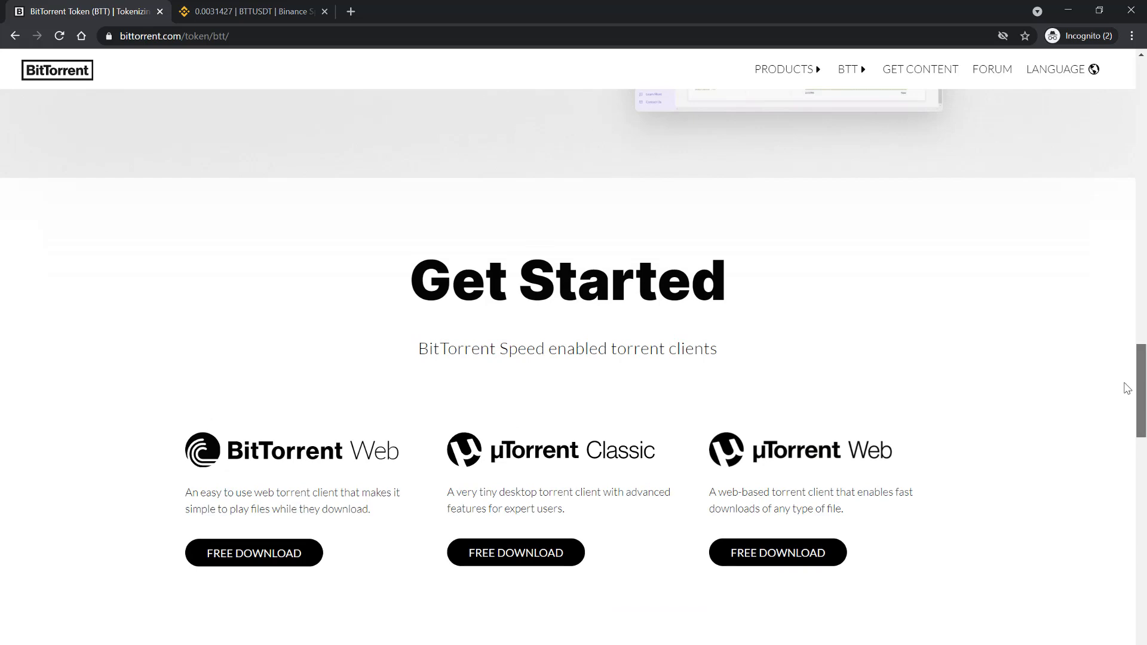
pyautogui.scroll(3)
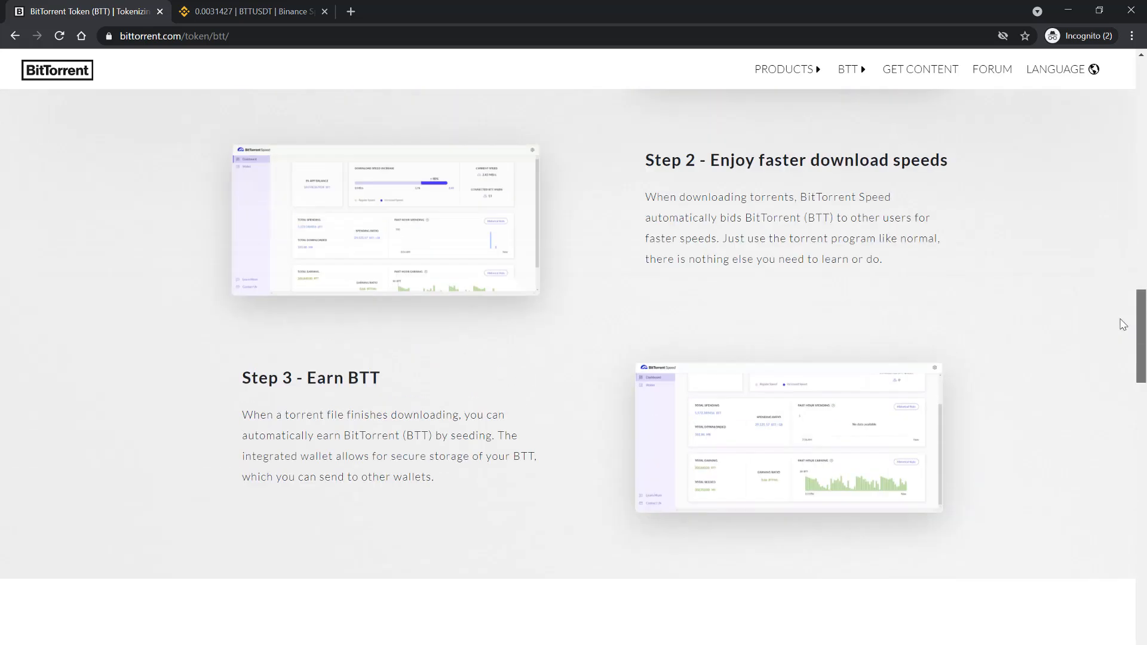
pyautogui.scroll(3)
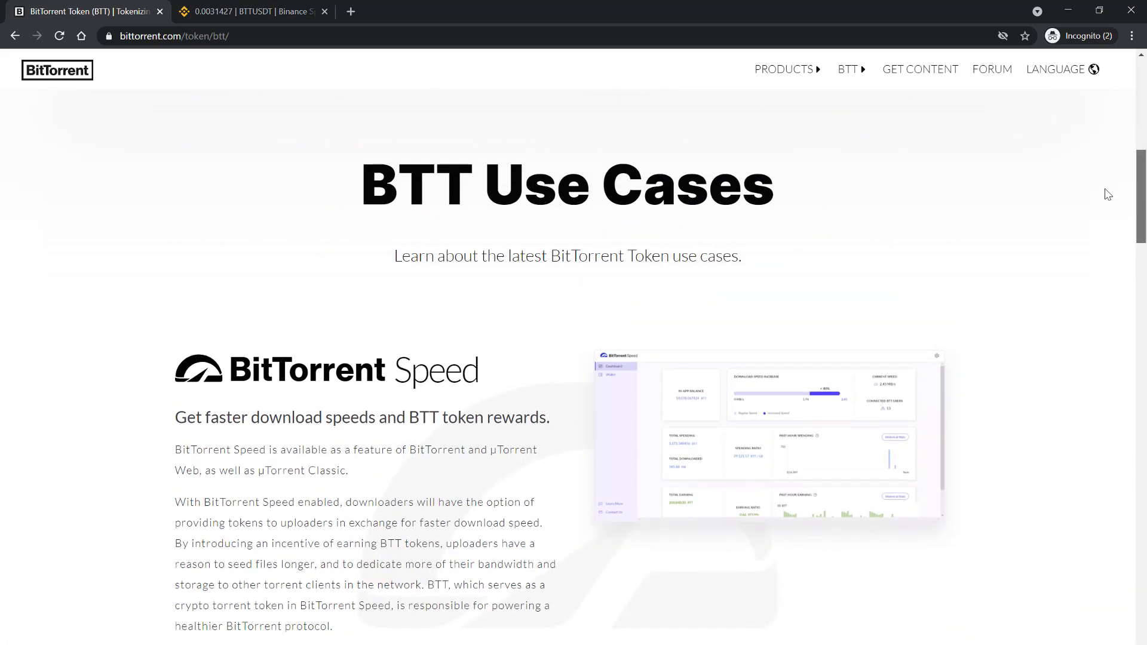
pyautogui.scroll(3)
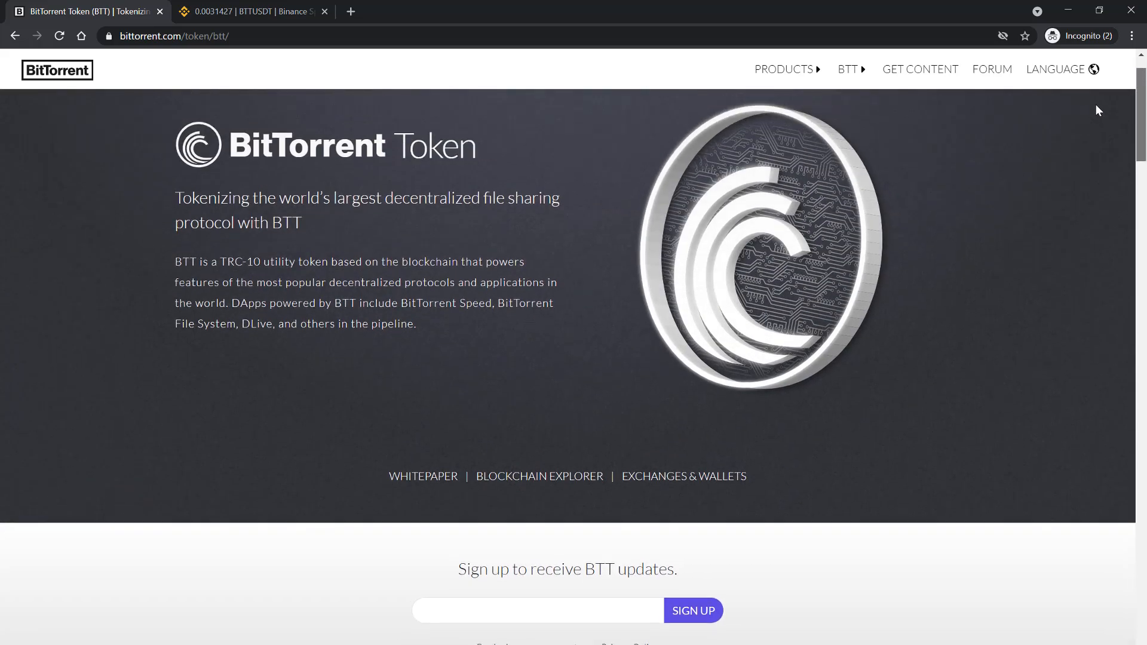
pyautogui.scroll(-3)
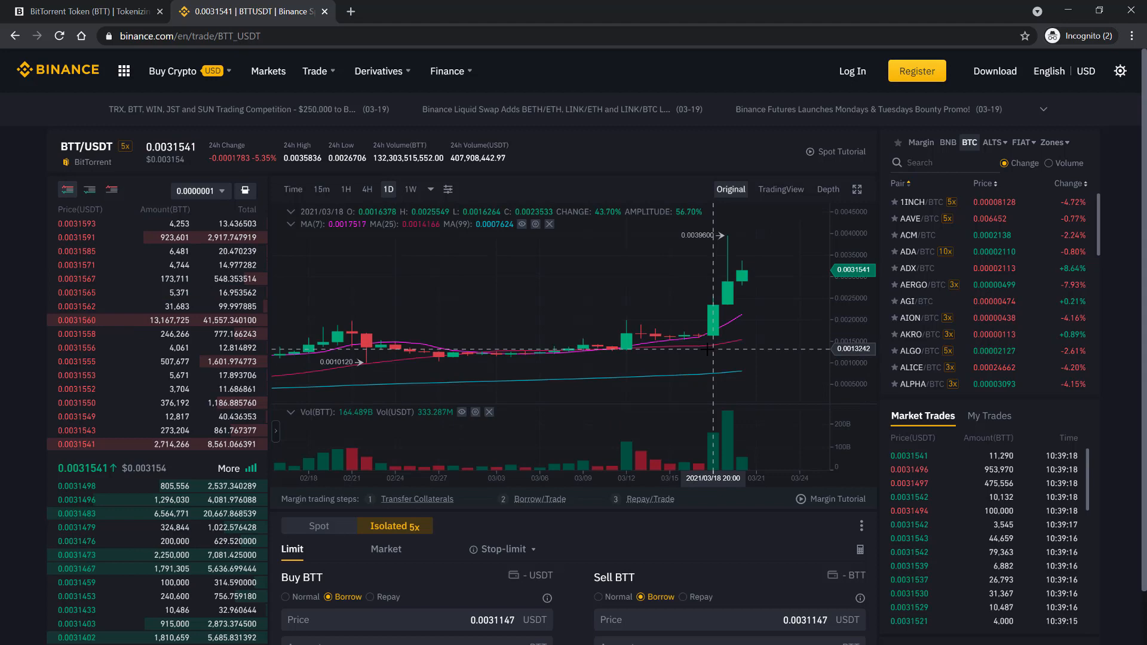
# - Switch the BTT/USDT chart to 4-hour, then weekly candles, then another interval from the dropdown
pyautogui.click(368, 189)
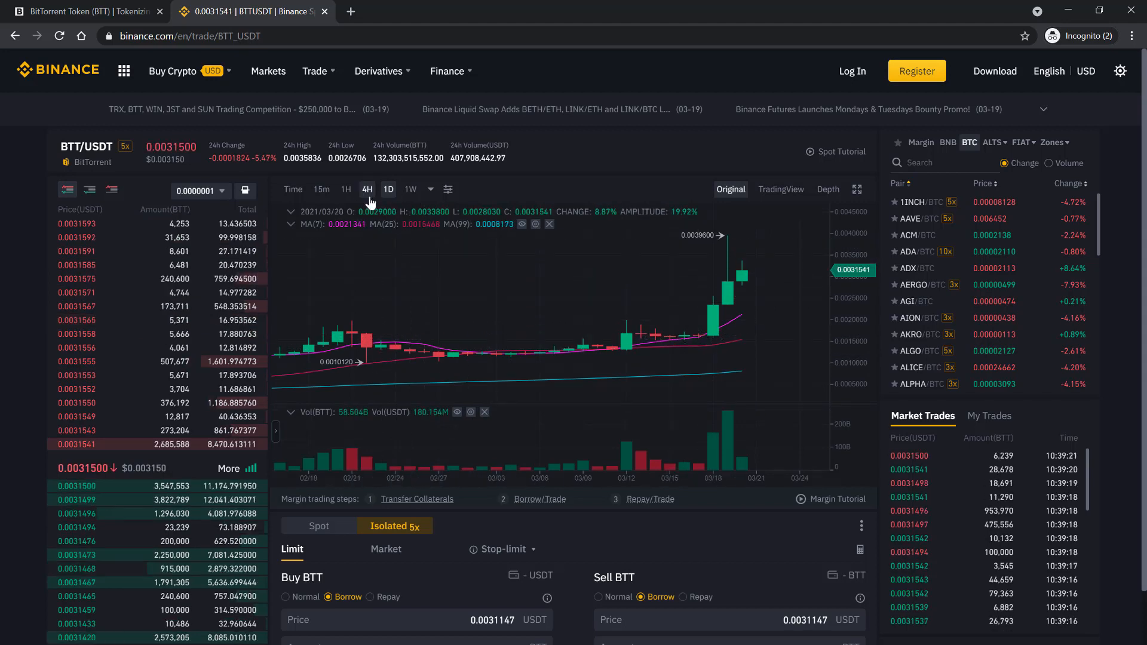
pyautogui.click(388, 189)
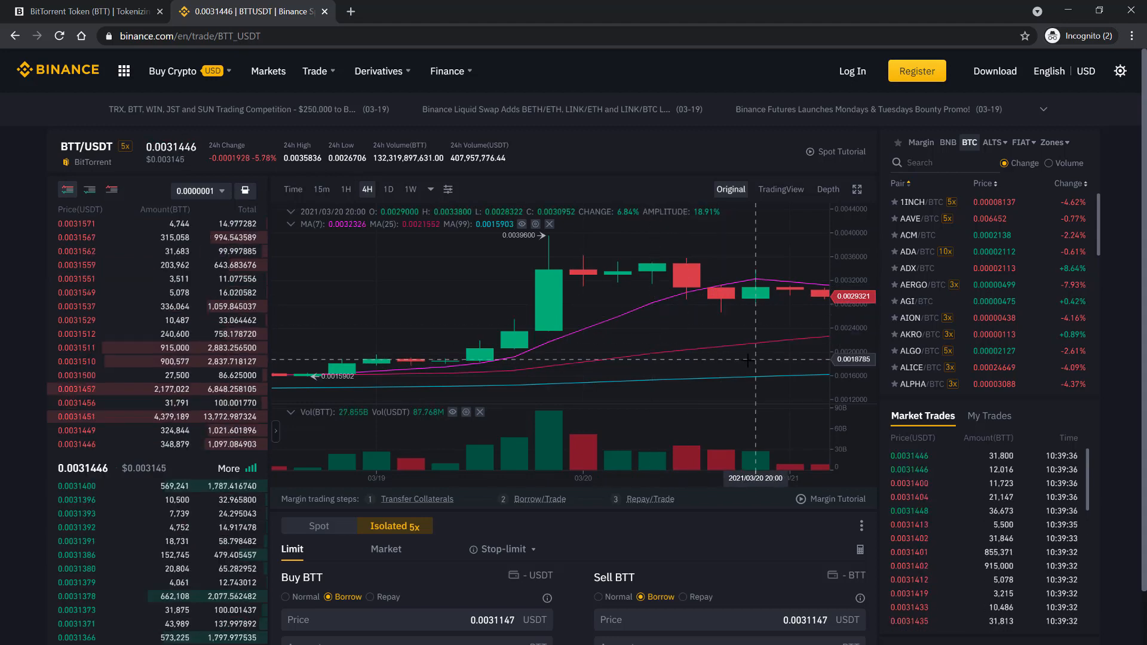
pyautogui.click(410, 189)
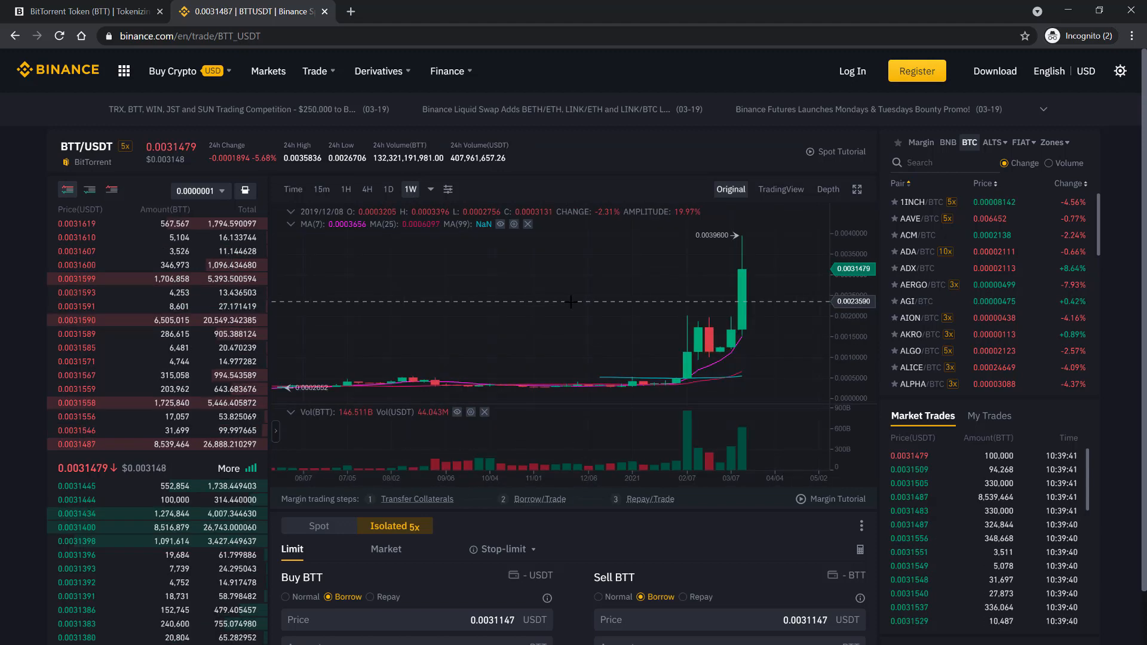
pyautogui.click(430, 190)
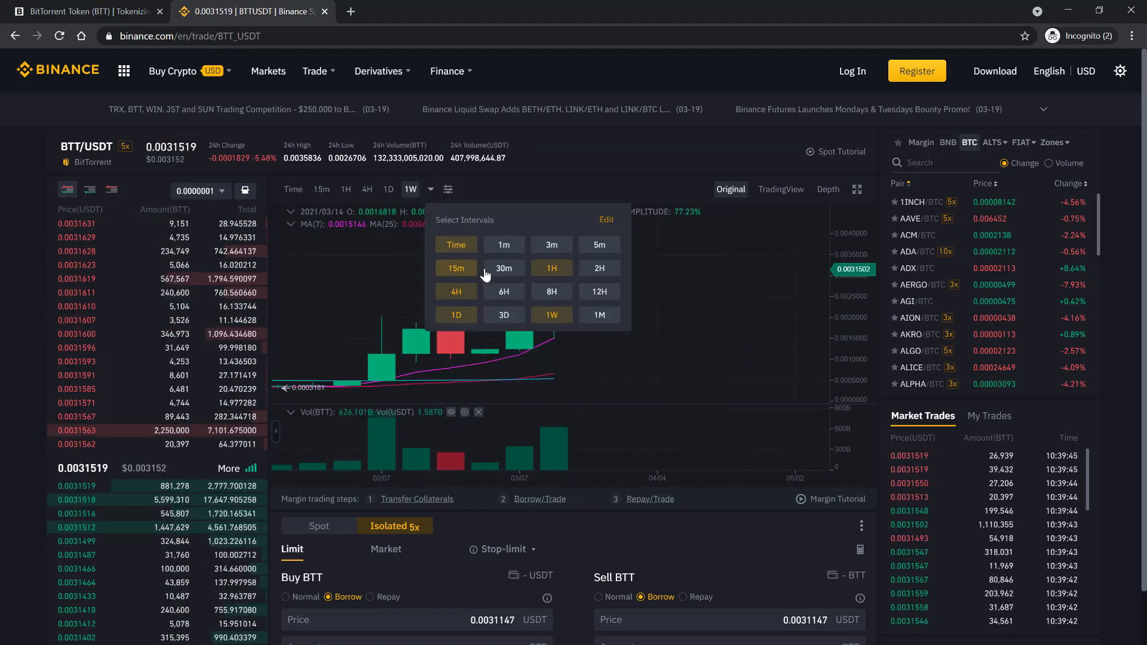
pyautogui.click(503, 245)
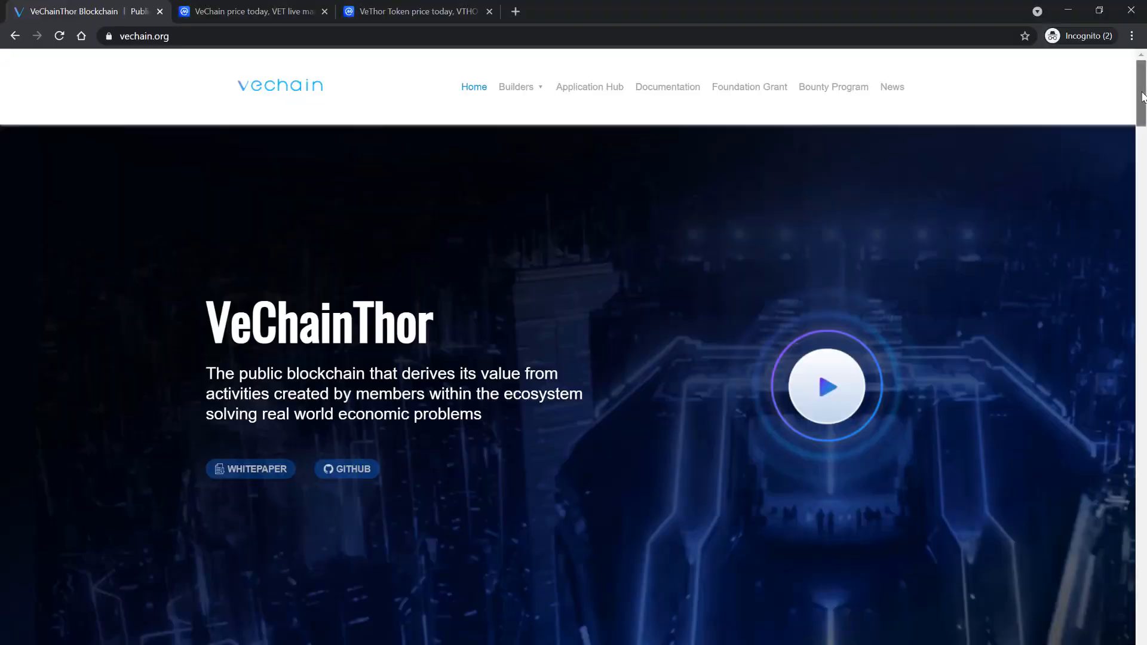
# - Scroll a little down the newly loaded VeChainThor homepage below its hero banner
pyautogui.scroll(-3)
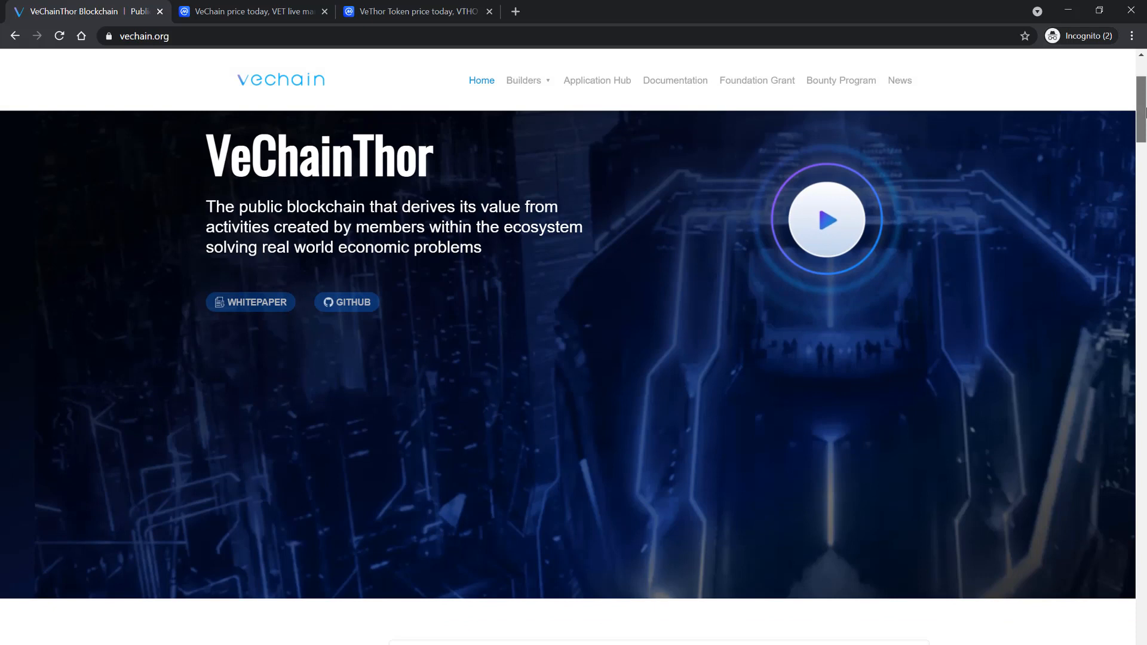
# - Scroll down to the Economic Model and highlight the 'VET+VTHO' two-token term
pyautogui.scroll(-3)
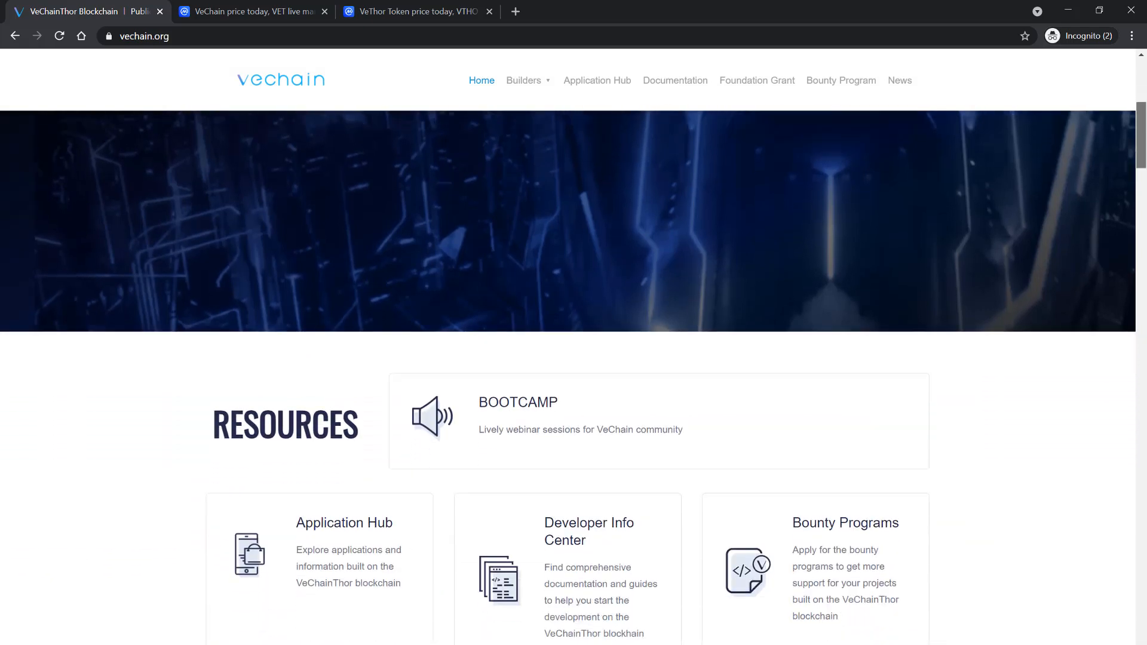
pyautogui.scroll(-3)
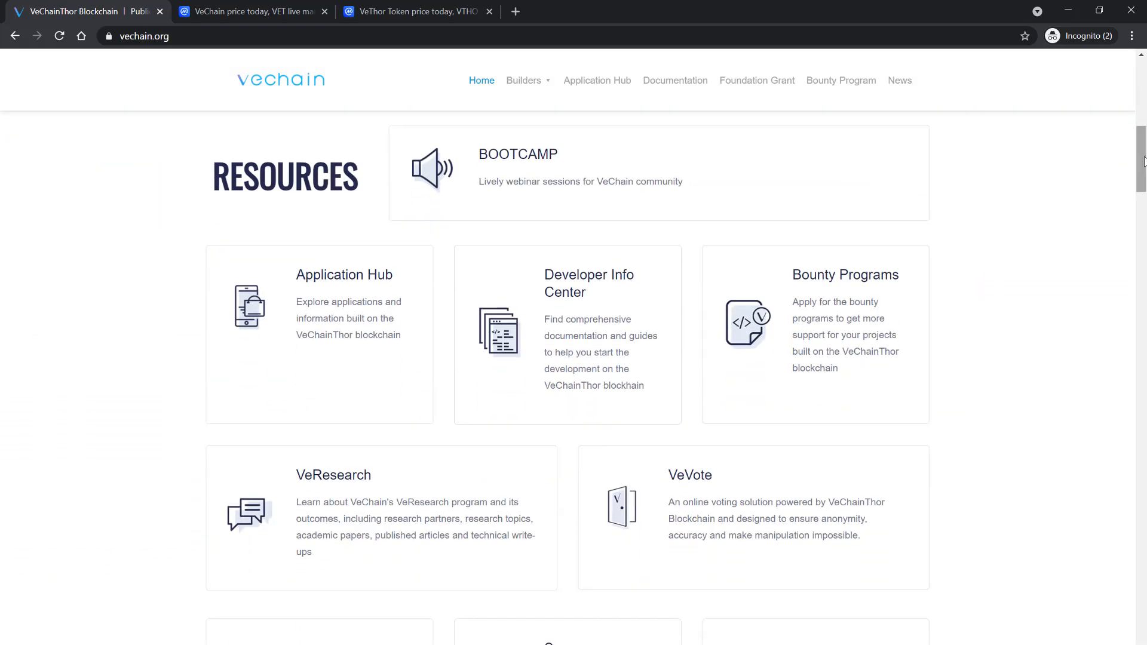
pyautogui.scroll(-3)
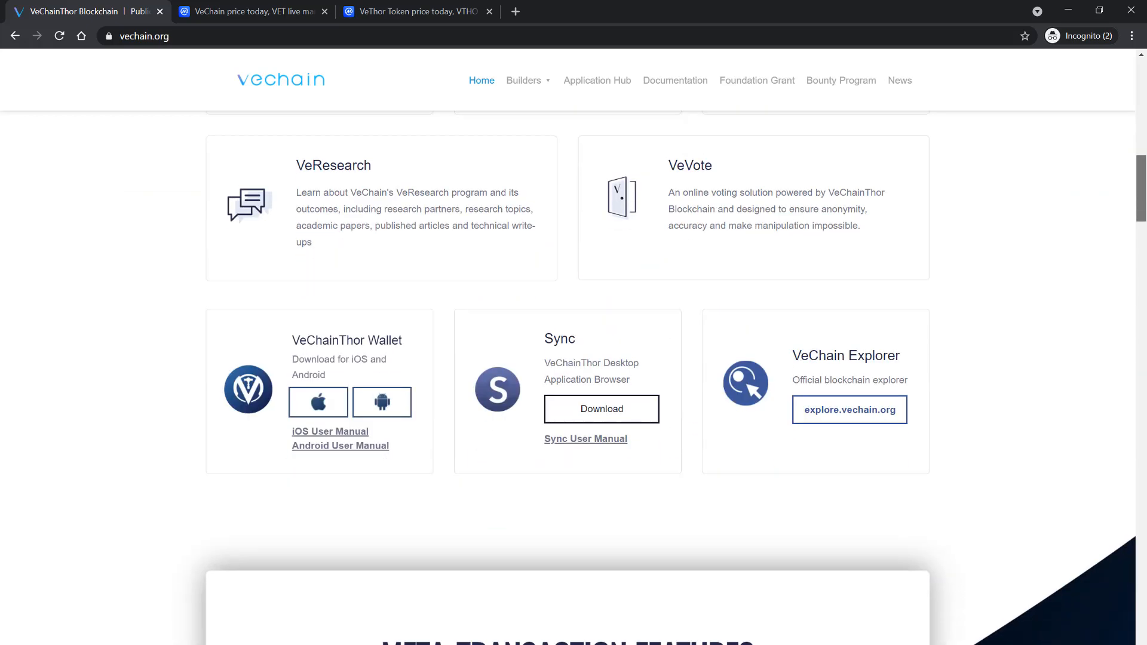
pyautogui.scroll(-3)
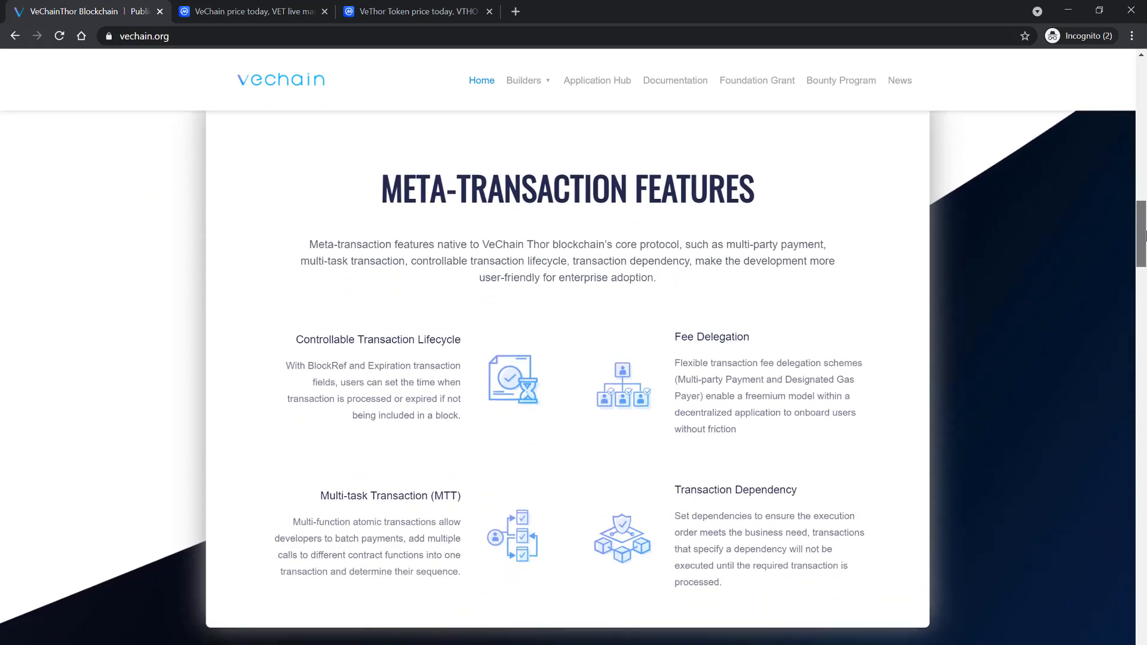
pyautogui.moveTo(1140, 241)
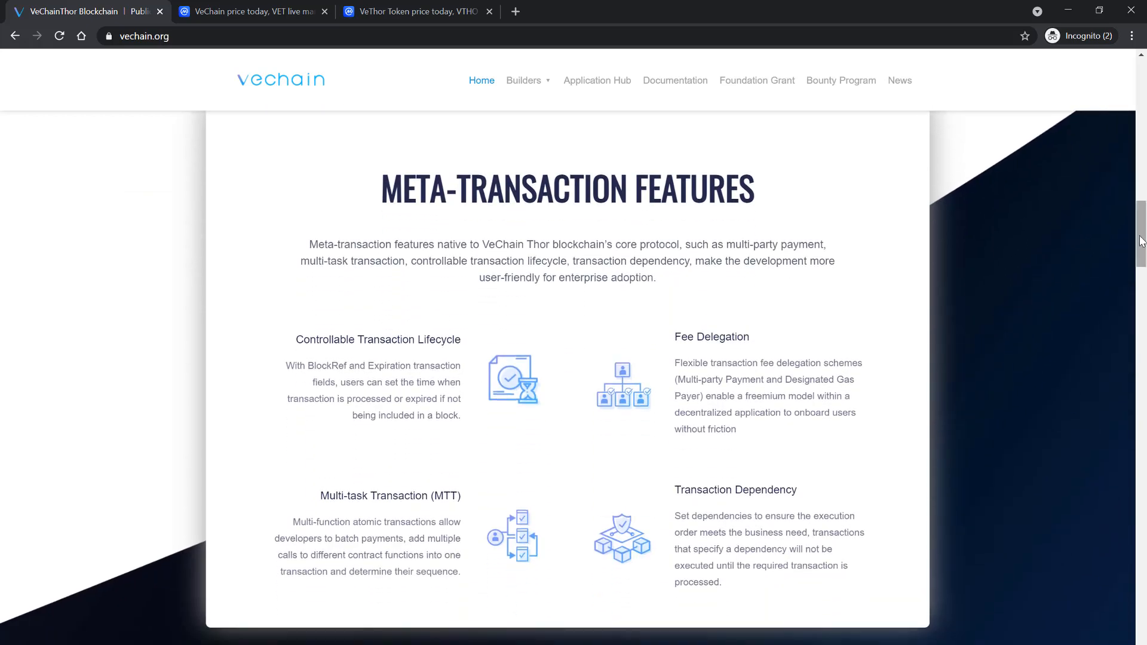
pyautogui.scroll(-3)
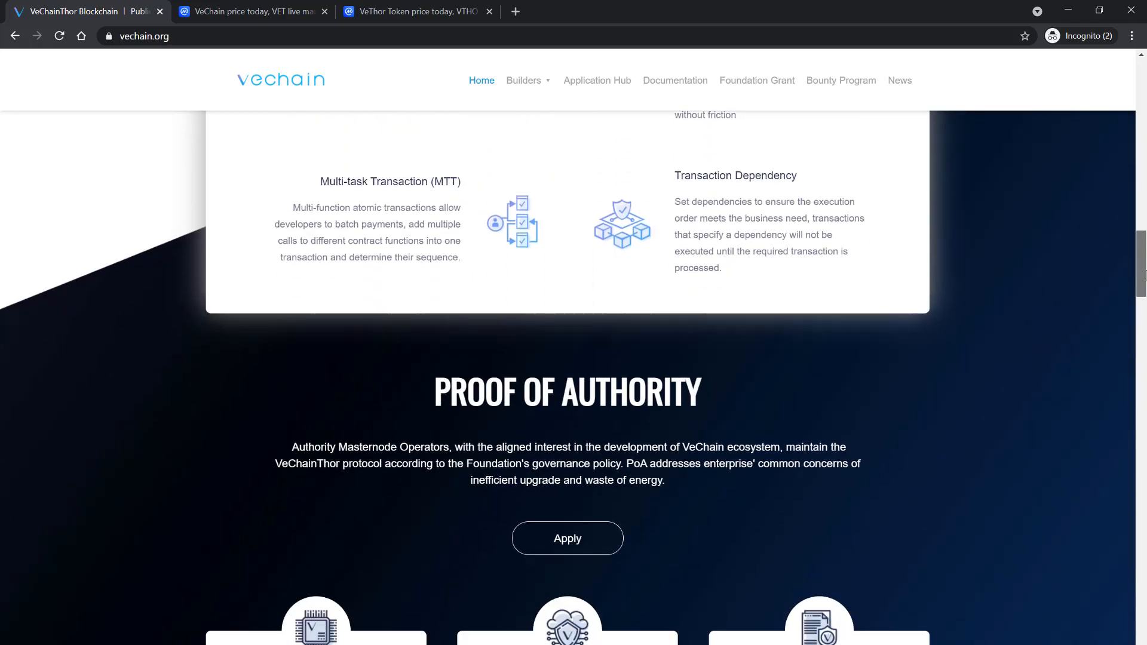
pyautogui.scroll(-3)
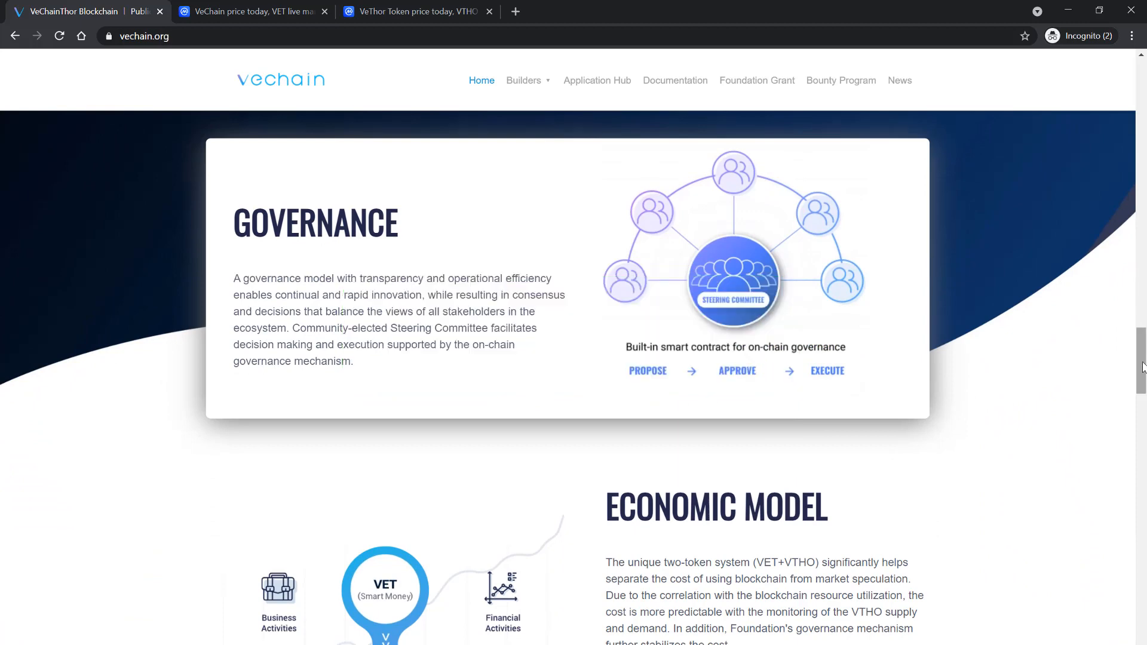
pyautogui.scroll(-3)
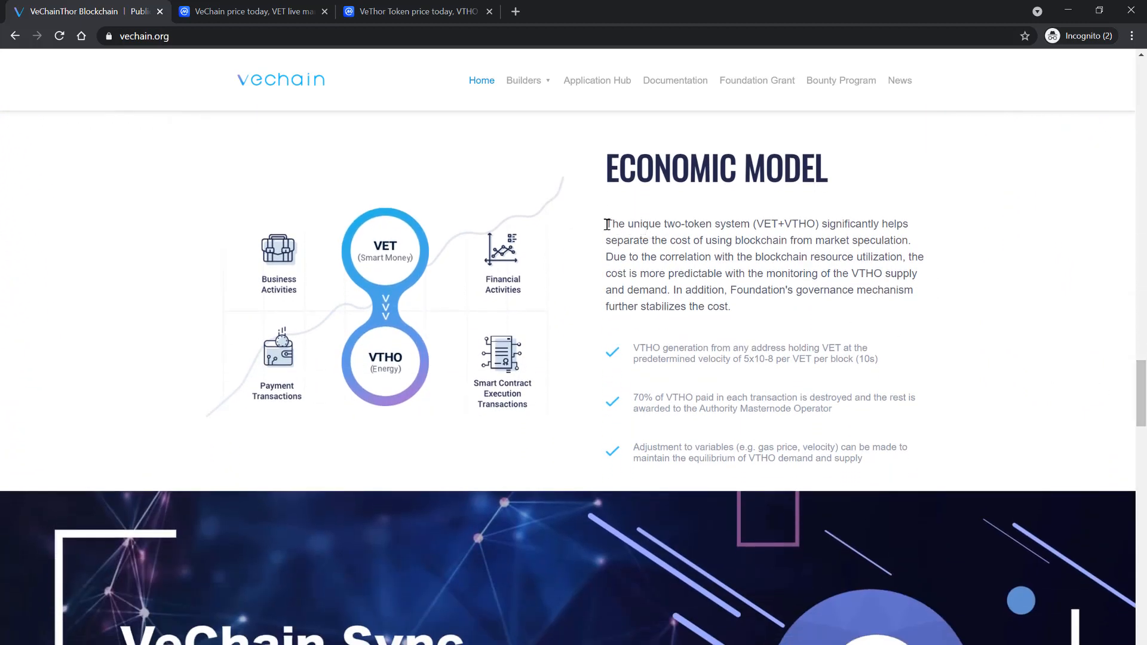
pyautogui.moveTo(606, 224); pyautogui.dragTo(818, 241)
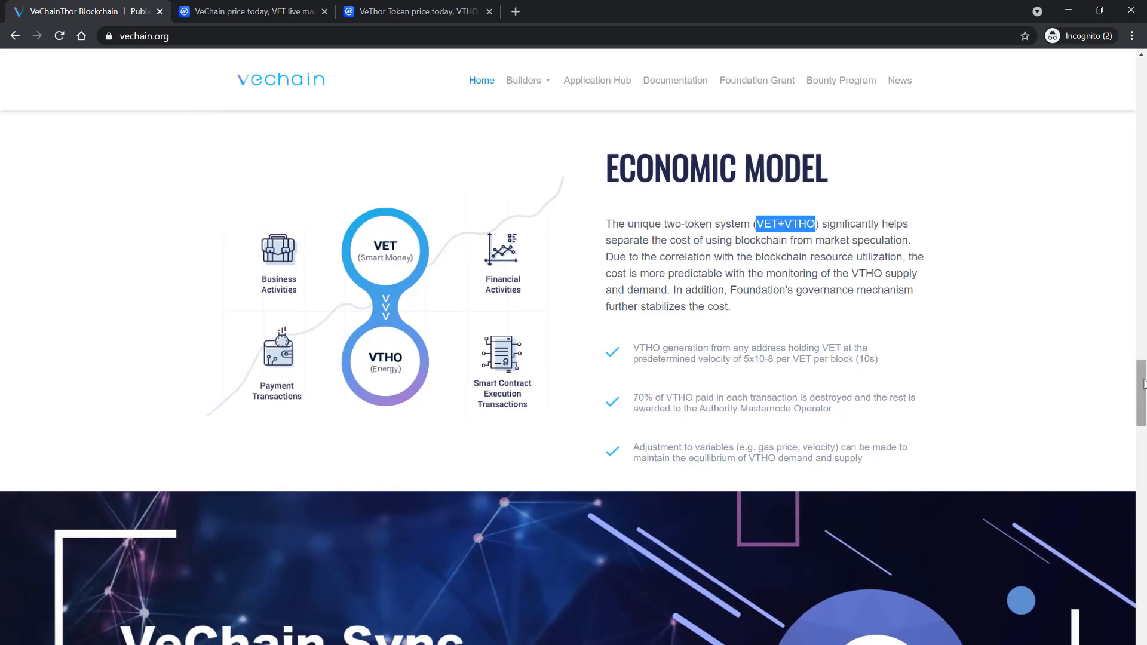
pyautogui.scroll(-3)
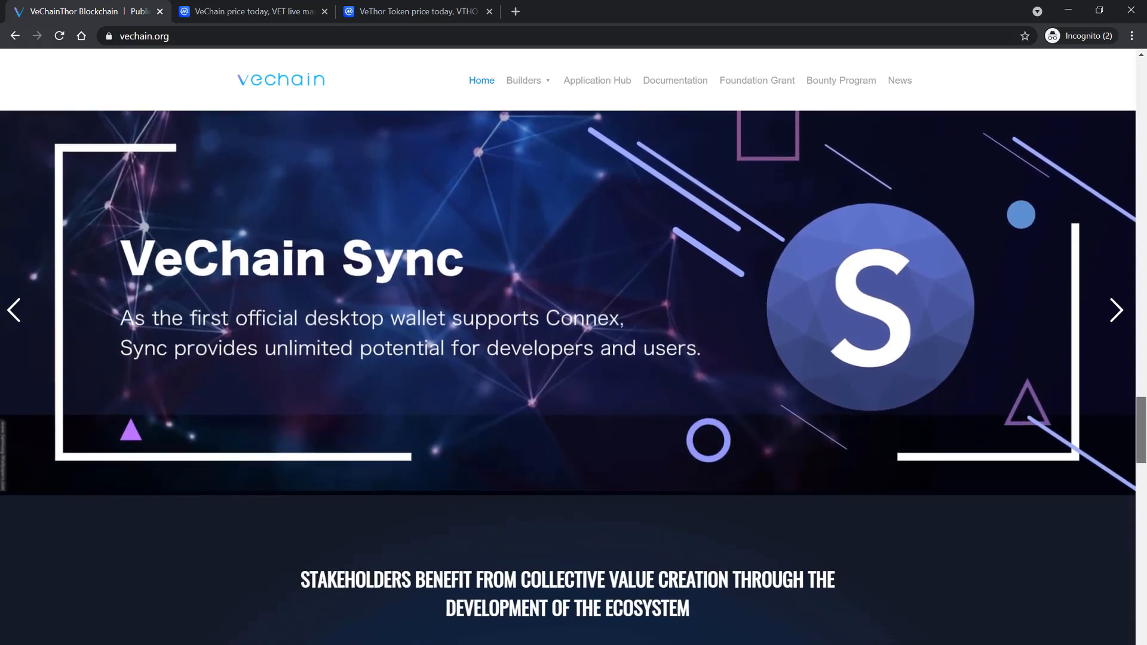
# - Advance the featured banner slides, scroll to the Steering Committee, then scroll back up
pyautogui.click(1115, 310)
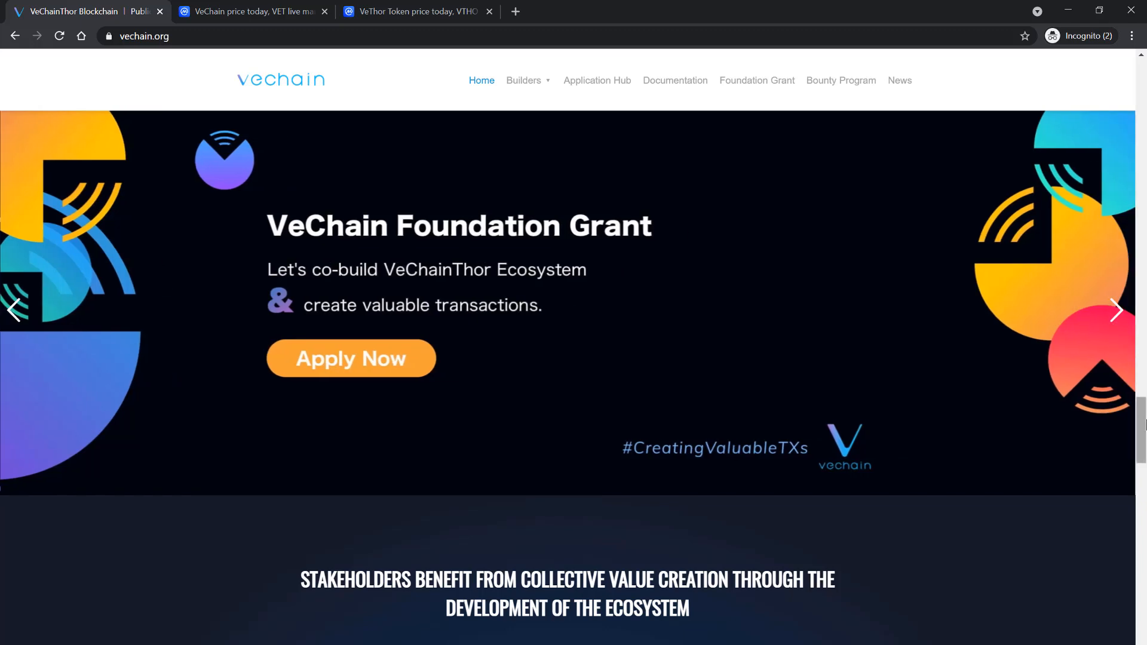
pyautogui.click(1117, 311)
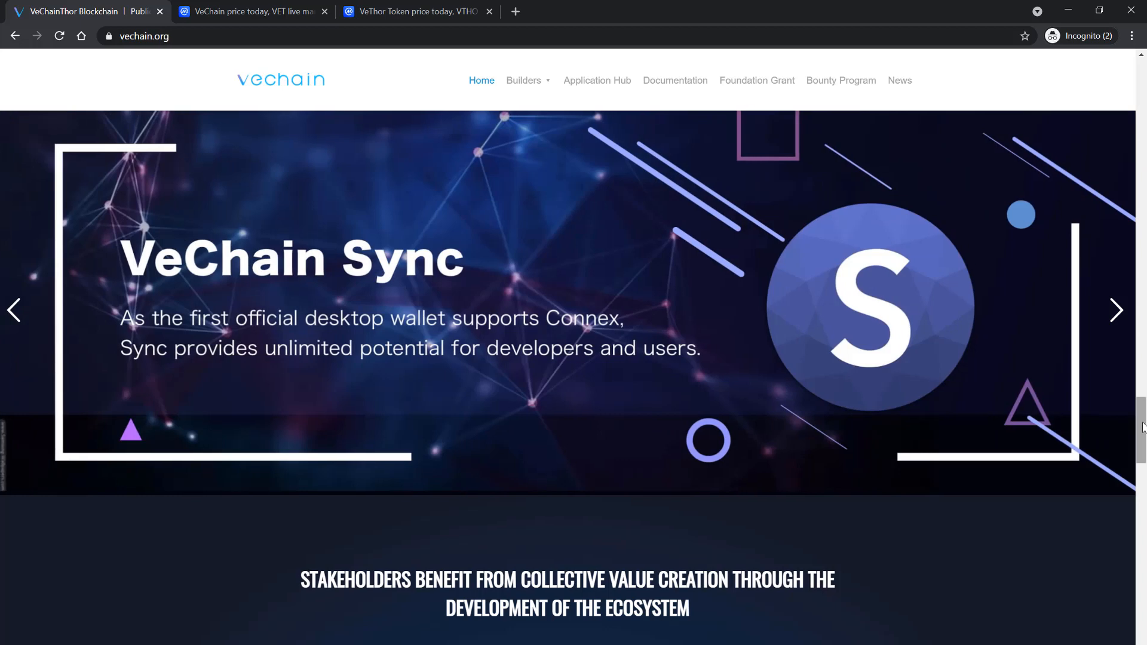
pyautogui.scroll(-3)
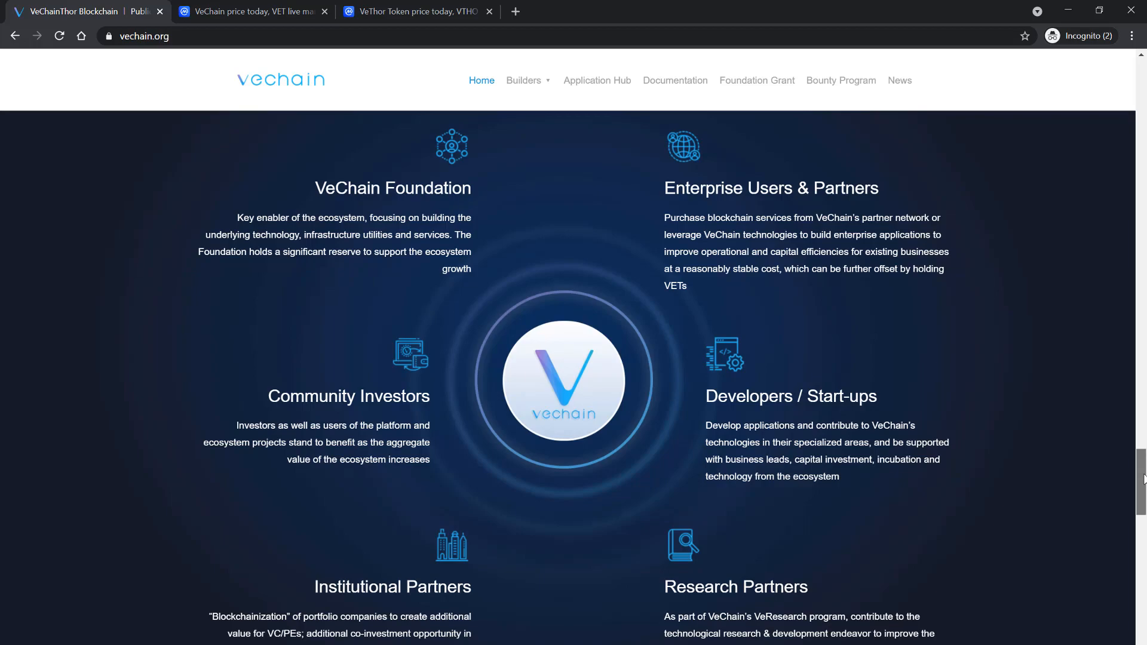
pyautogui.scroll(-3)
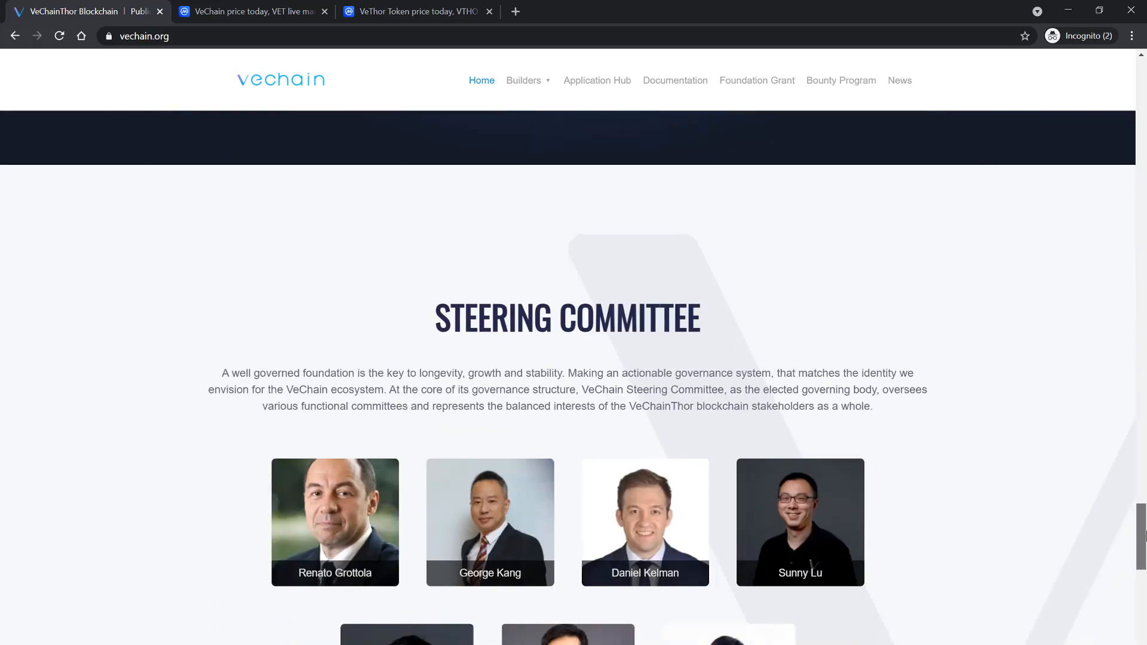
pyautogui.scroll(3)
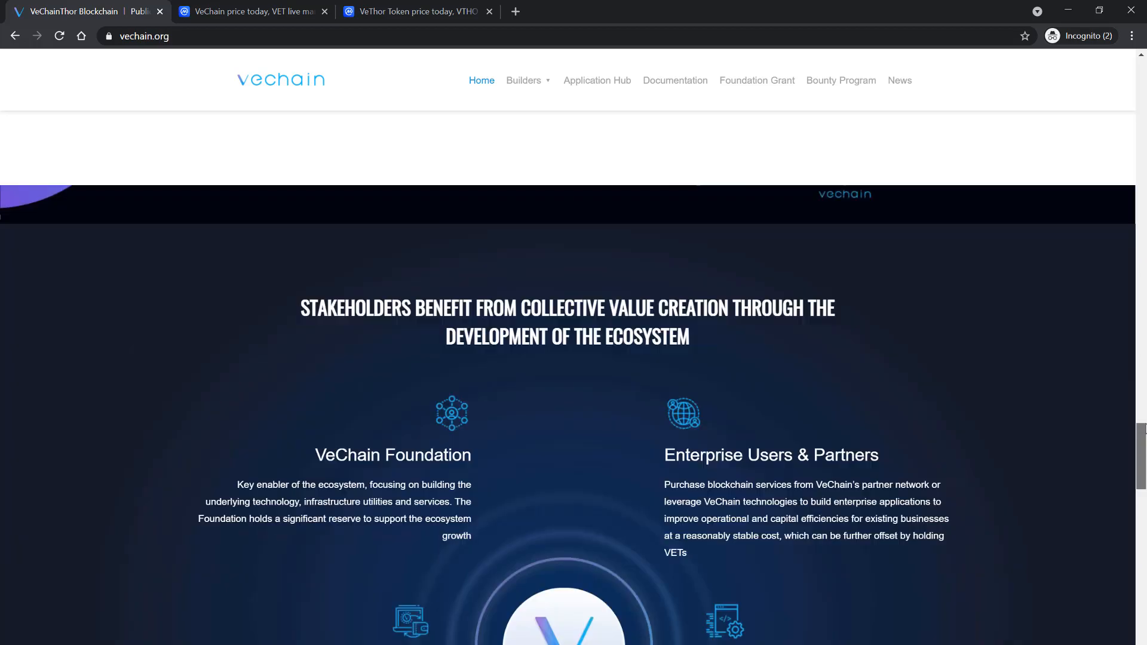
pyautogui.scroll(3)
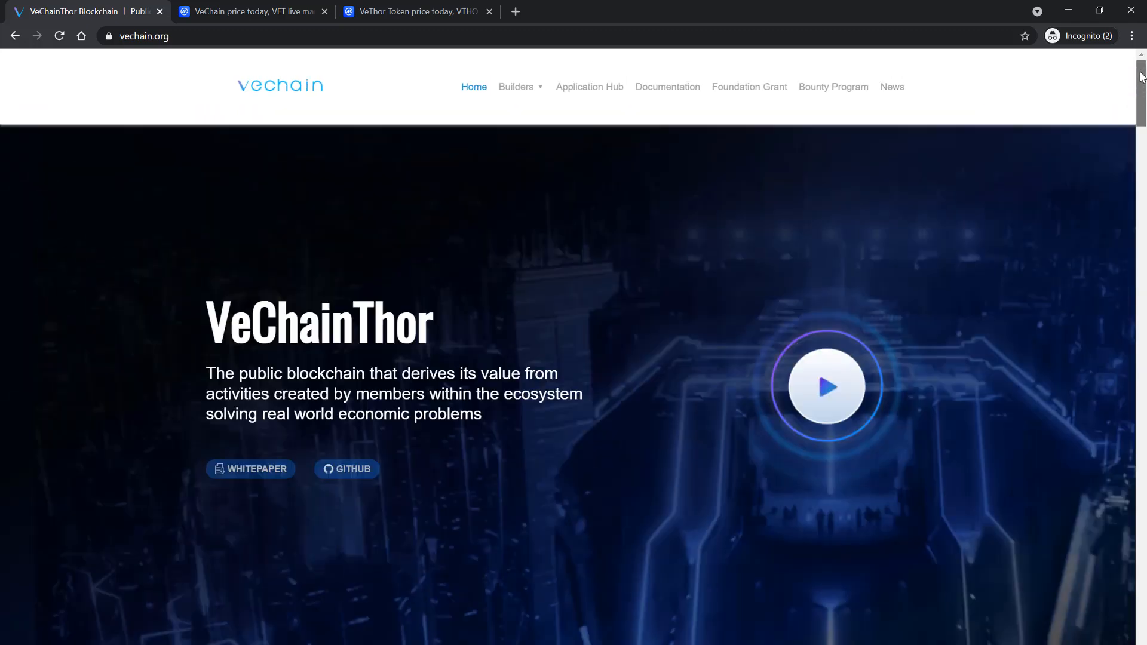
# - Play the VeChainThor introduction video from the hero banner
pyautogui.click(829, 385)
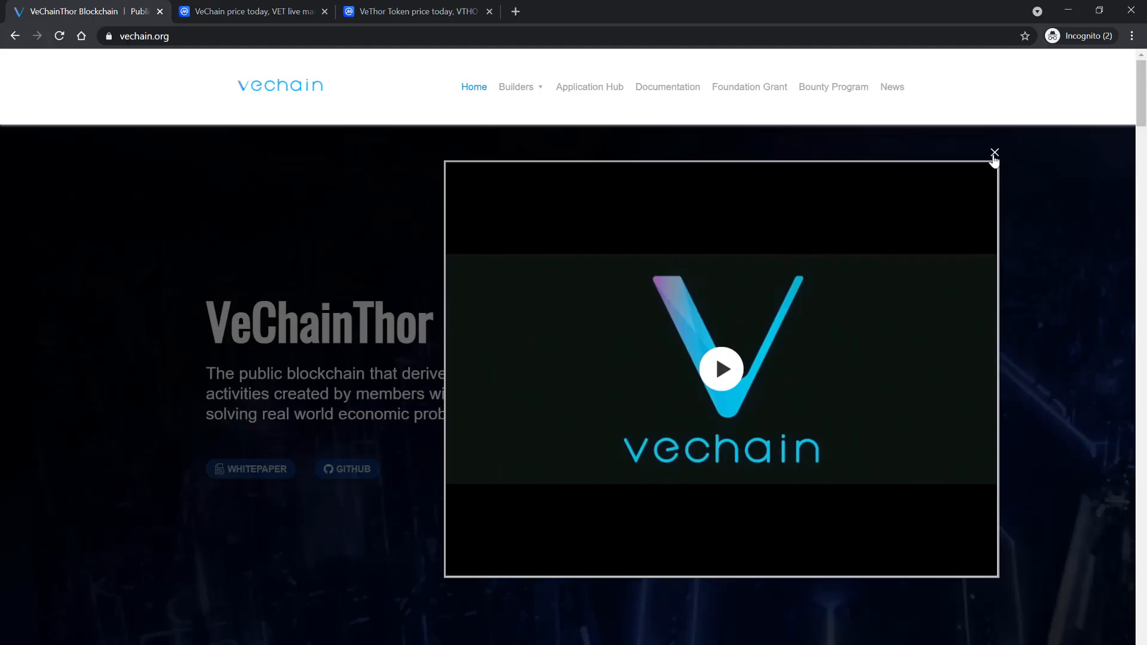
# - Close the intro video and scroll CoinMarketCap's VeChain page down to its price chart
pyautogui.click(995, 152)
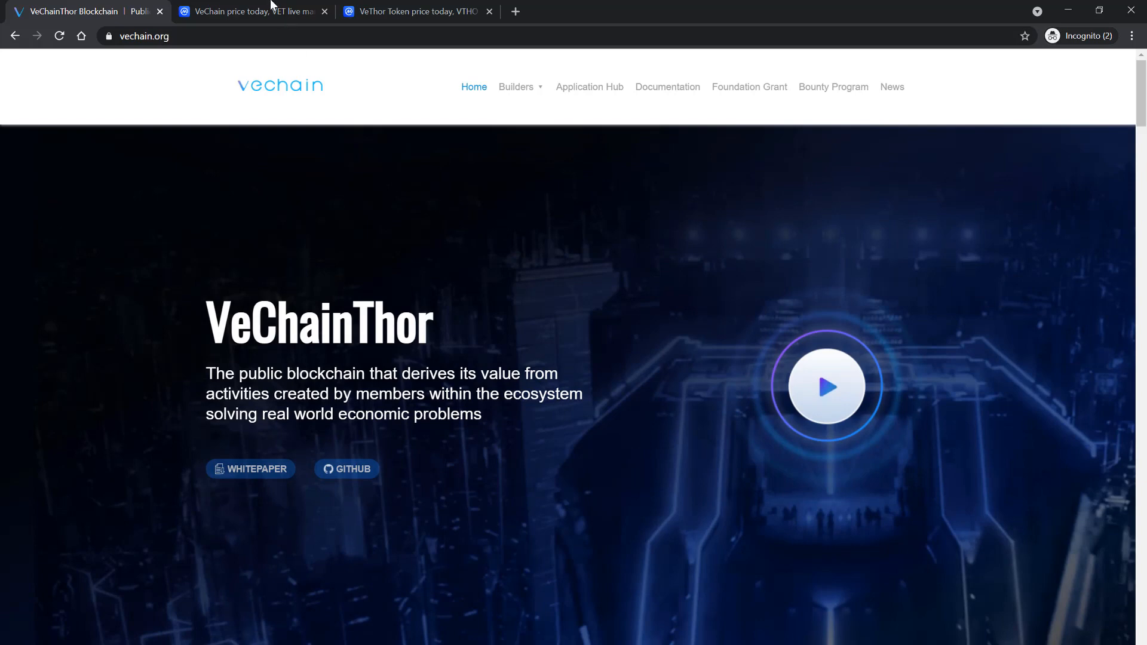
pyautogui.moveTo(248, 11)
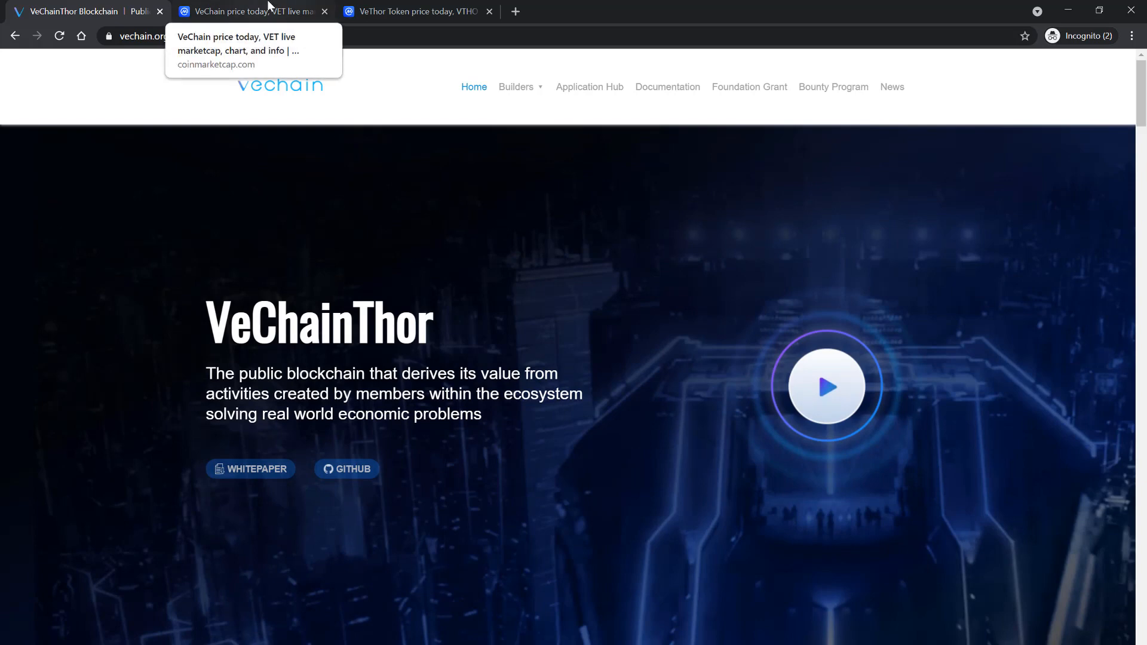
pyautogui.click(249, 11)
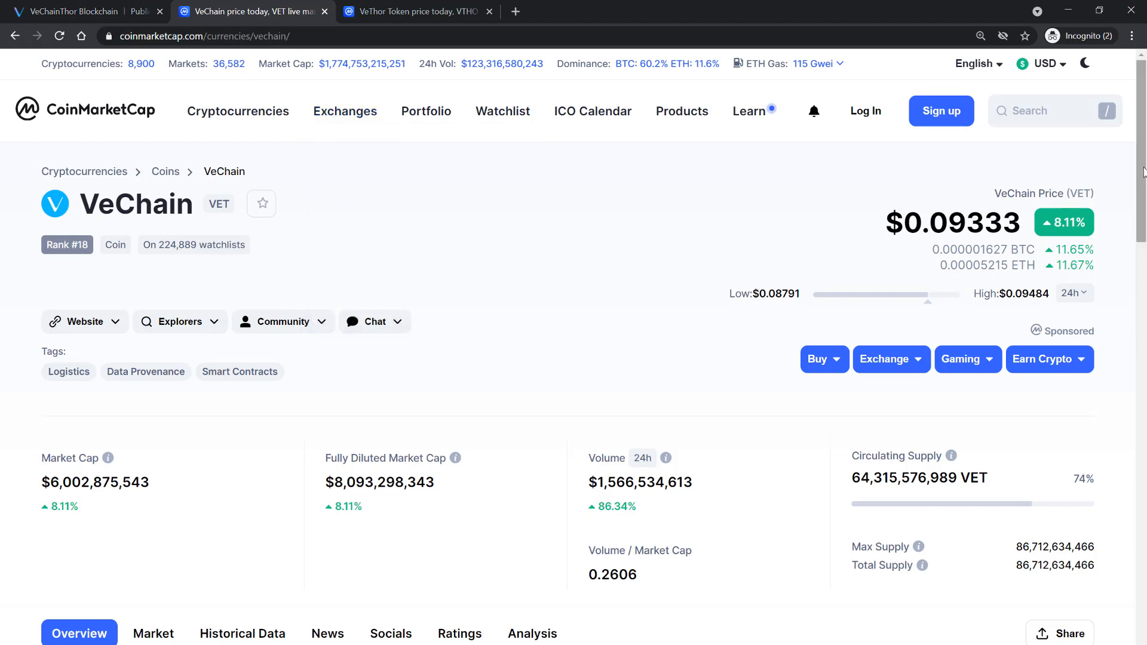
pyautogui.scroll(-3)
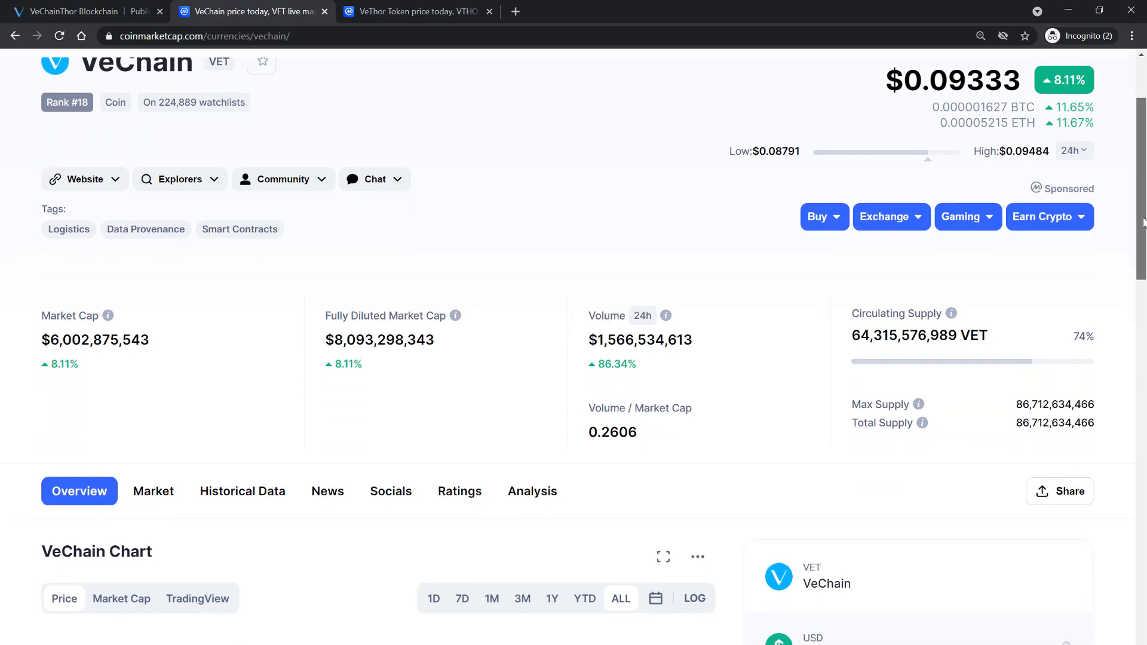
pyautogui.scroll(-3)
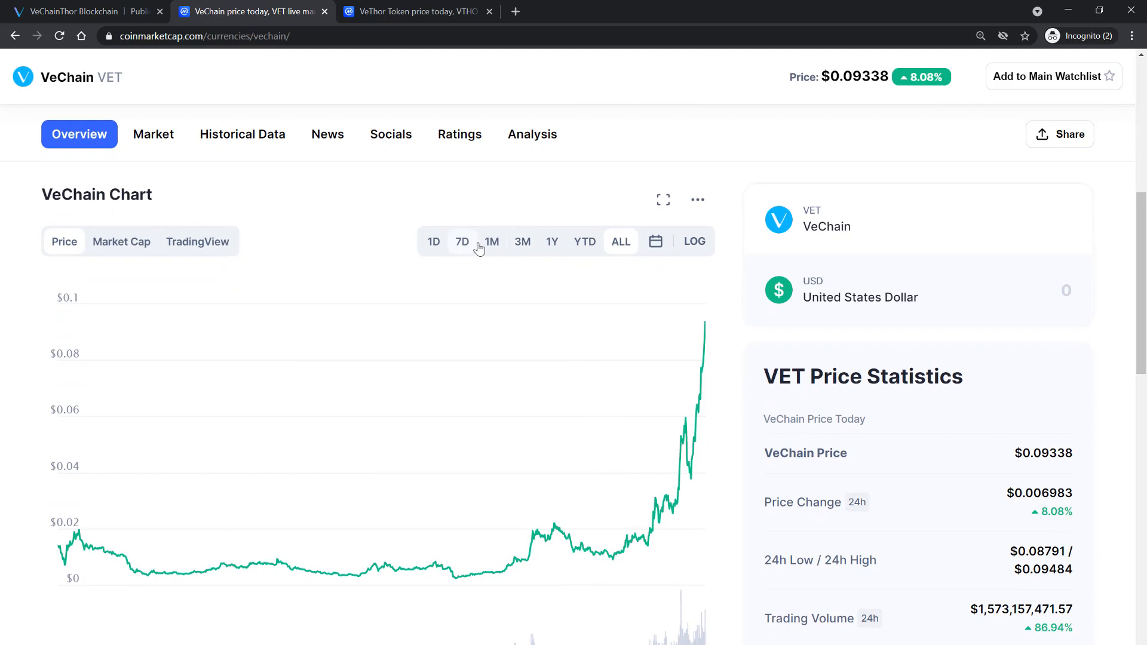
# - View VeChain's price chart over one month, then over seven days
pyautogui.click(492, 241)
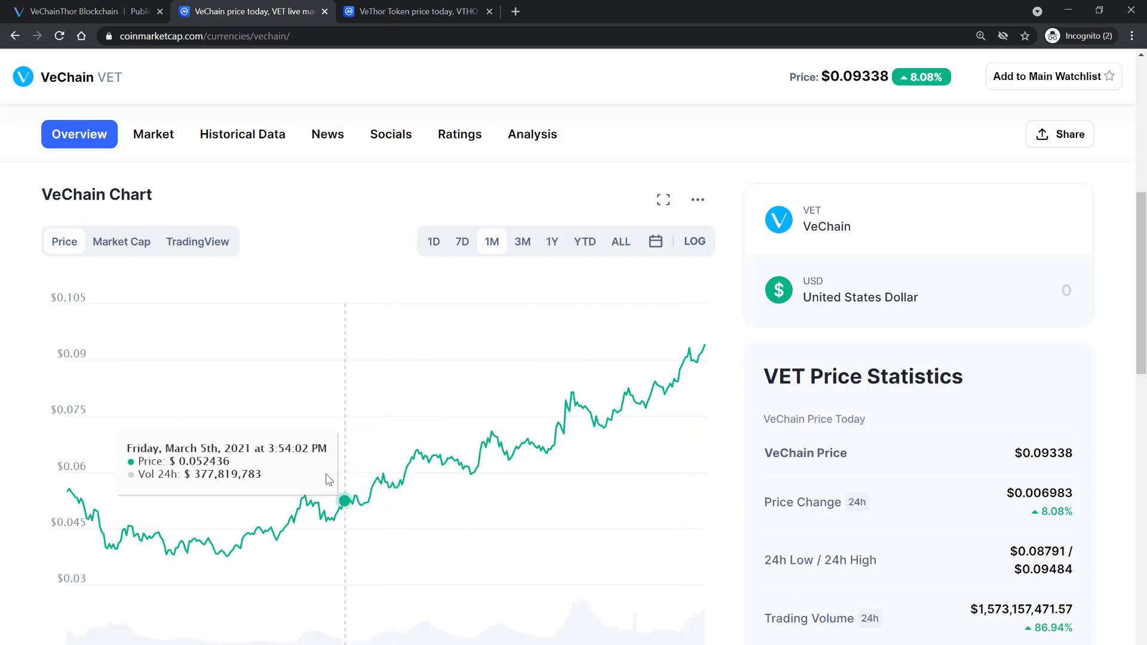
pyautogui.click(462, 242)
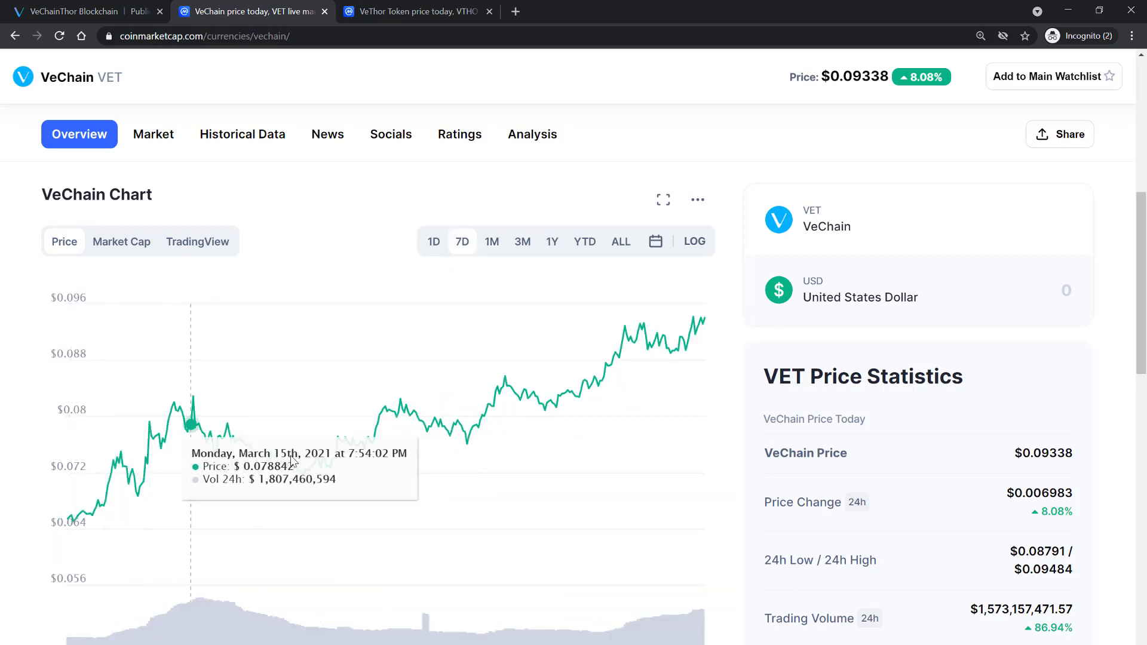
pyautogui.moveTo(700, 321)
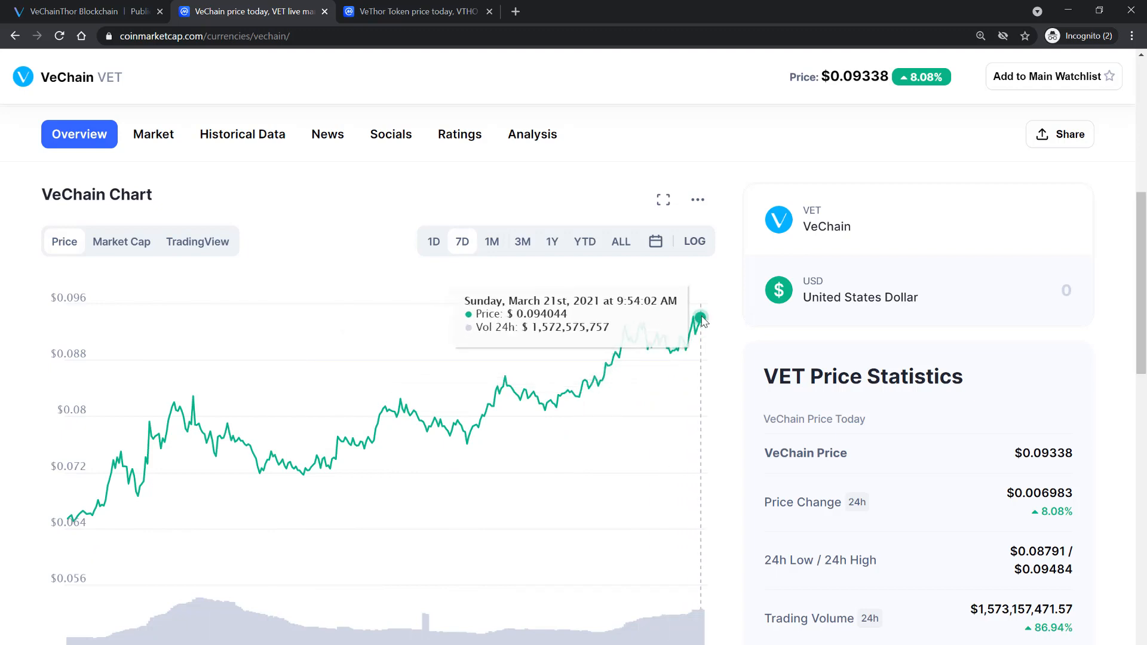
pyautogui.scroll(-3)
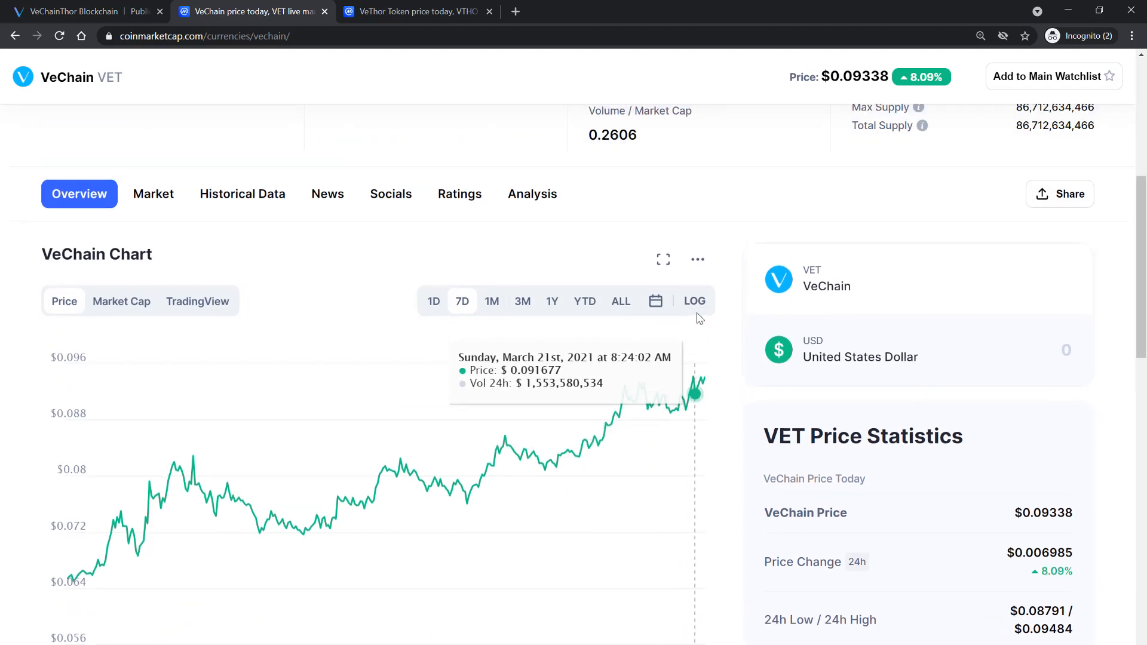
pyautogui.scroll(3)
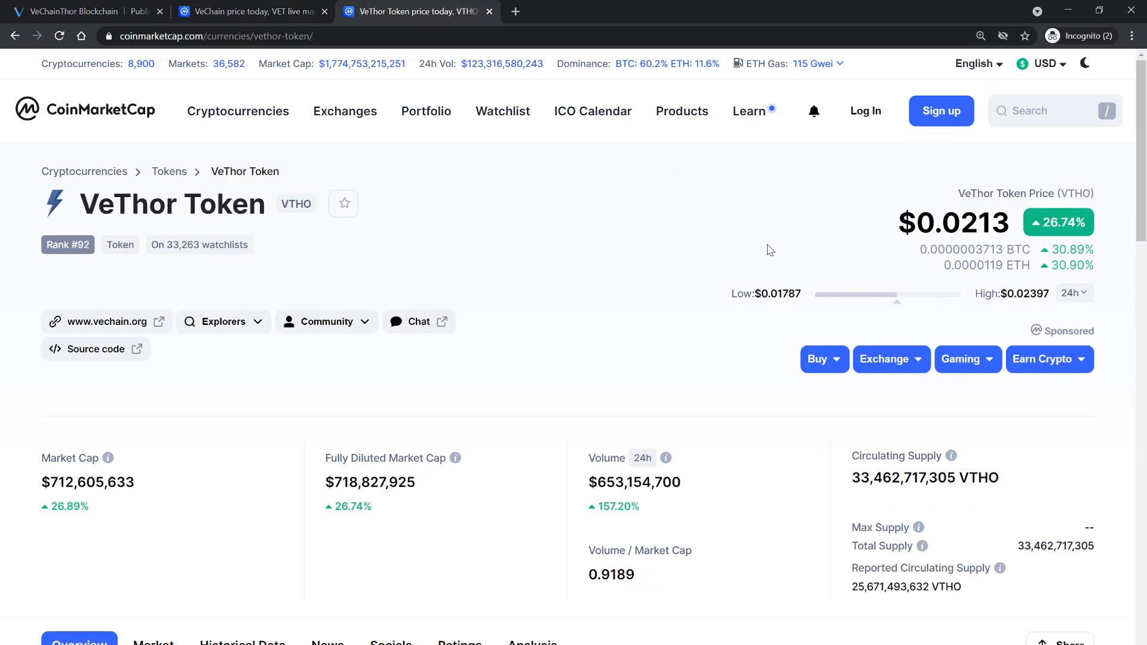
# - Scroll to the VeThor Token chart and view its seven-day price
pyautogui.scroll(-3)
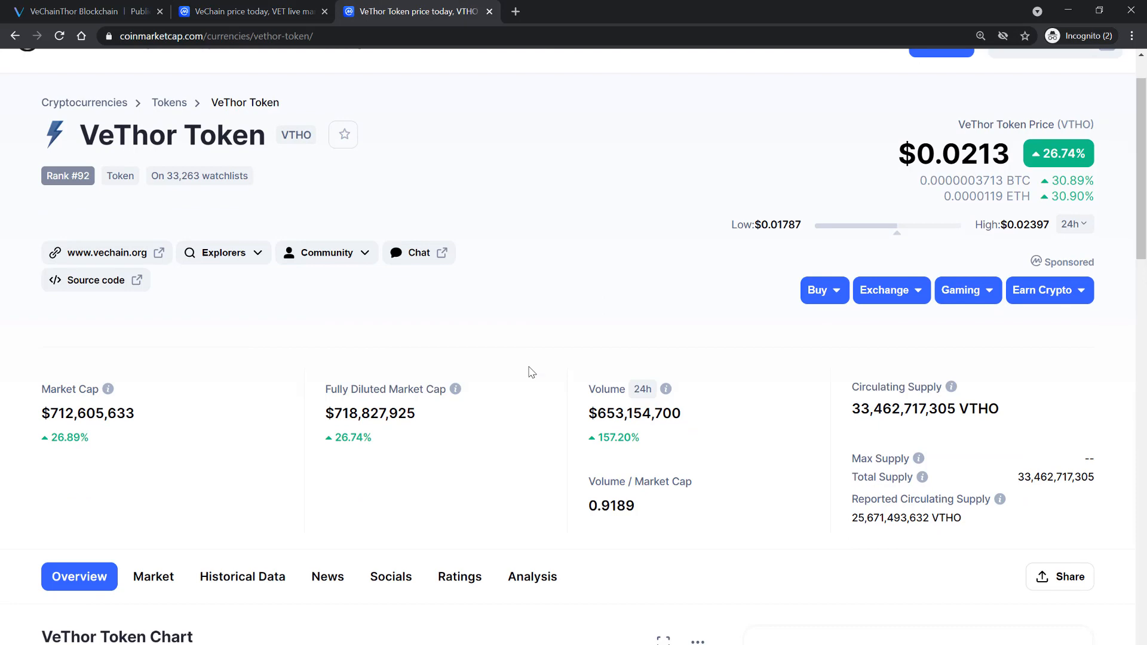
pyautogui.scroll(-3)
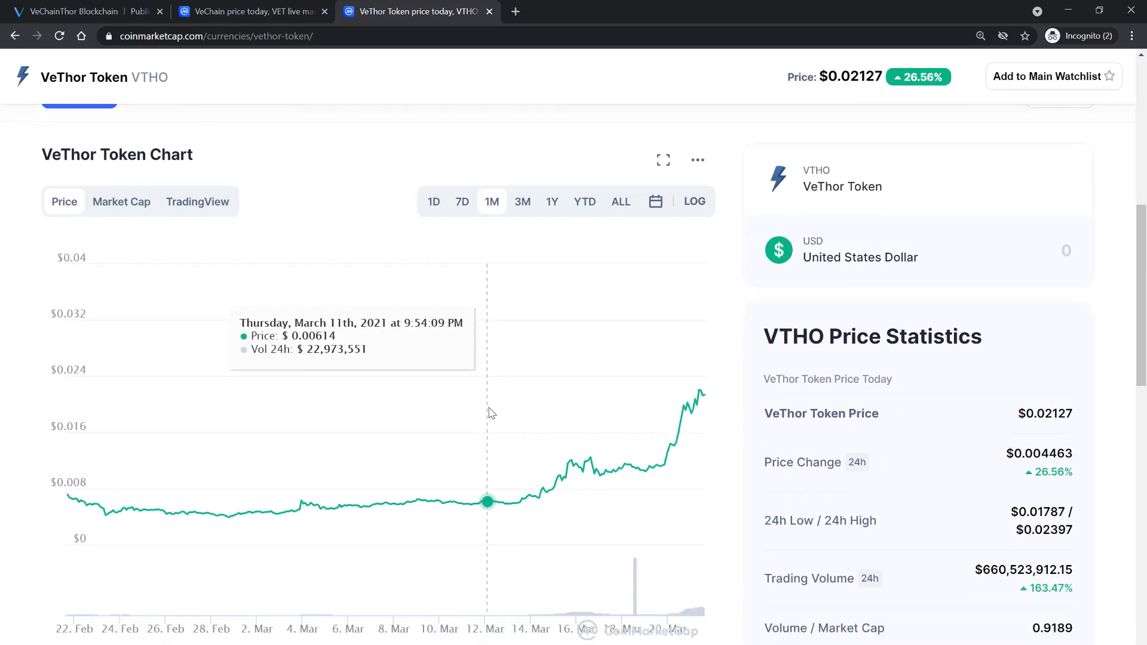
pyautogui.moveTo(571, 459)
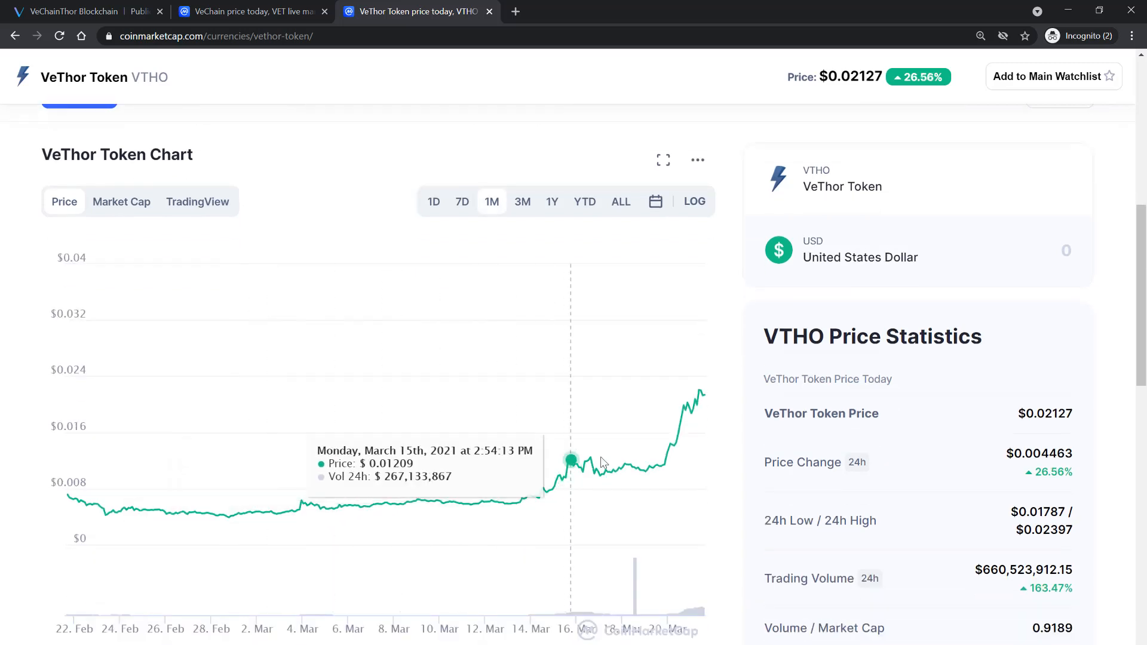
pyautogui.moveTo(704, 395)
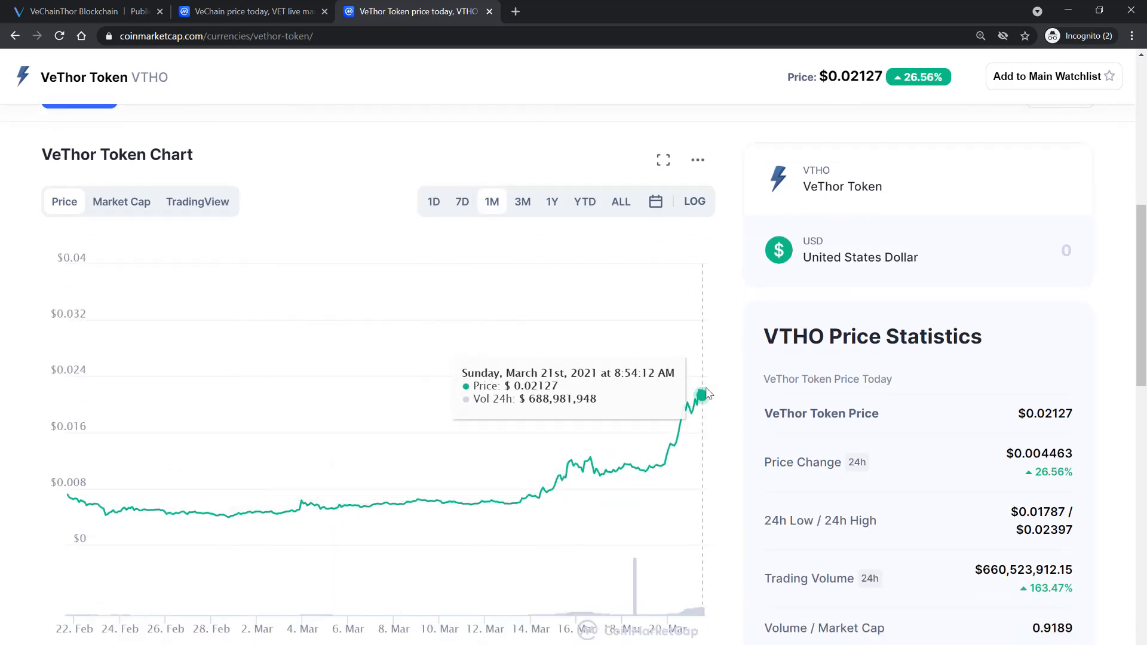
pyautogui.scroll(-3)
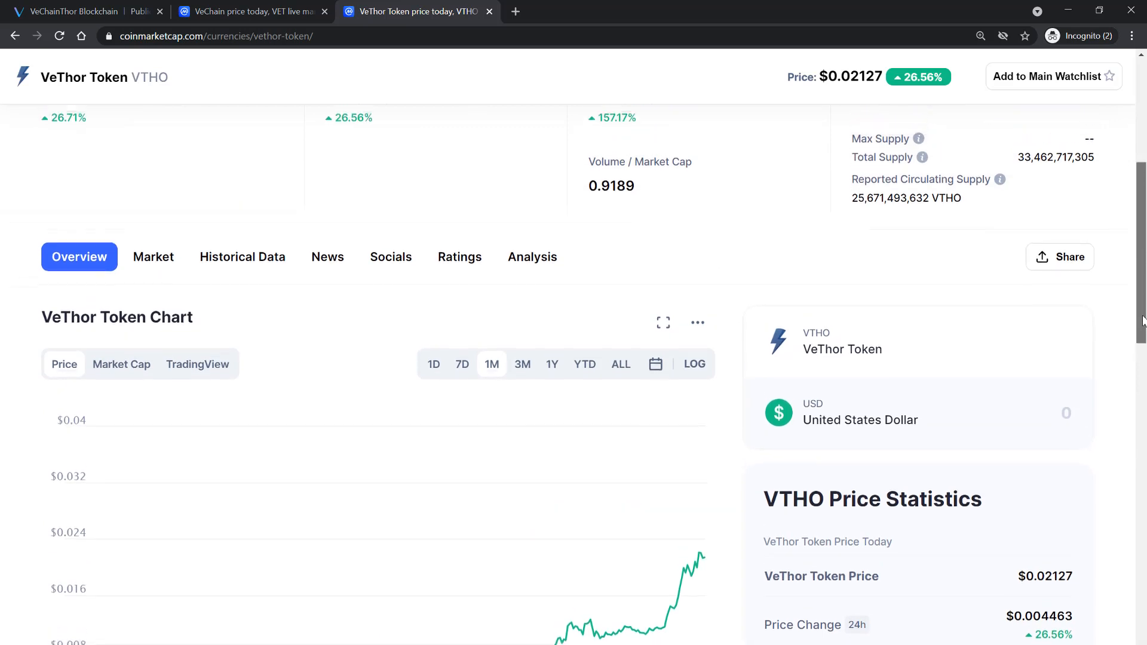
pyautogui.scroll(-3)
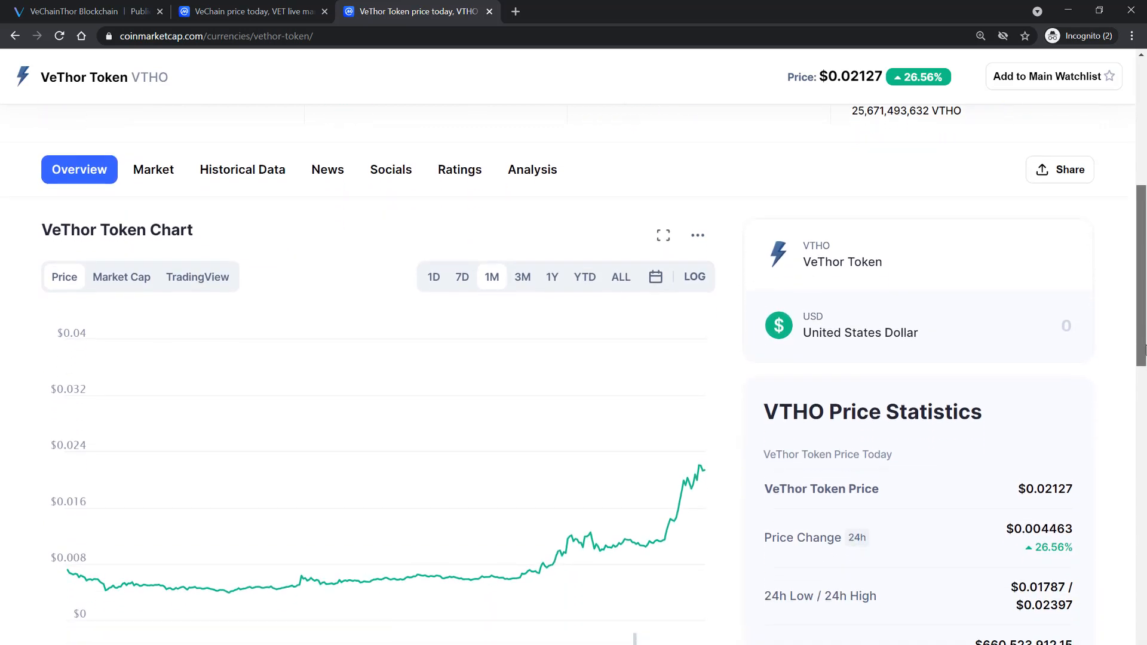
pyautogui.scroll(-3)
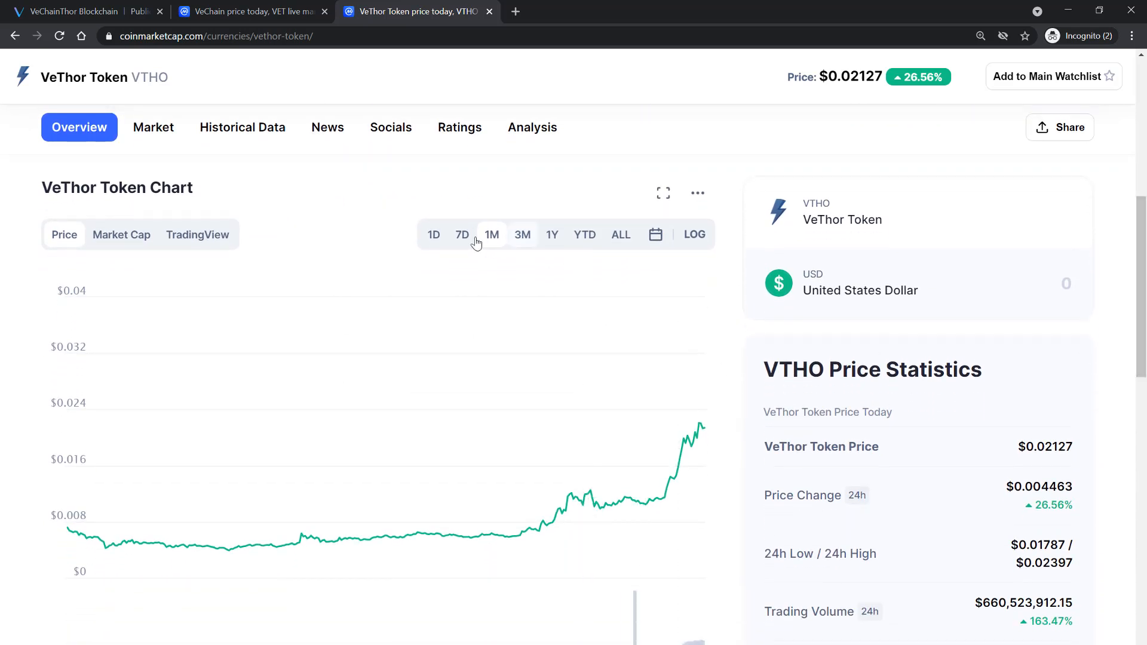
pyautogui.click(462, 234)
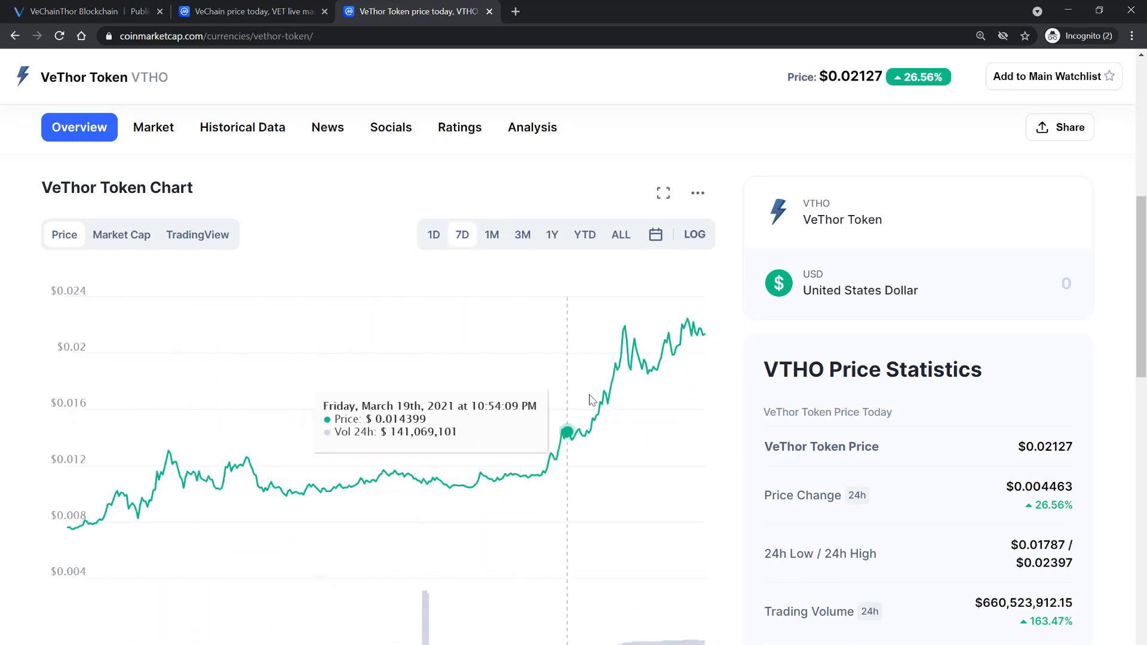
pyautogui.moveTo(708, 337)
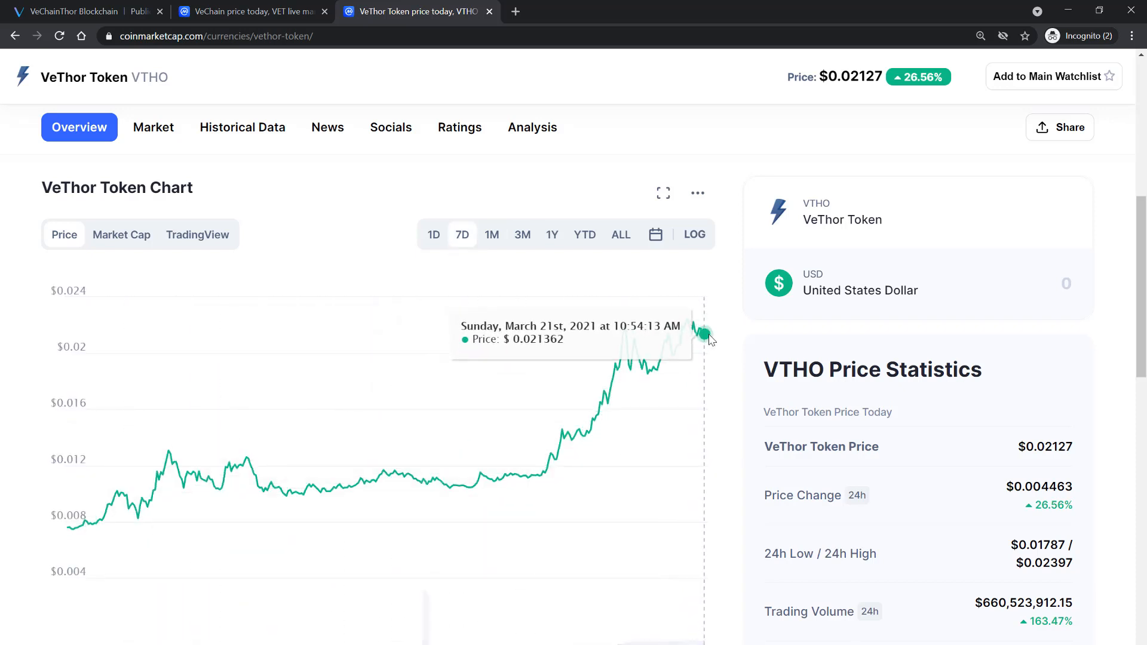
pyautogui.moveTo(808, 309)
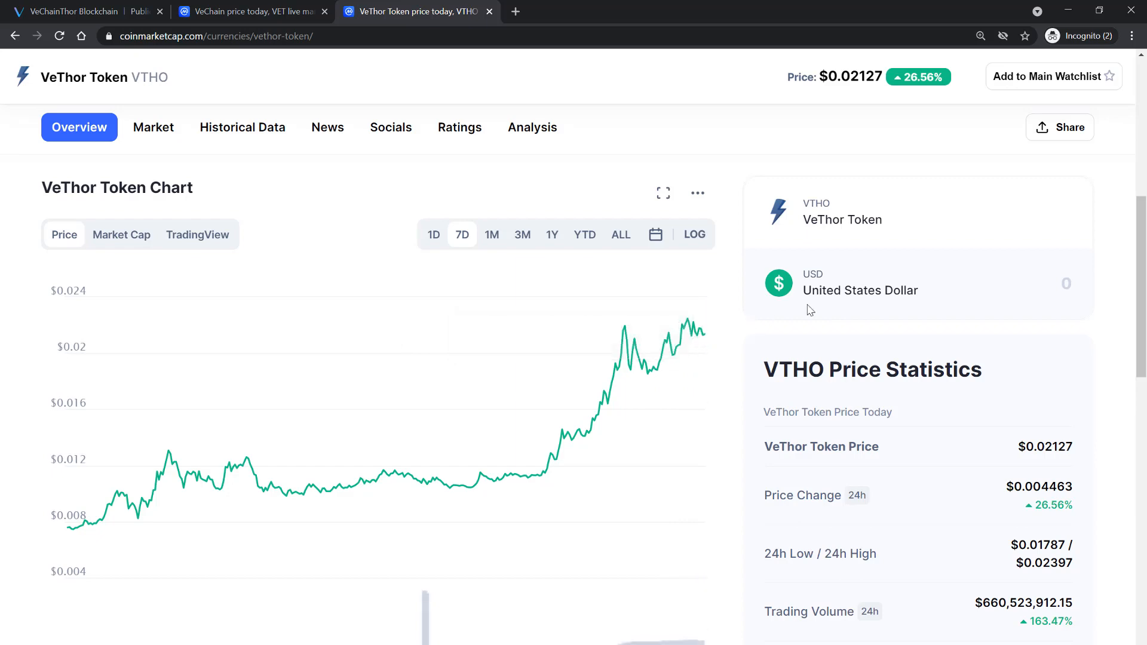
pyautogui.scroll(3)
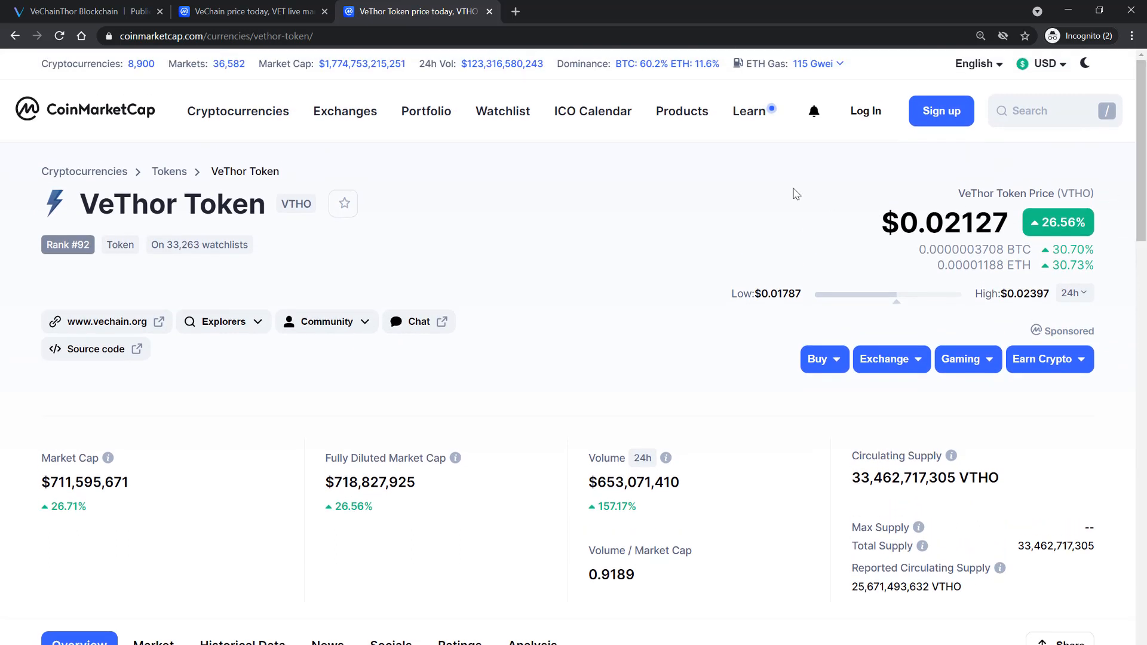
pyautogui.moveTo(283, 11)
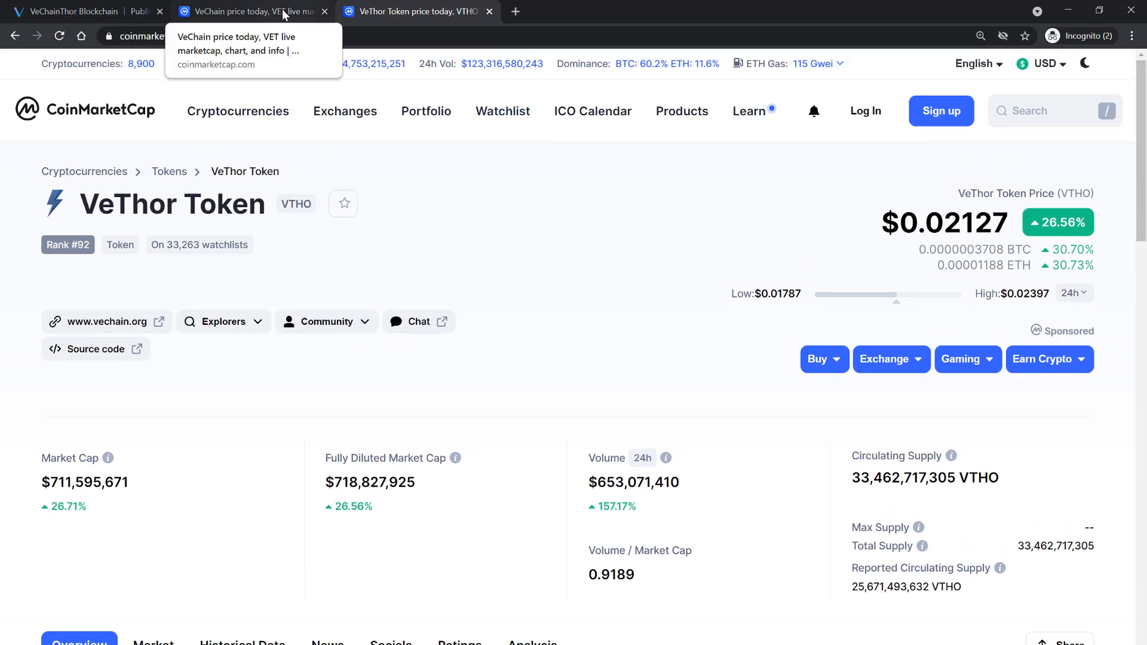
# - Return to the 'VeChain price today' tab showing VET at $0.0934
pyautogui.click(248, 11)
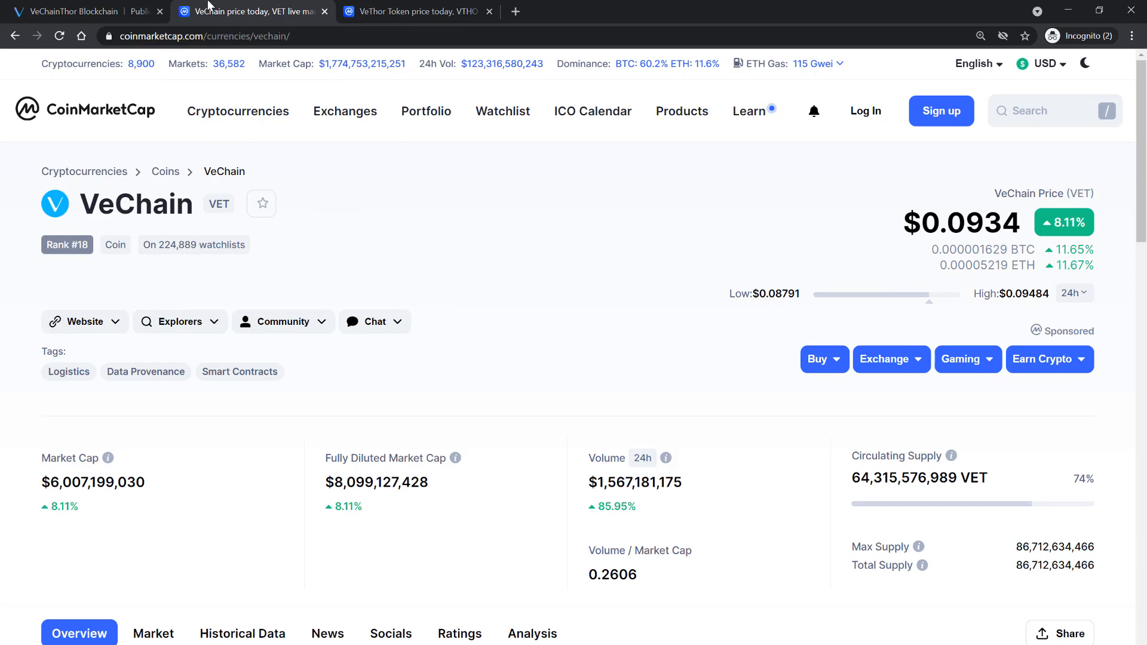
# - Return to the VeChainThor tab and scroll past Resources and Proof of Authority to Governance
pyautogui.click(73, 11)
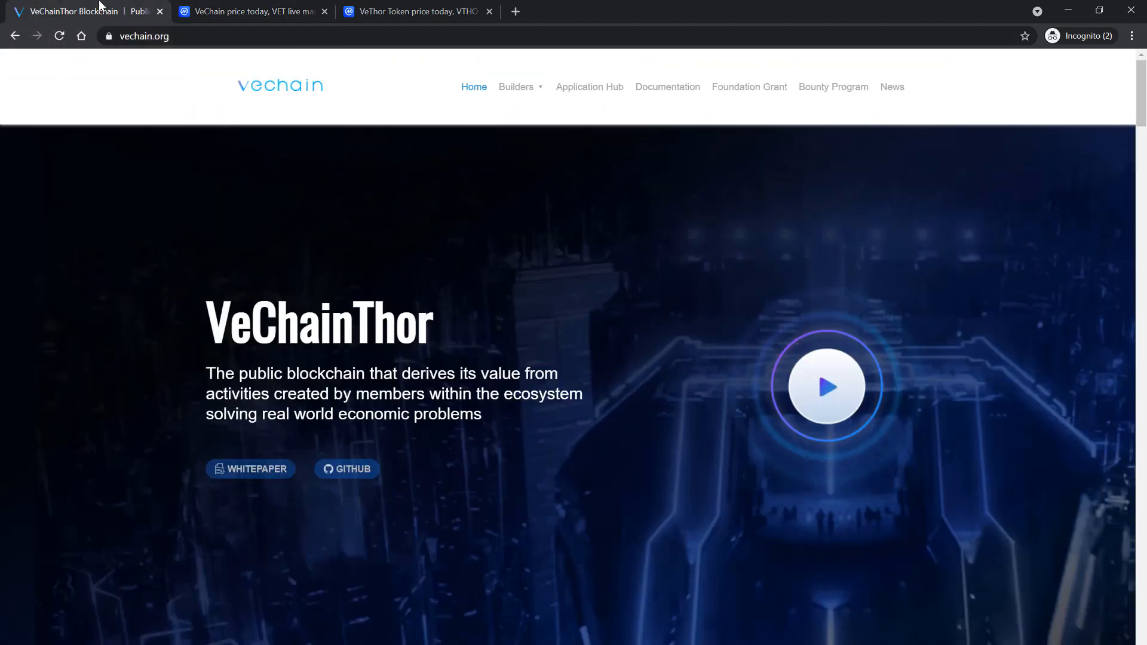
pyautogui.moveTo(694, 219)
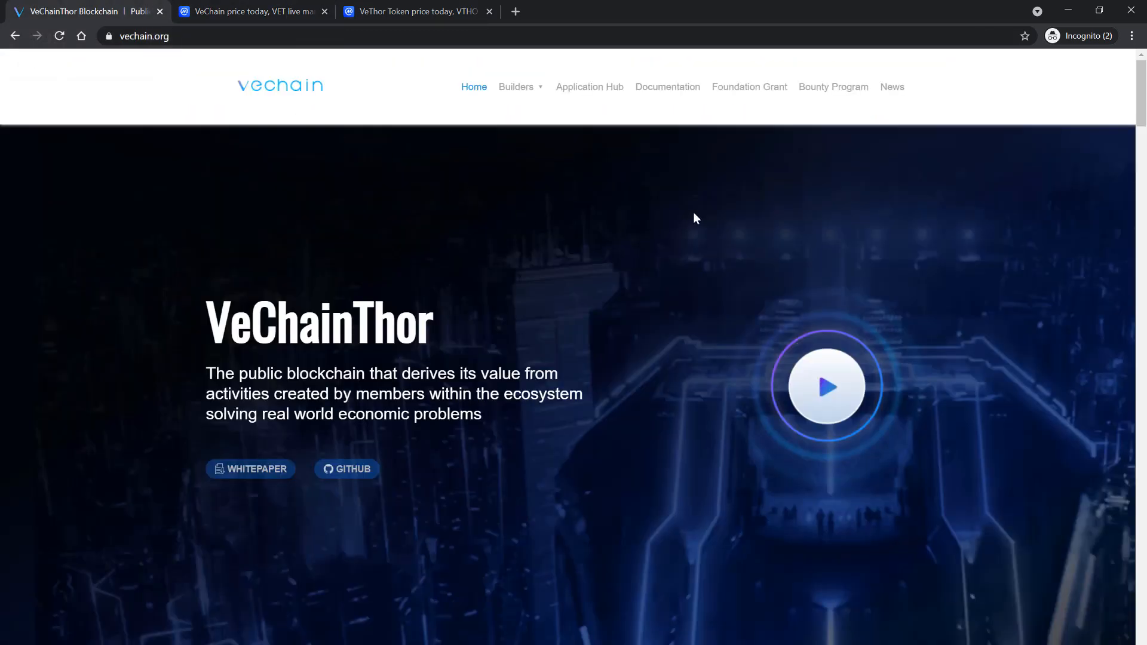
pyautogui.moveTo(1027, 98)
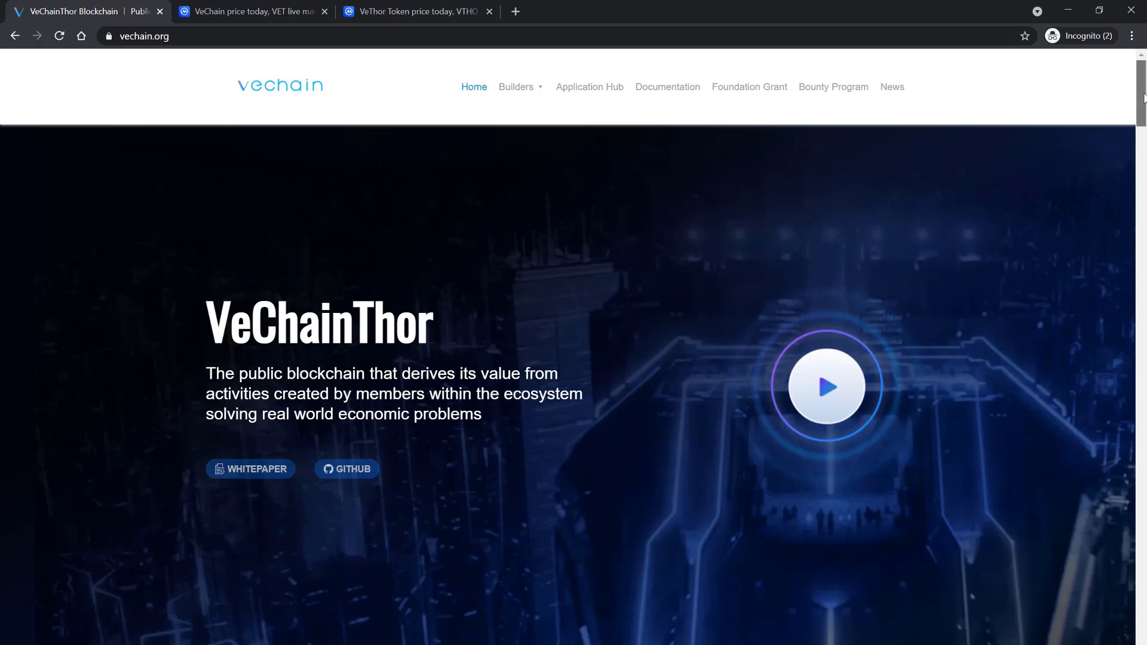
pyautogui.scroll(-3)
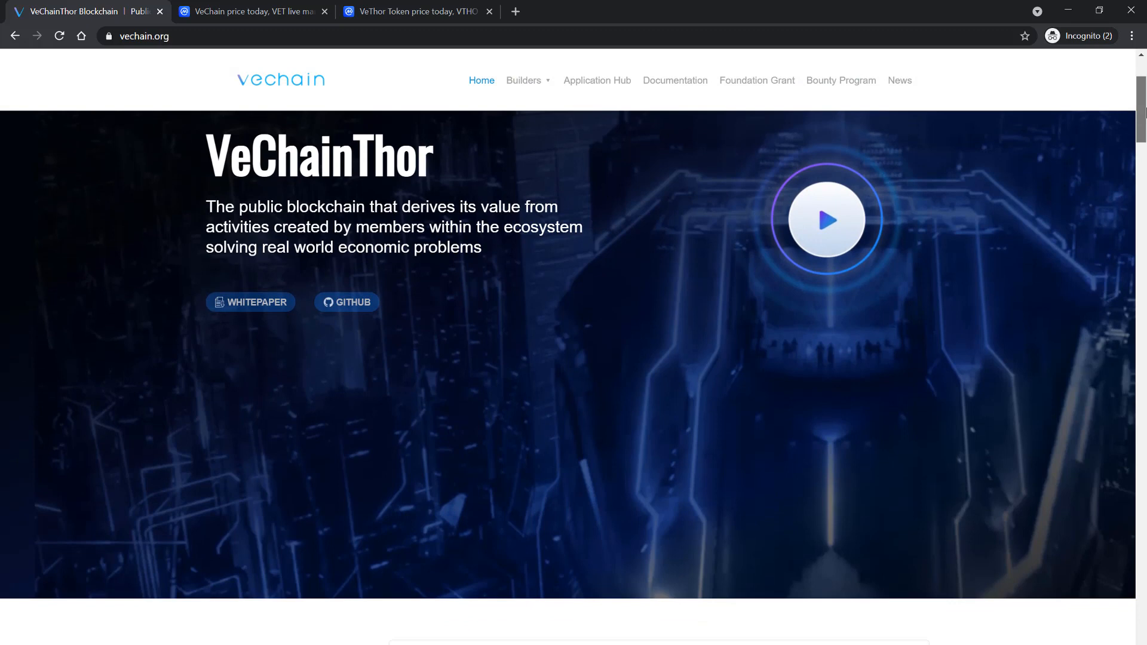
pyautogui.scroll(-3)
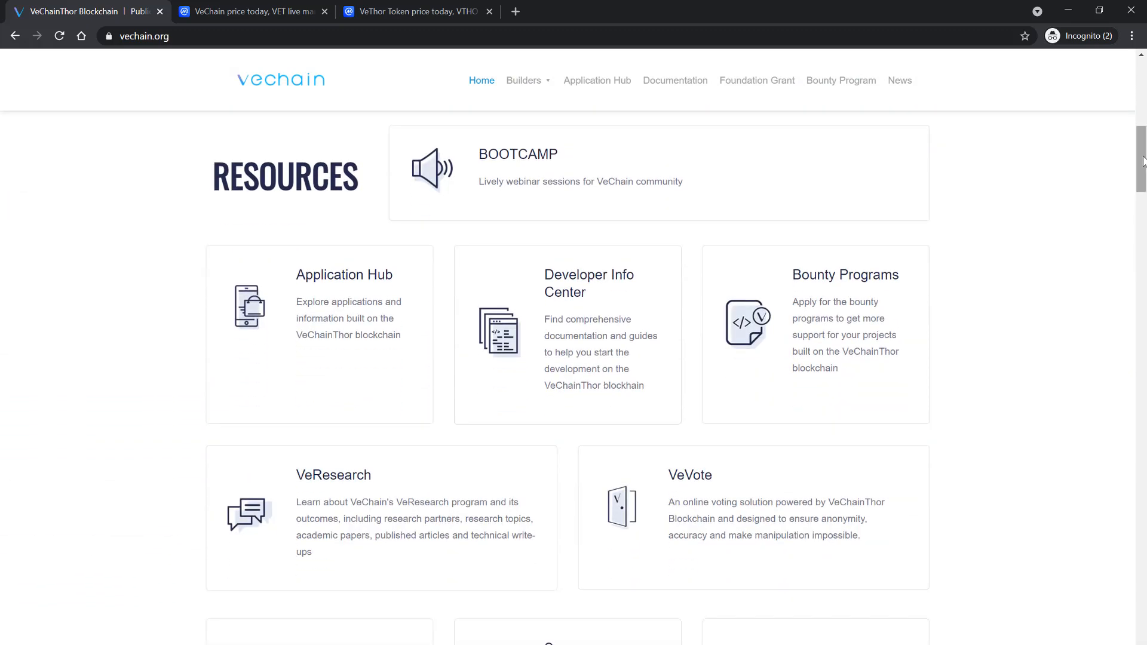
pyautogui.scroll(-3)
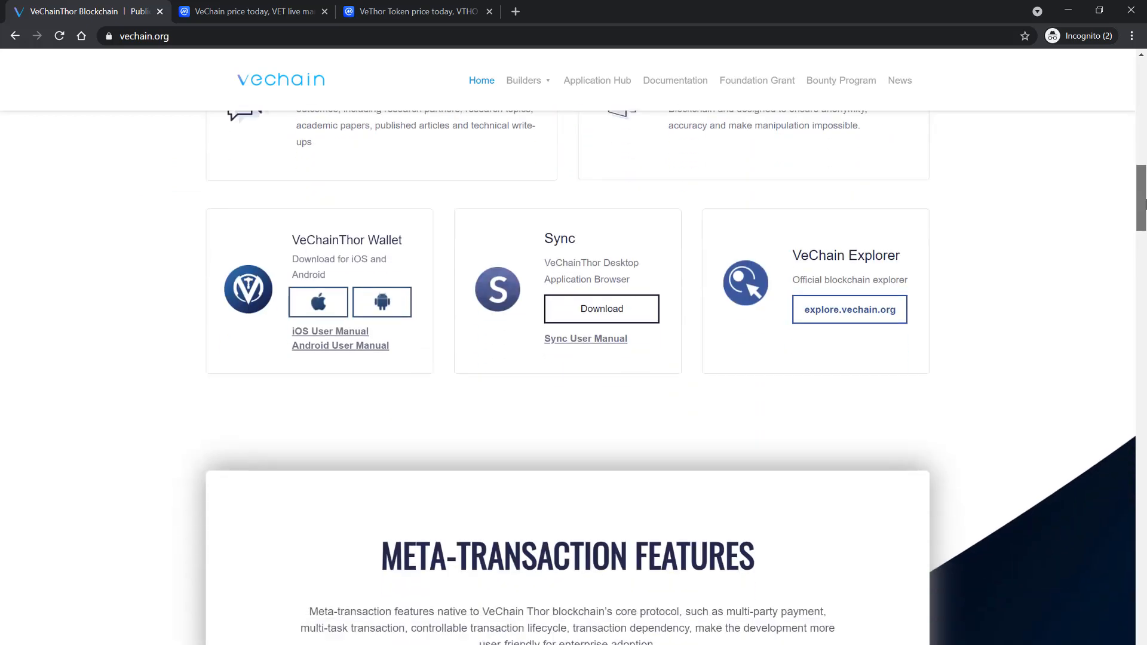
pyautogui.scroll(-3)
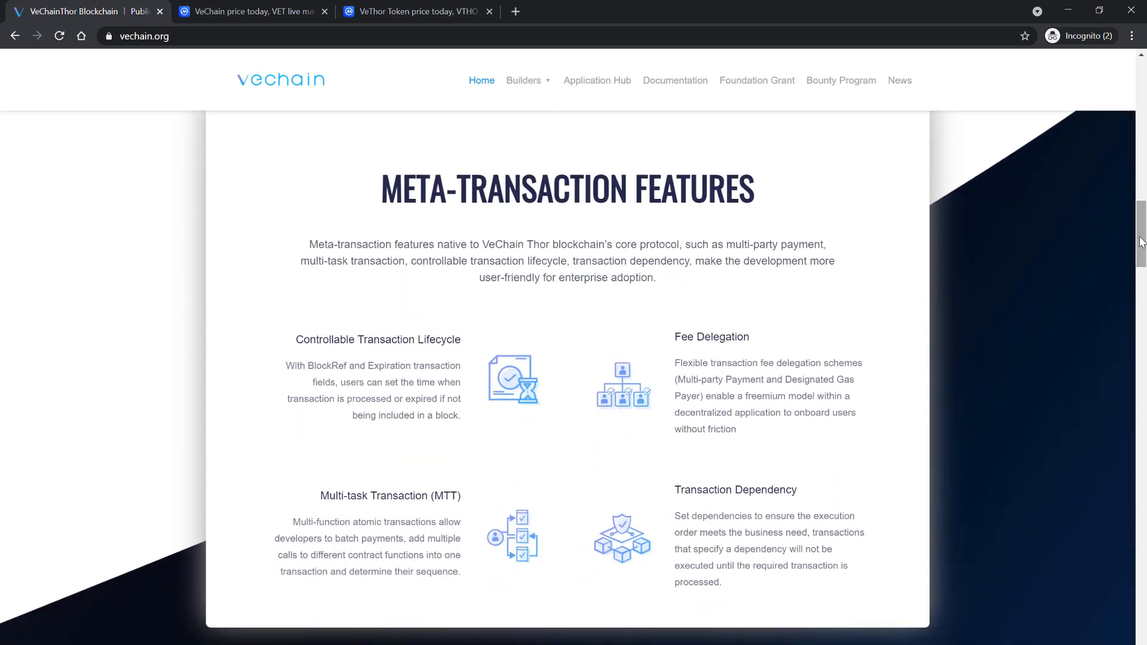
pyautogui.scroll(-3)
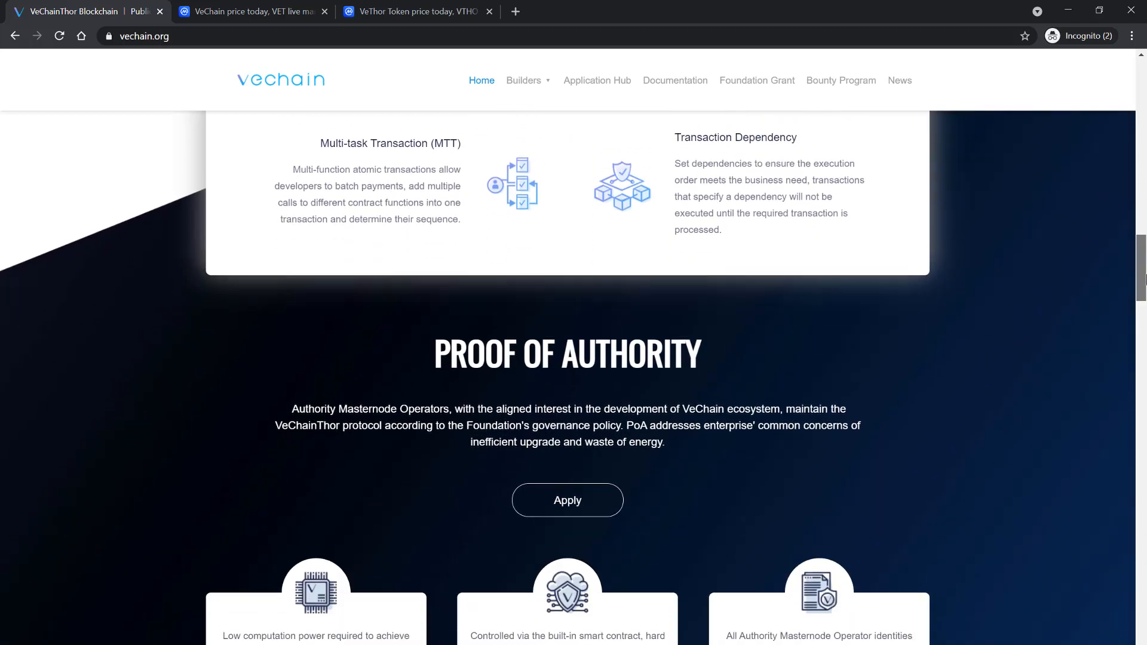
pyautogui.scroll(-3)
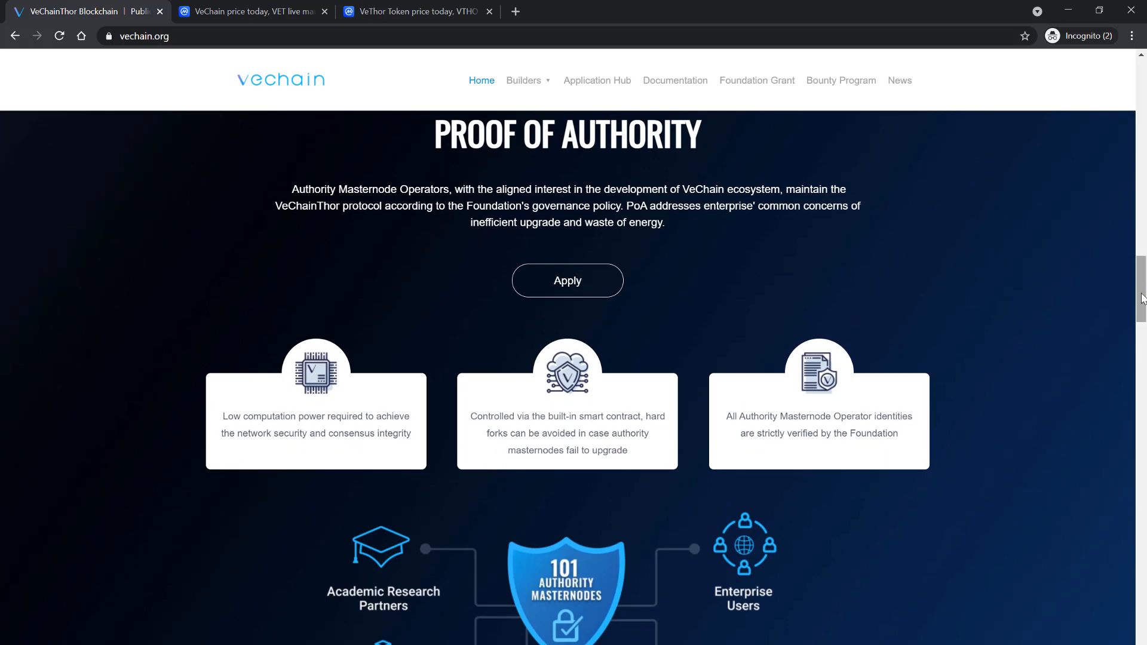
pyautogui.scroll(-3)
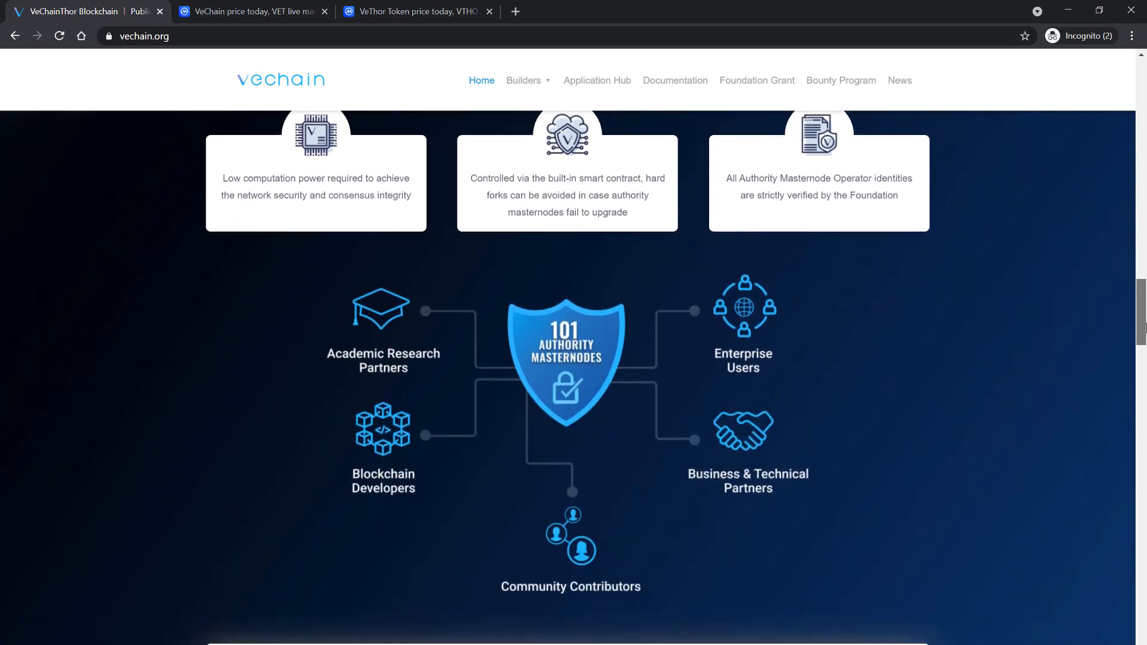
pyautogui.scroll(-3)
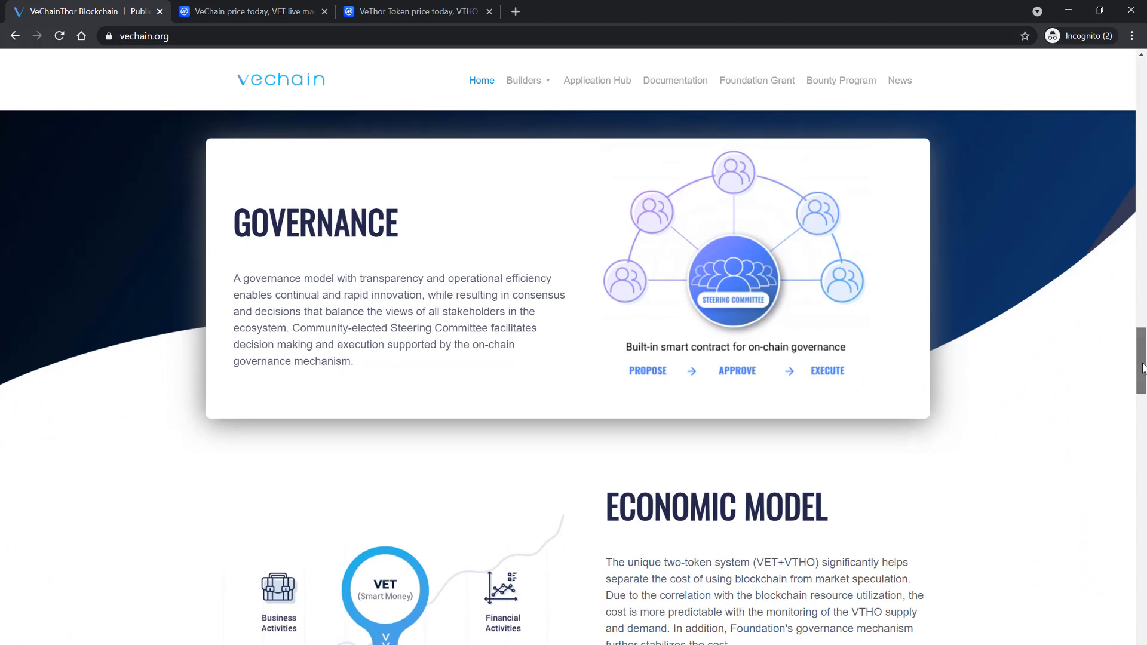
pyautogui.scroll(-3)
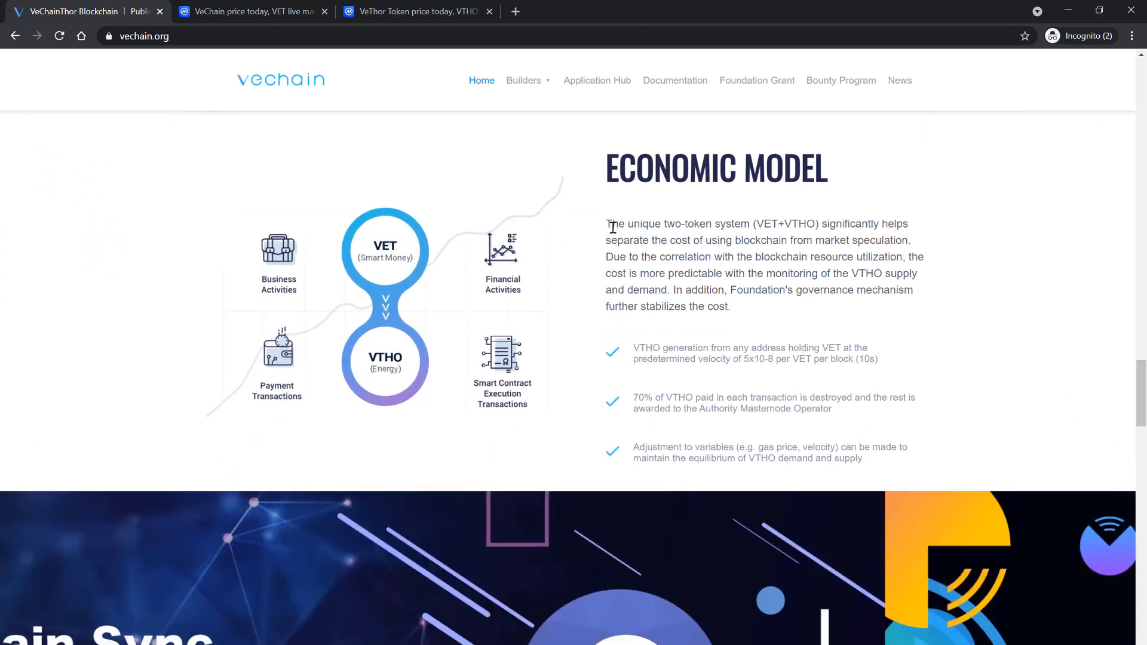
# - Highlight the two-token VET+VTHO sentence, then scroll on to the VeChain Sync banner
pyautogui.moveTo(606, 222); pyautogui.dragTo(851, 241)
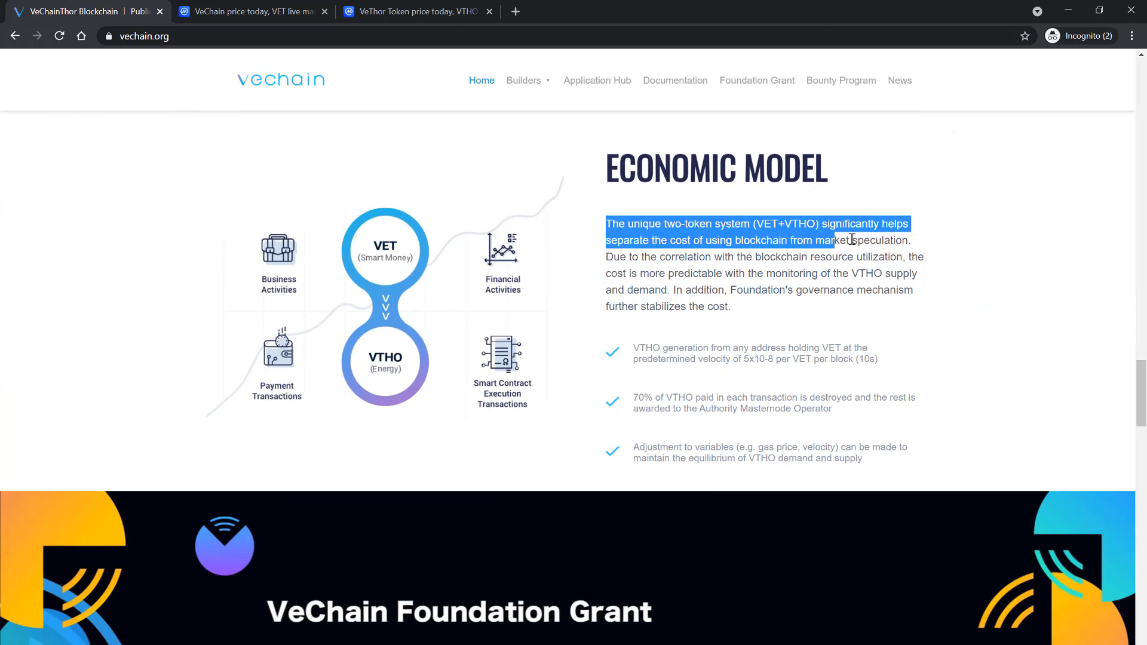
pyautogui.moveTo(834, 241); pyautogui.dragTo(909, 240)
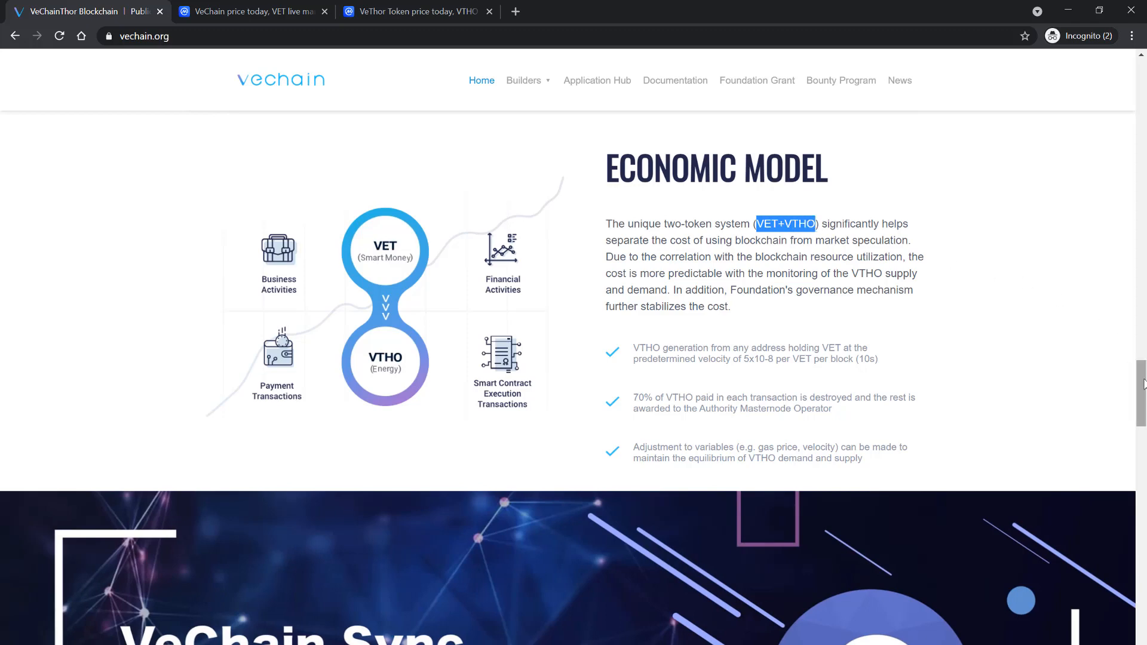
pyautogui.scroll(-3)
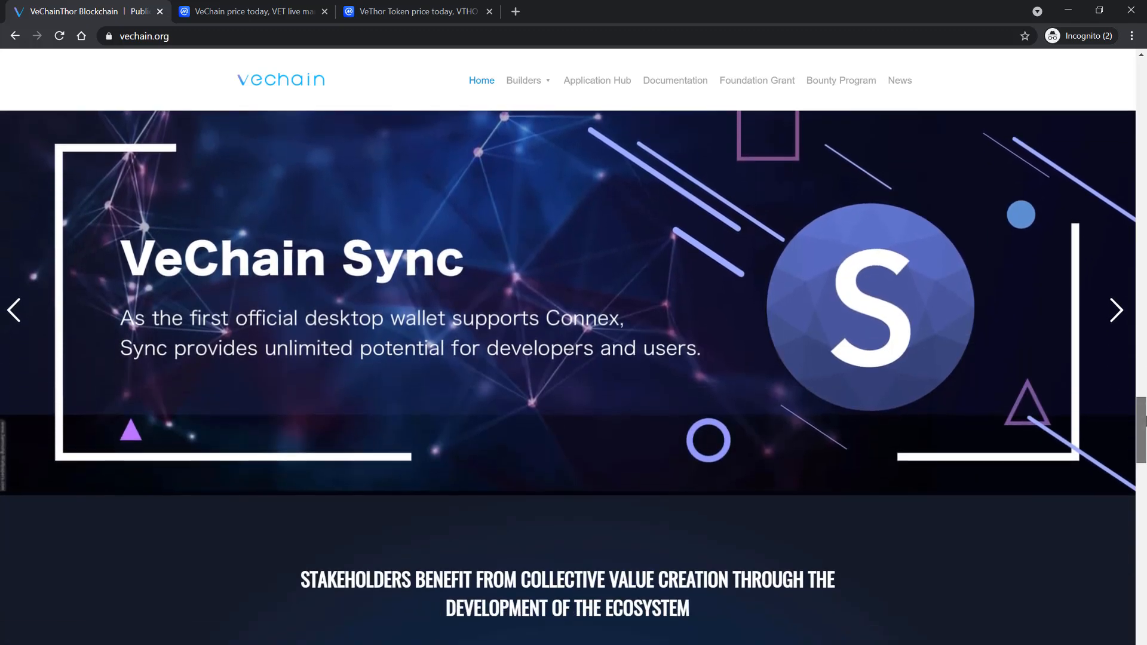
pyautogui.click(1115, 310)
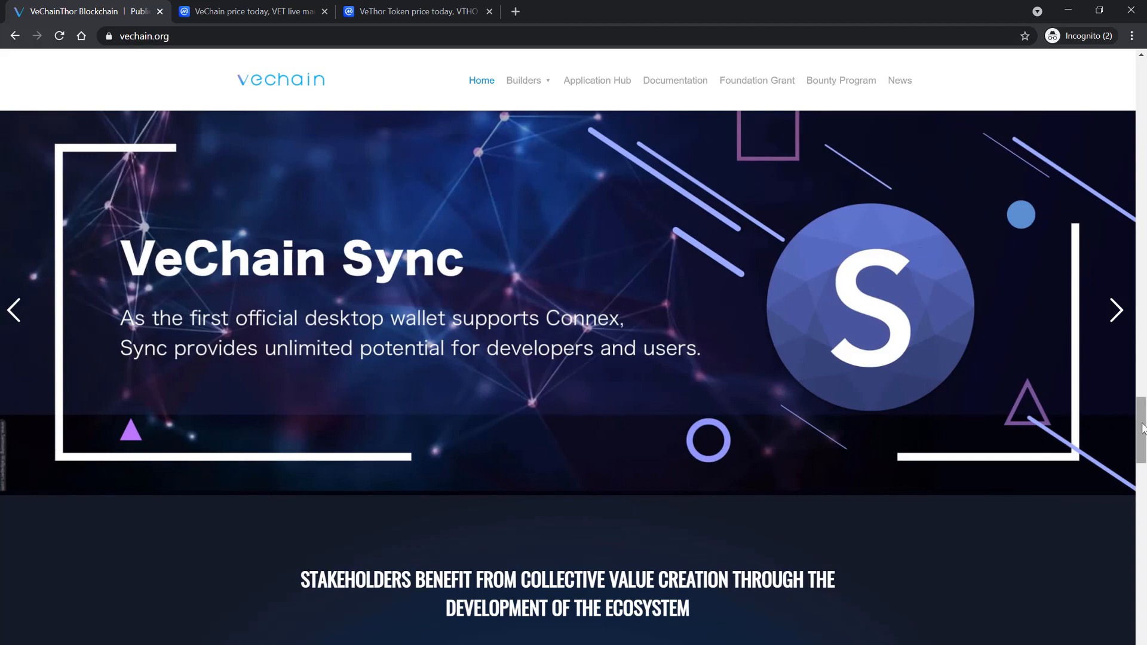
pyautogui.scroll(-3)
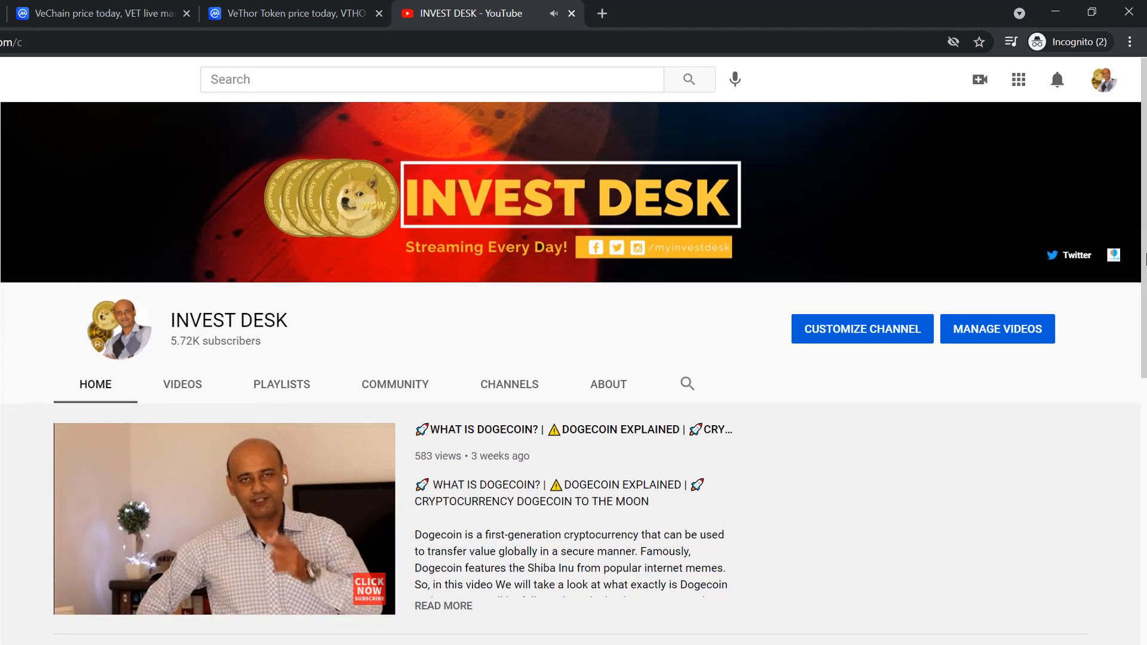
# - Scroll the INVEST DESK channel Home past live streams, uploads and playlists to Featured Channels
pyautogui.scroll(-3)
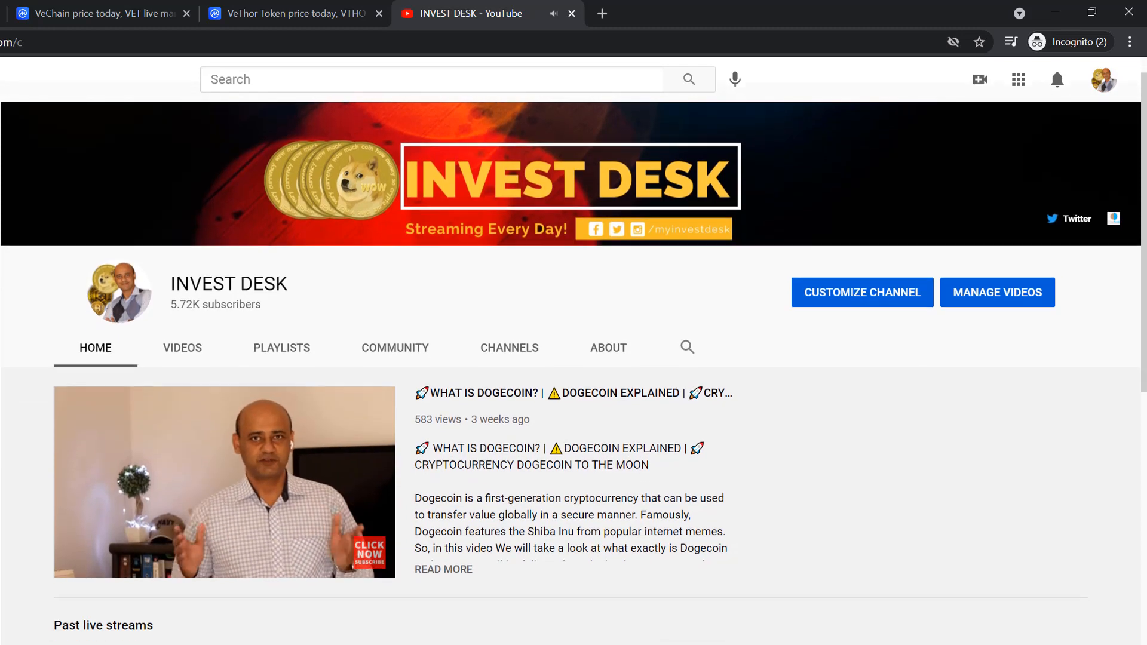
pyautogui.scroll(-3)
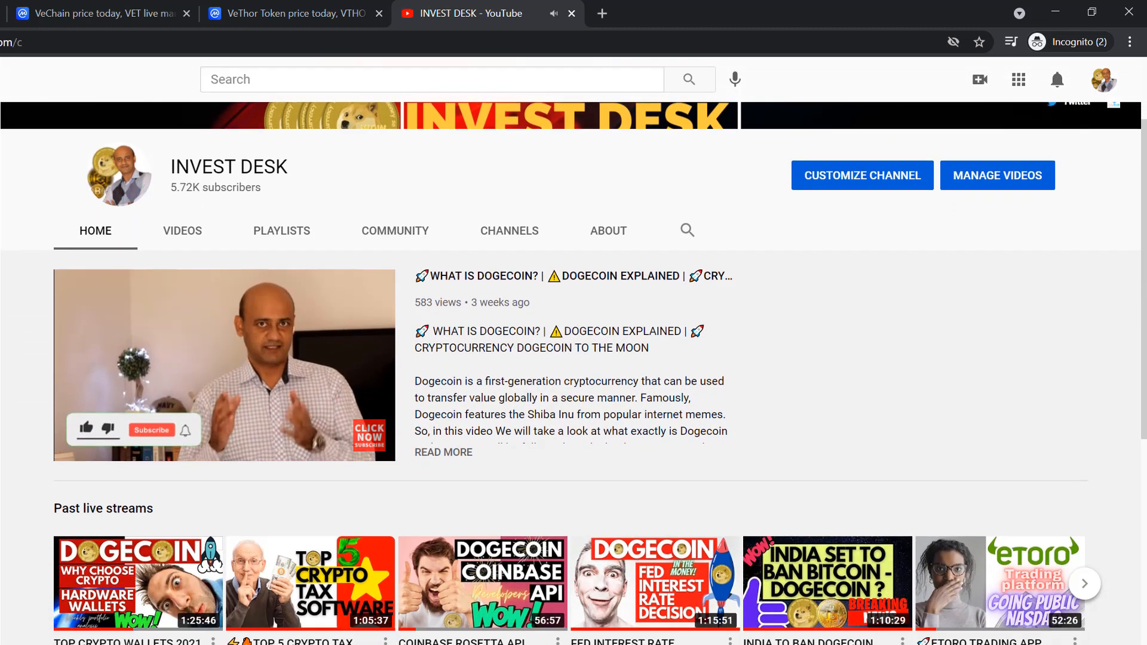
pyautogui.scroll(-3)
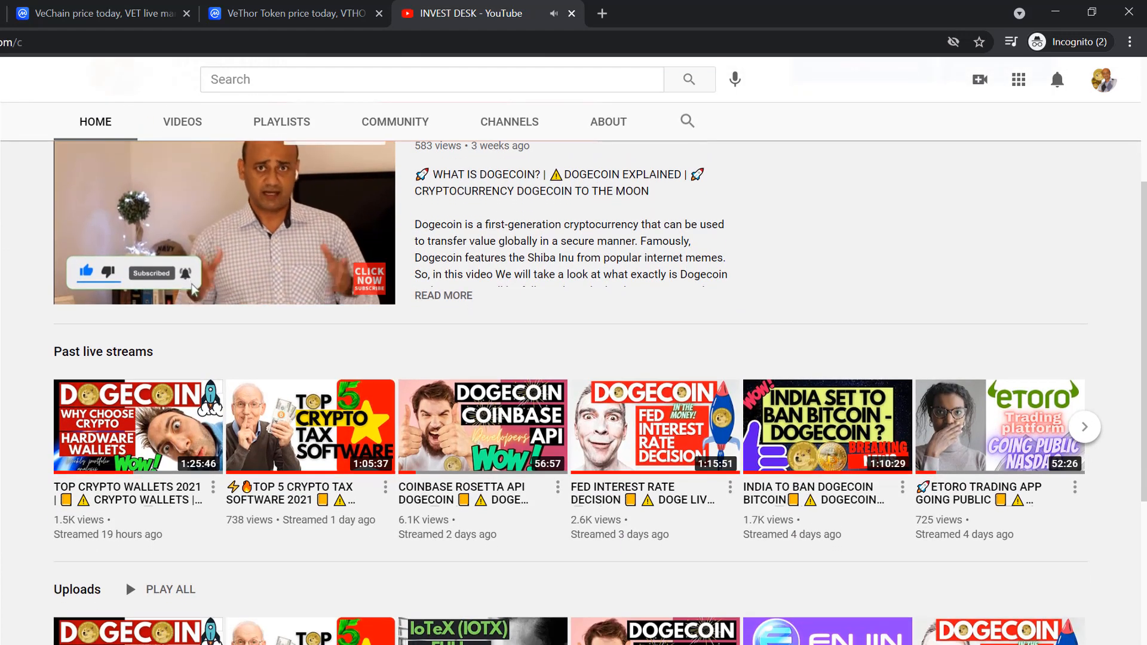
pyautogui.scroll(-3)
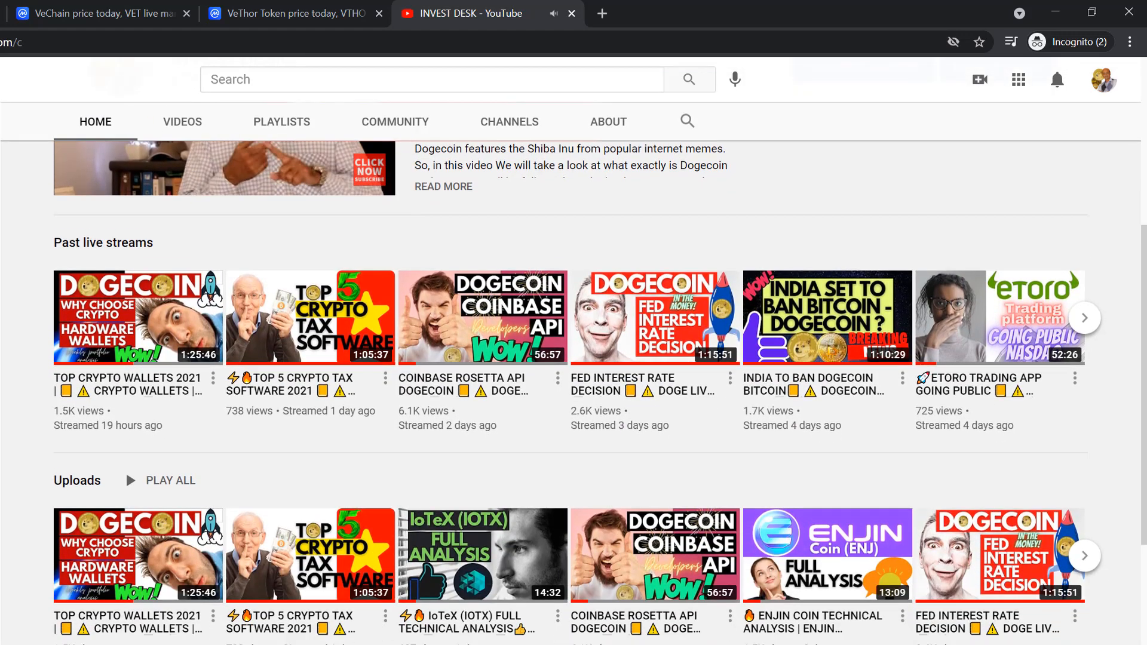
pyautogui.scroll(-3)
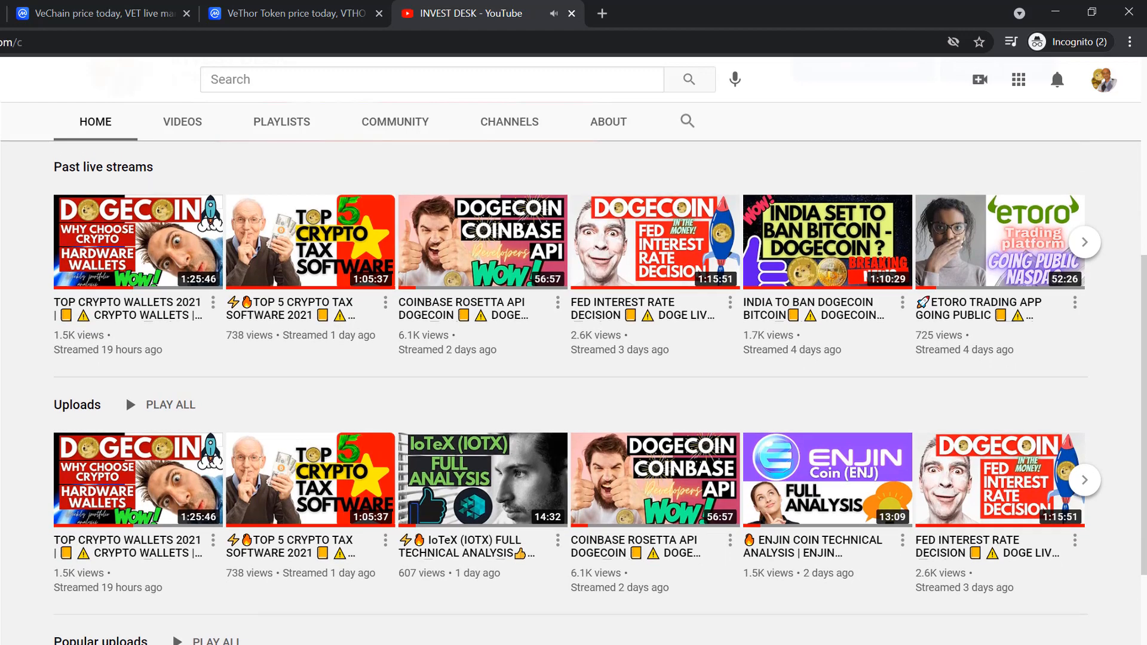
pyautogui.scroll(-3)
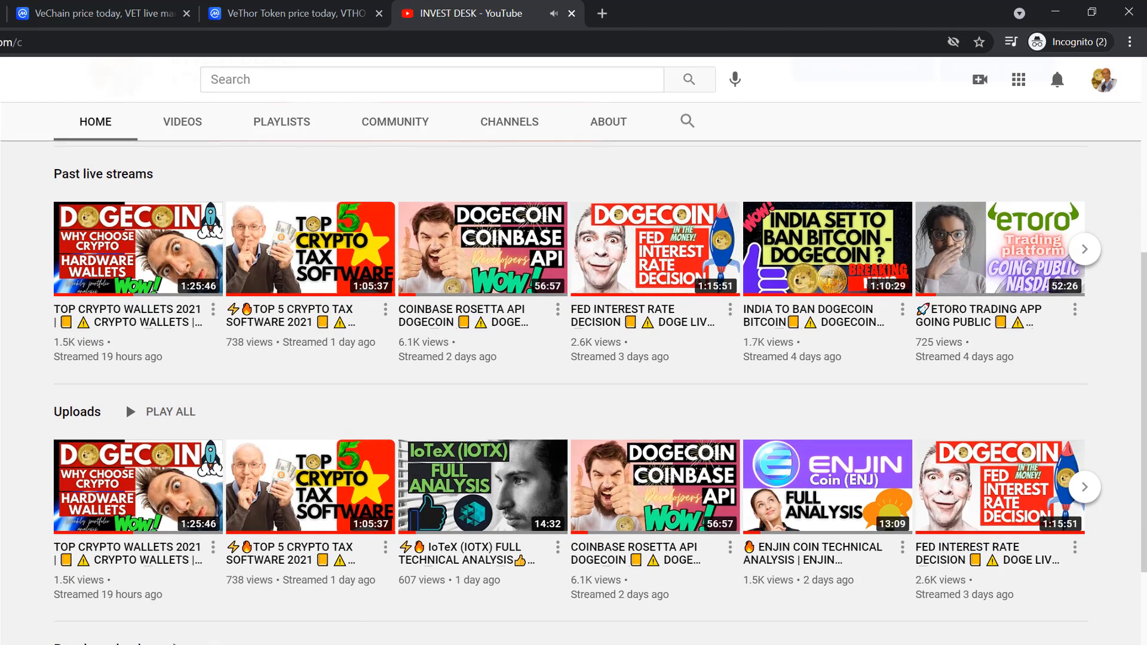
pyautogui.scroll(-3)
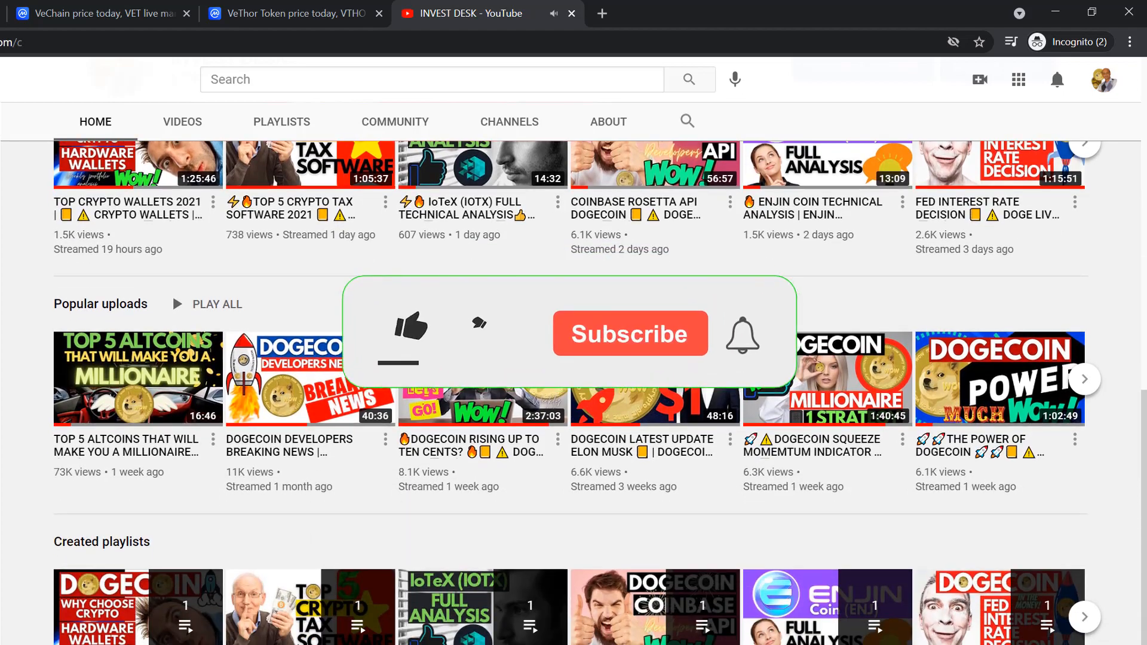
pyautogui.scroll(-3)
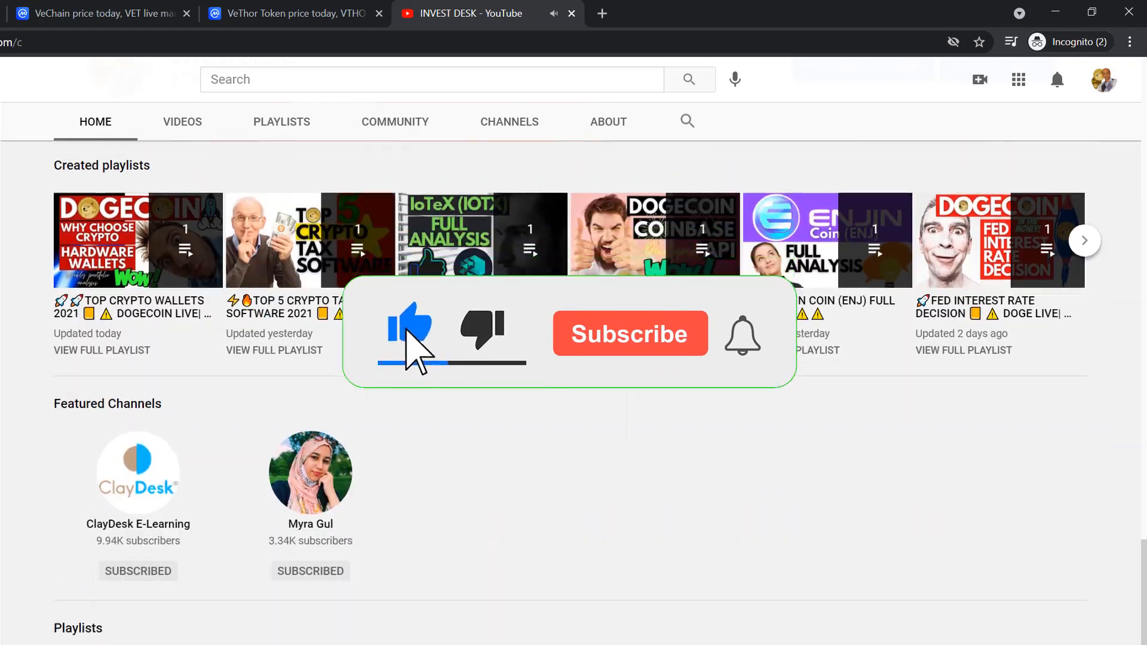